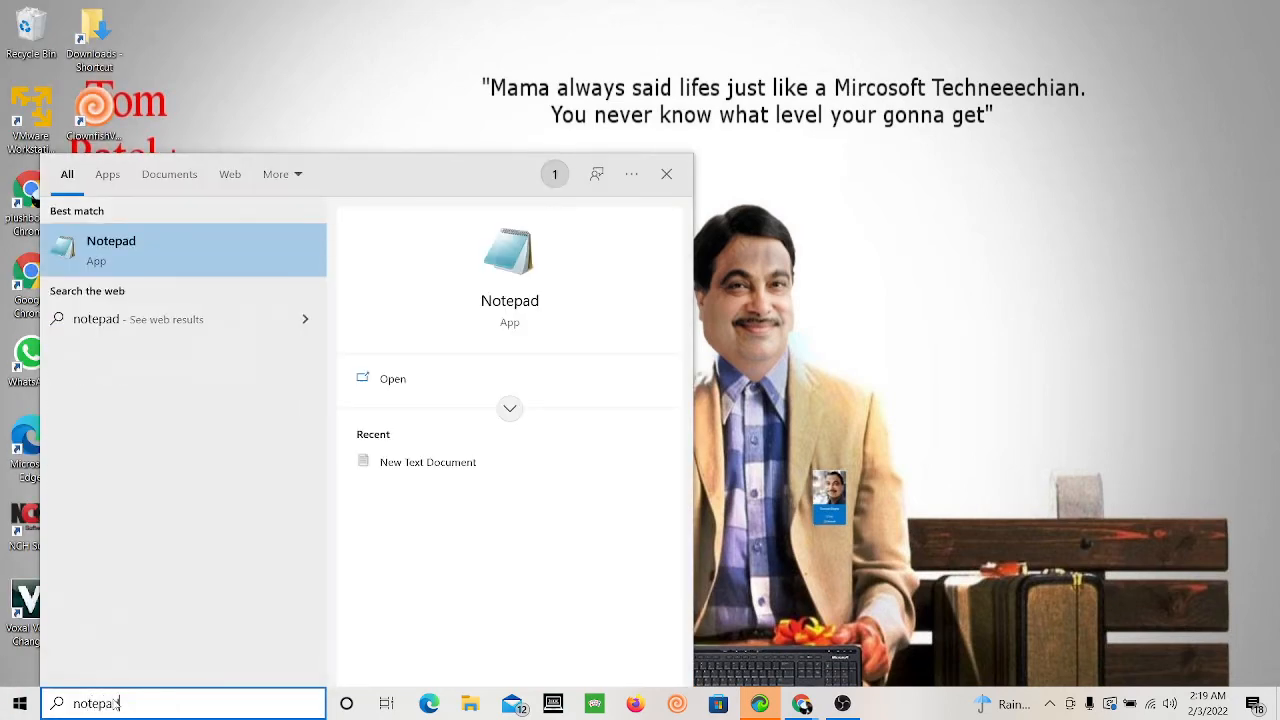
Step: Launch and maximize Notepad, then type 'mumu', 'ode' and 'werey' on separate lines
left_click(111, 249)
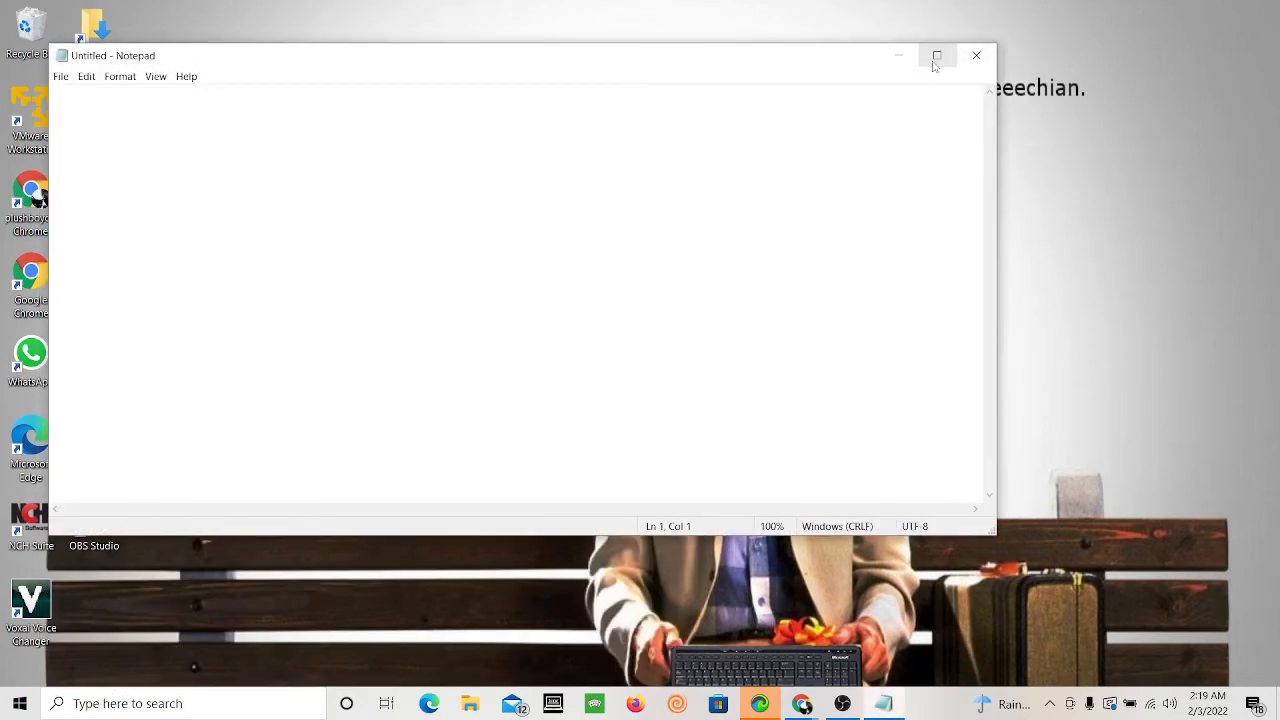
left_click(936, 55)
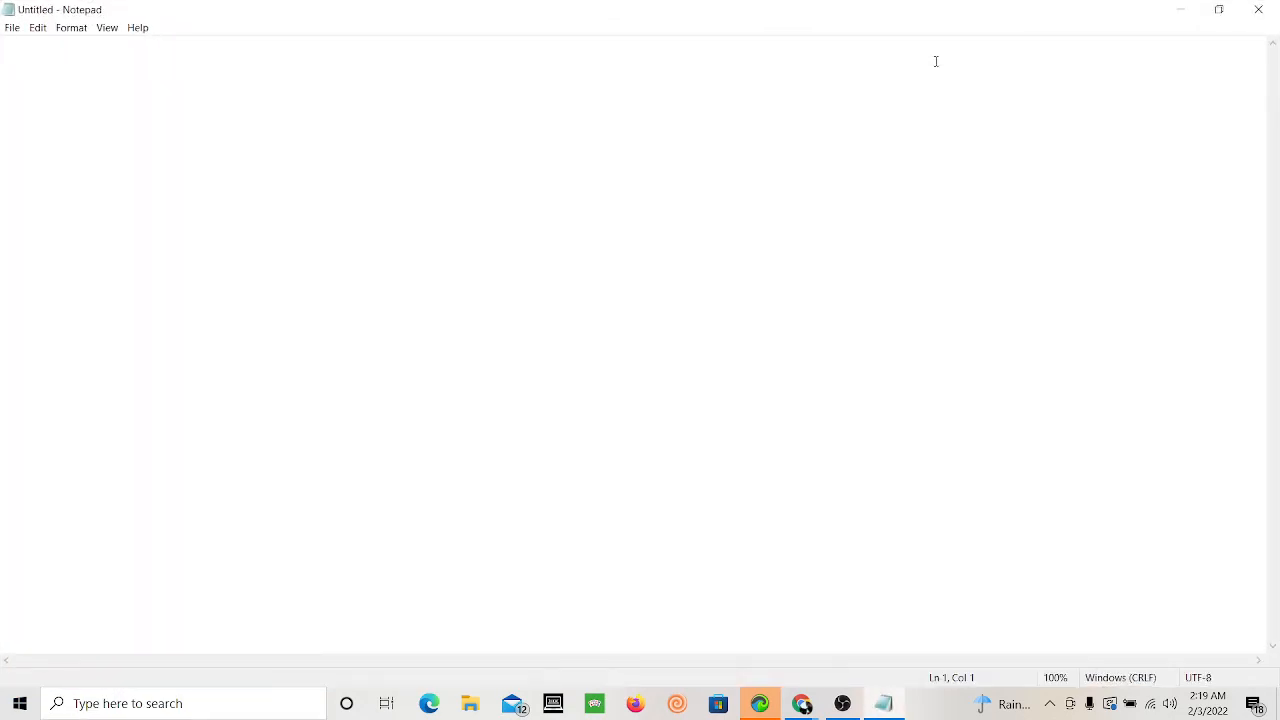
type("mumj")
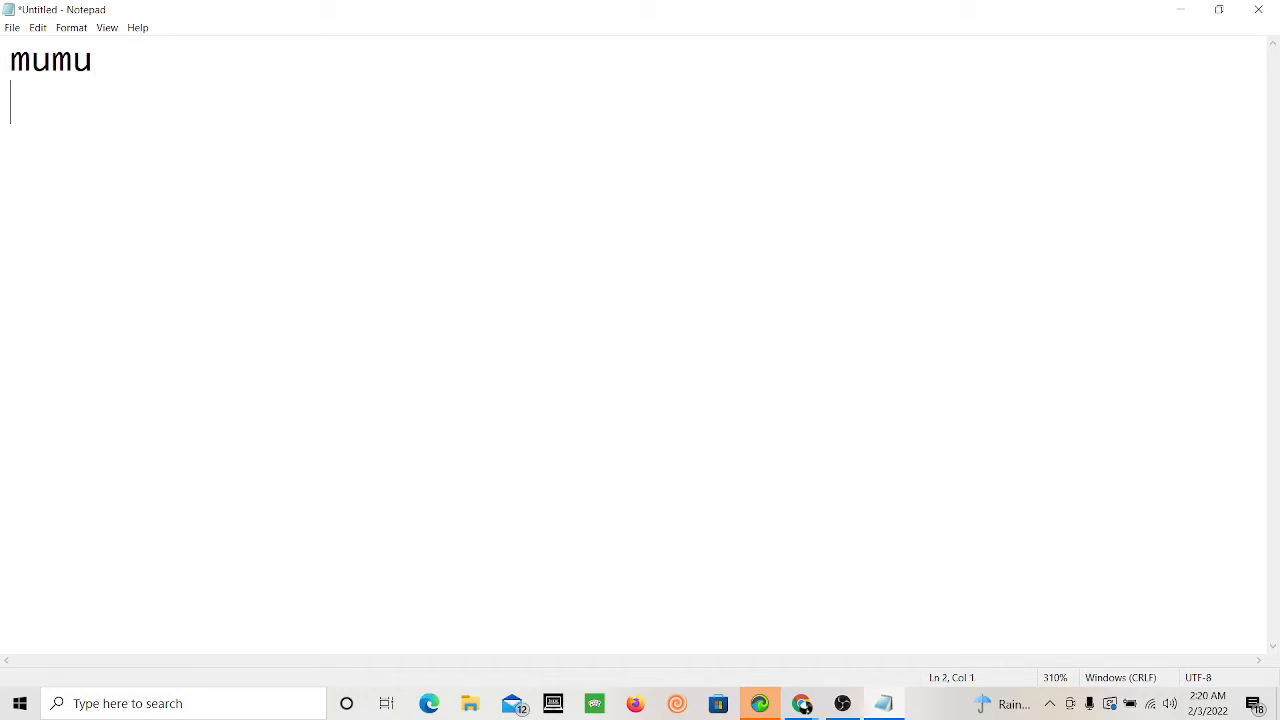
type("ode")
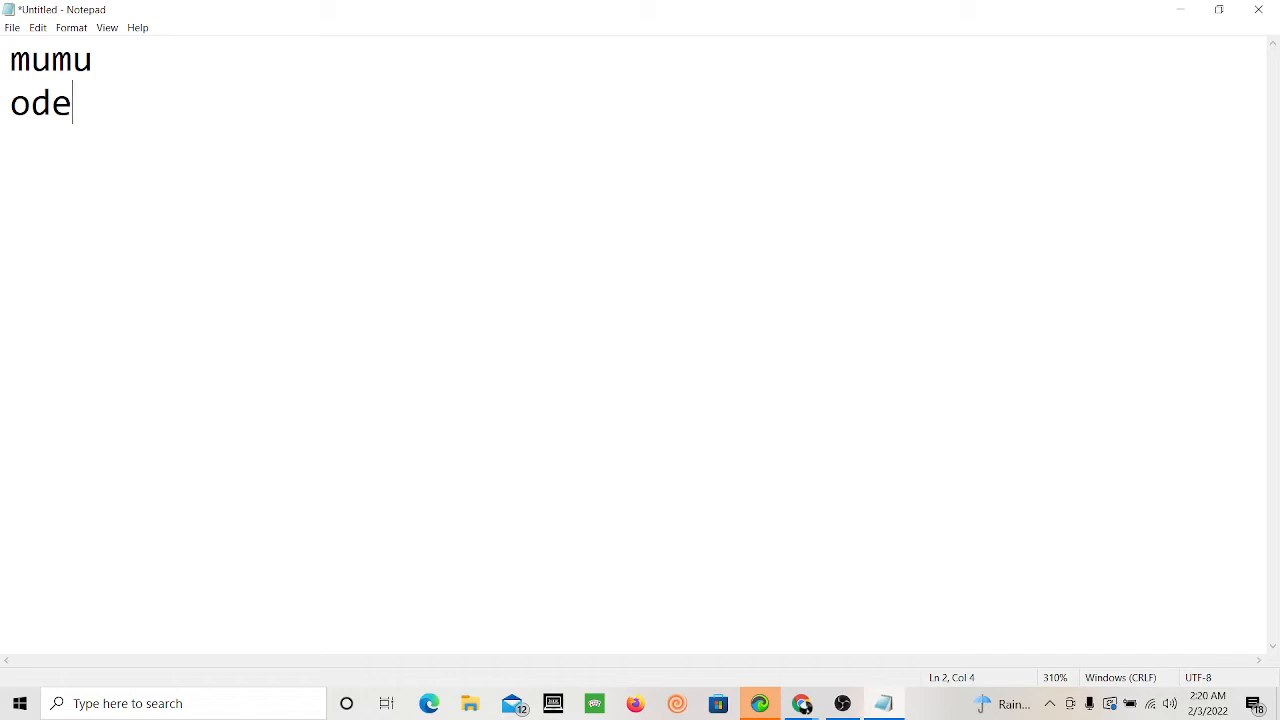
type("w")
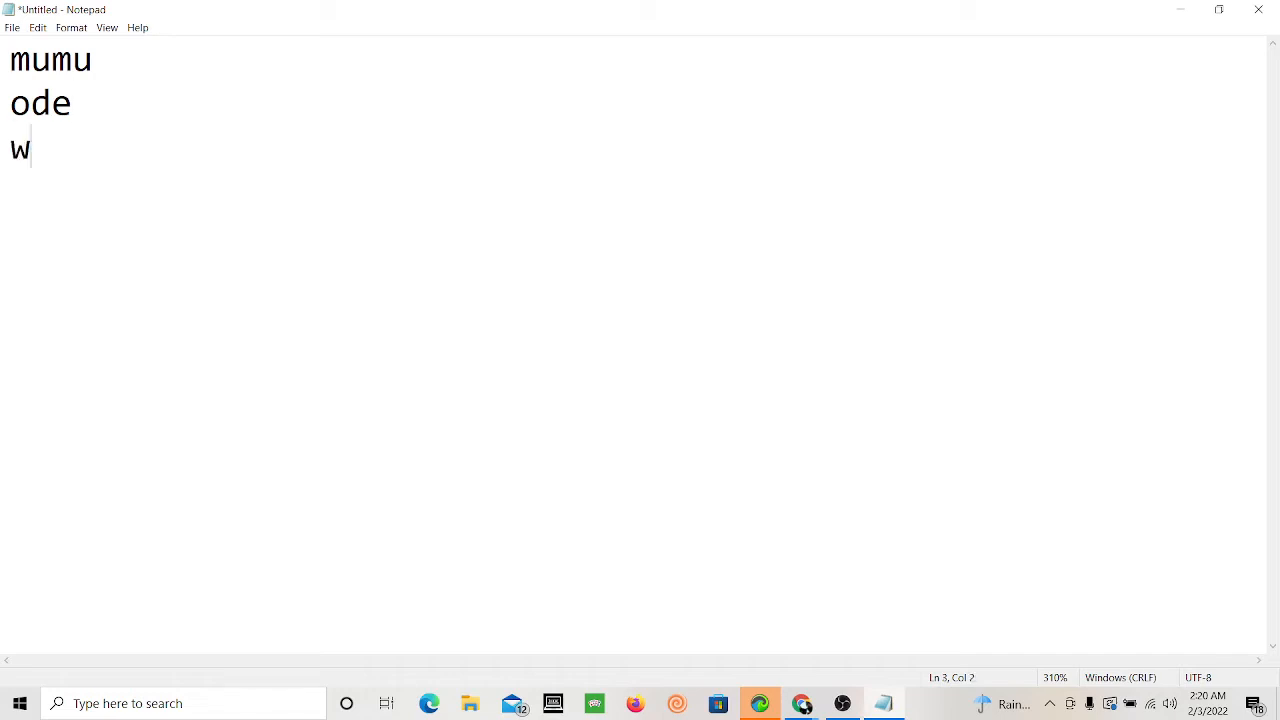
type("erey")
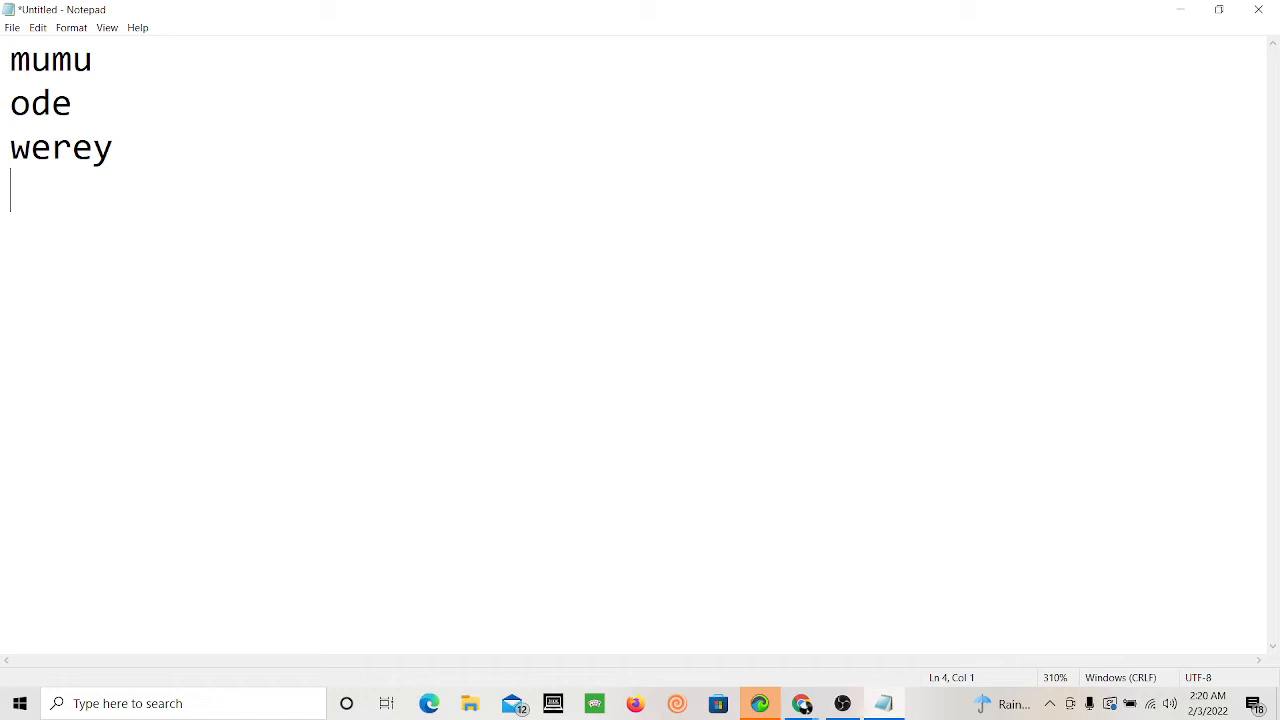
Step: Type further lines of text, starting with 'ogun', into the Notepad note
type("ogun japa")
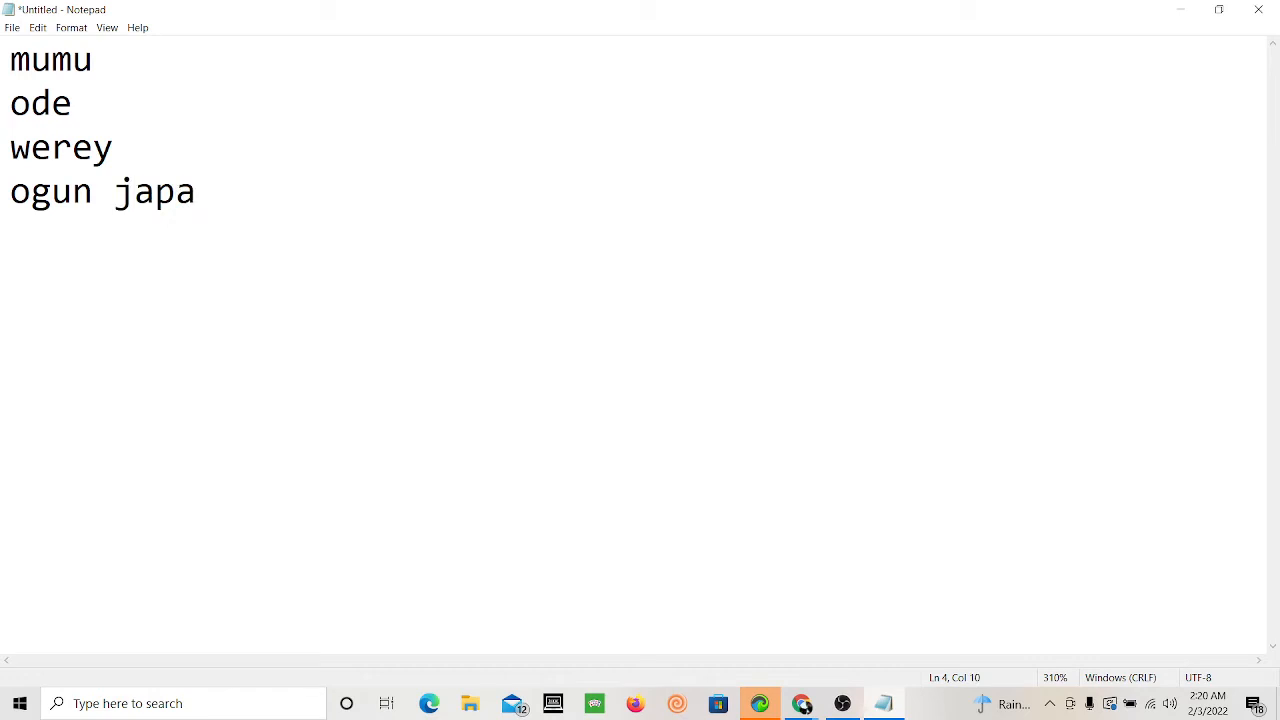
type("f")
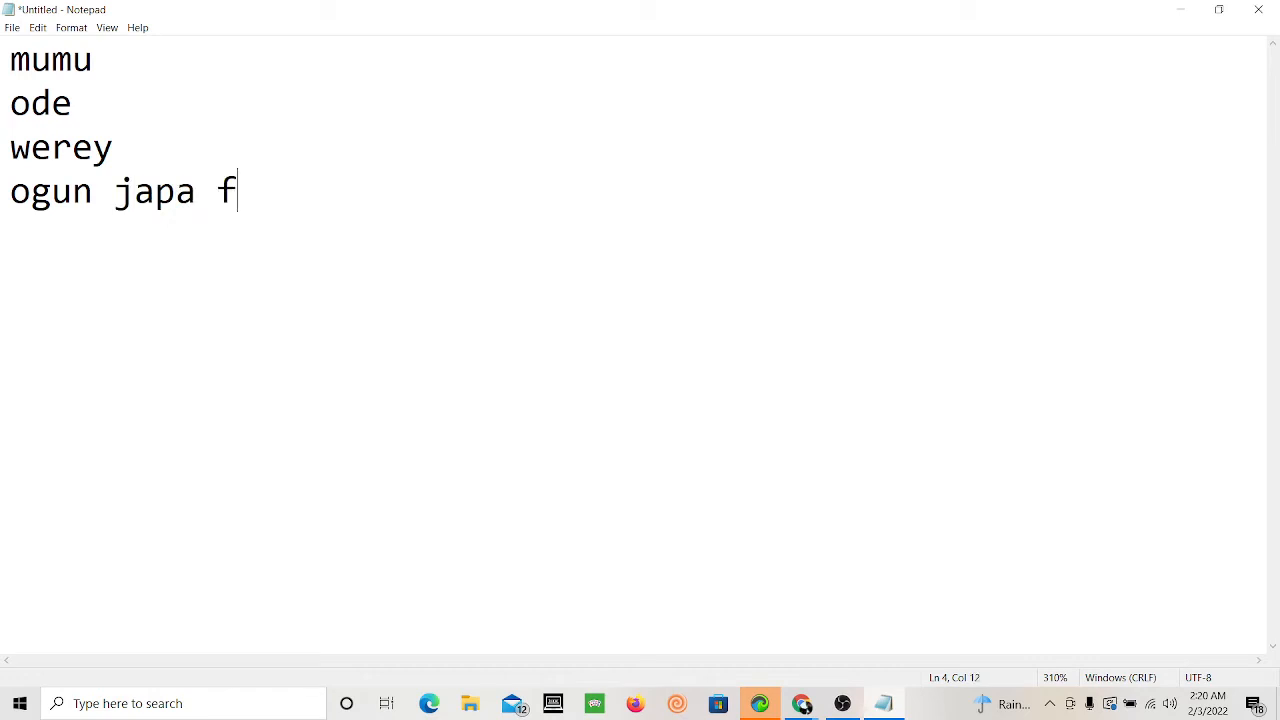
type("uck yo")
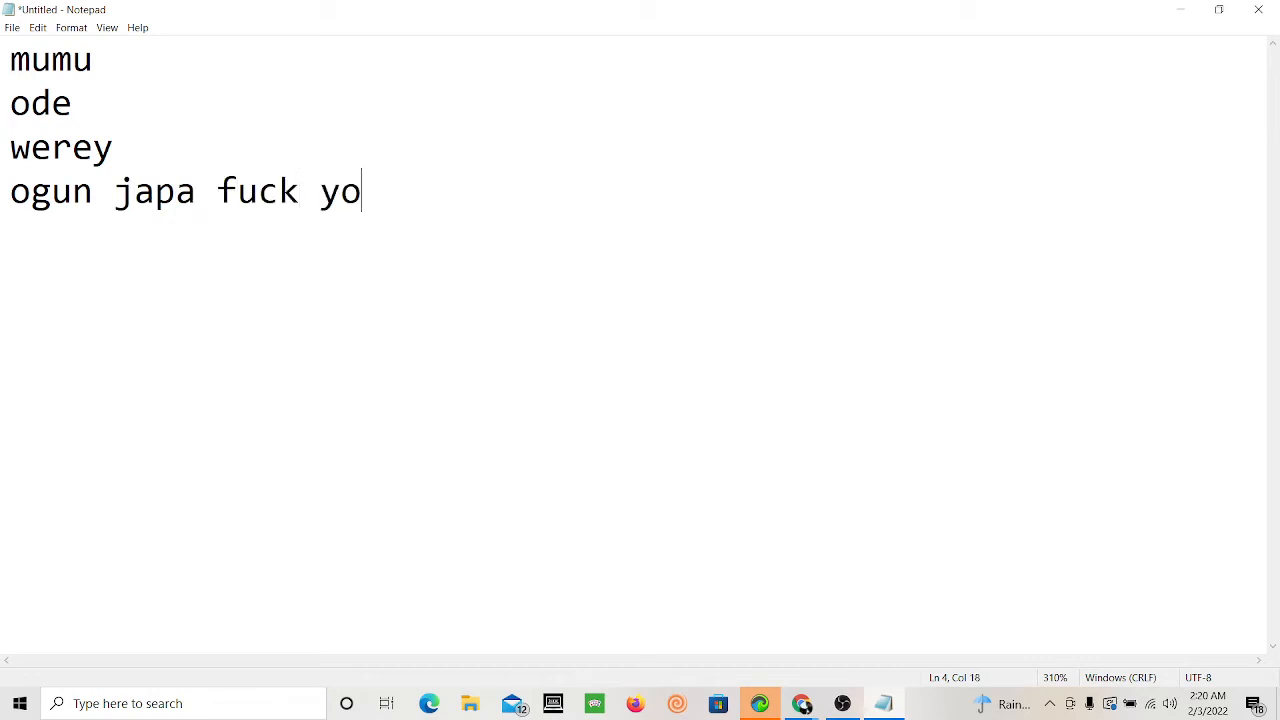
type("ur mom")
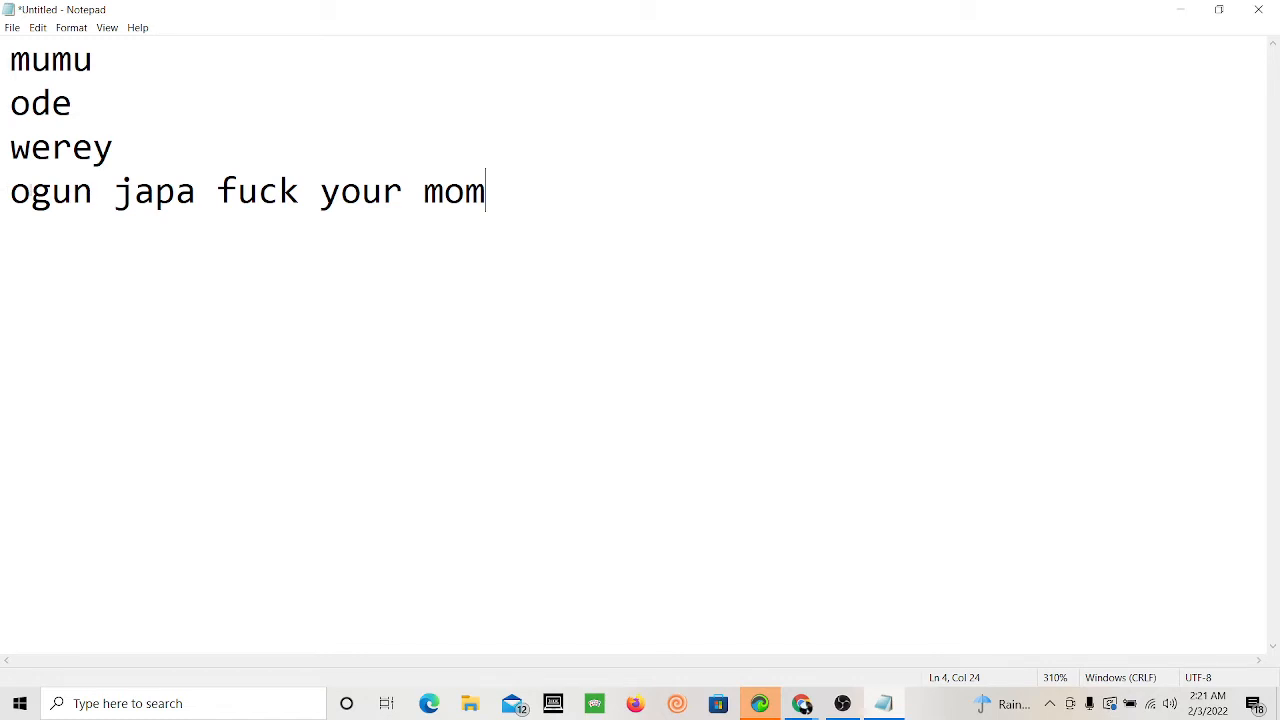
type("\" \"")
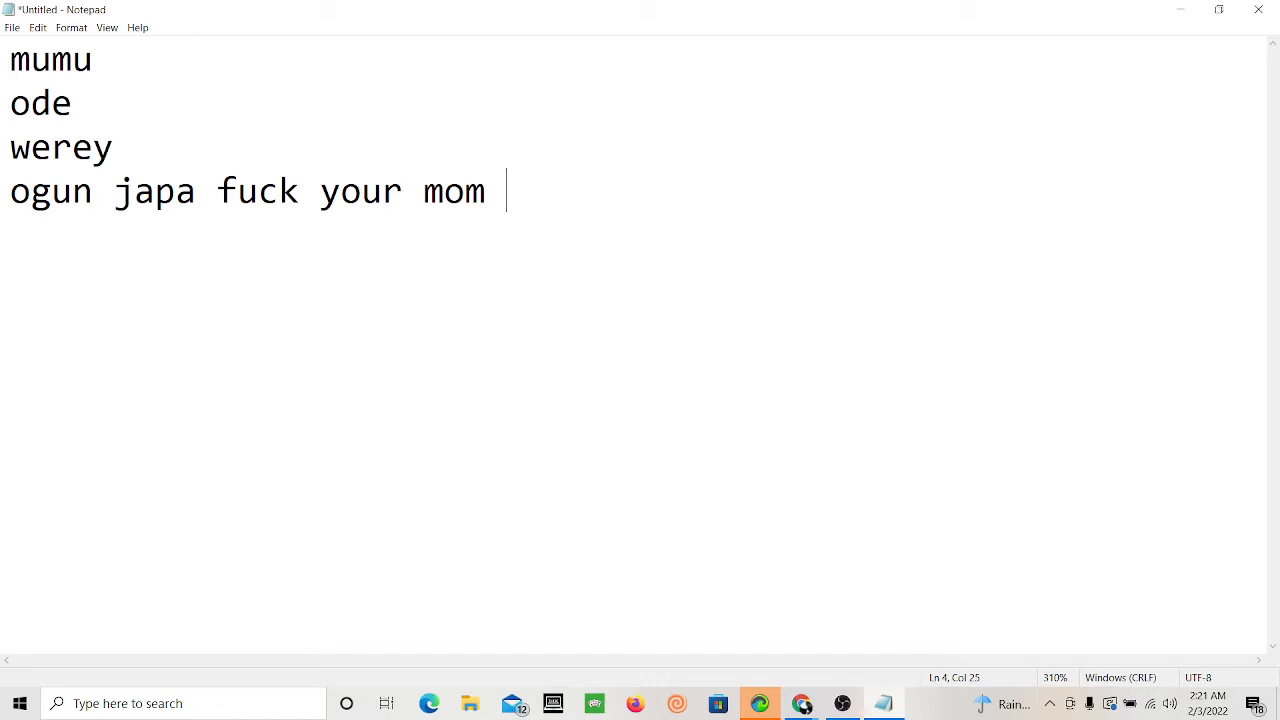
type("you a")
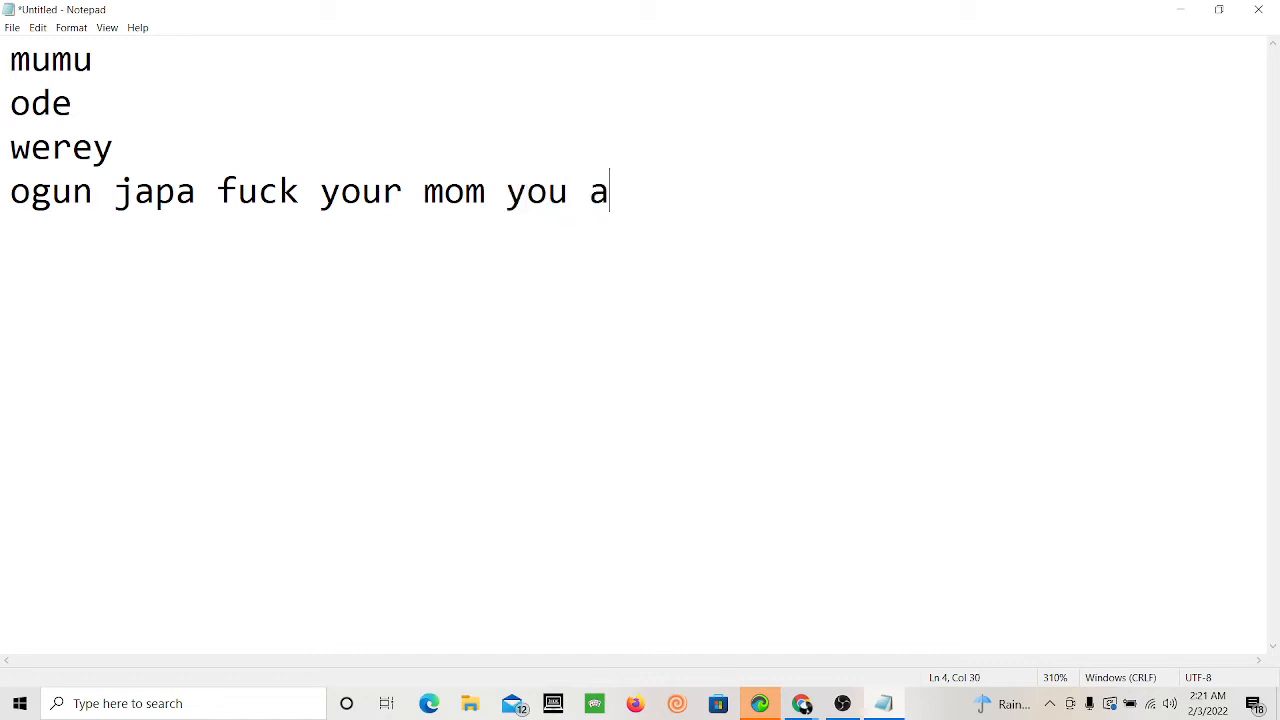
type("ss your")
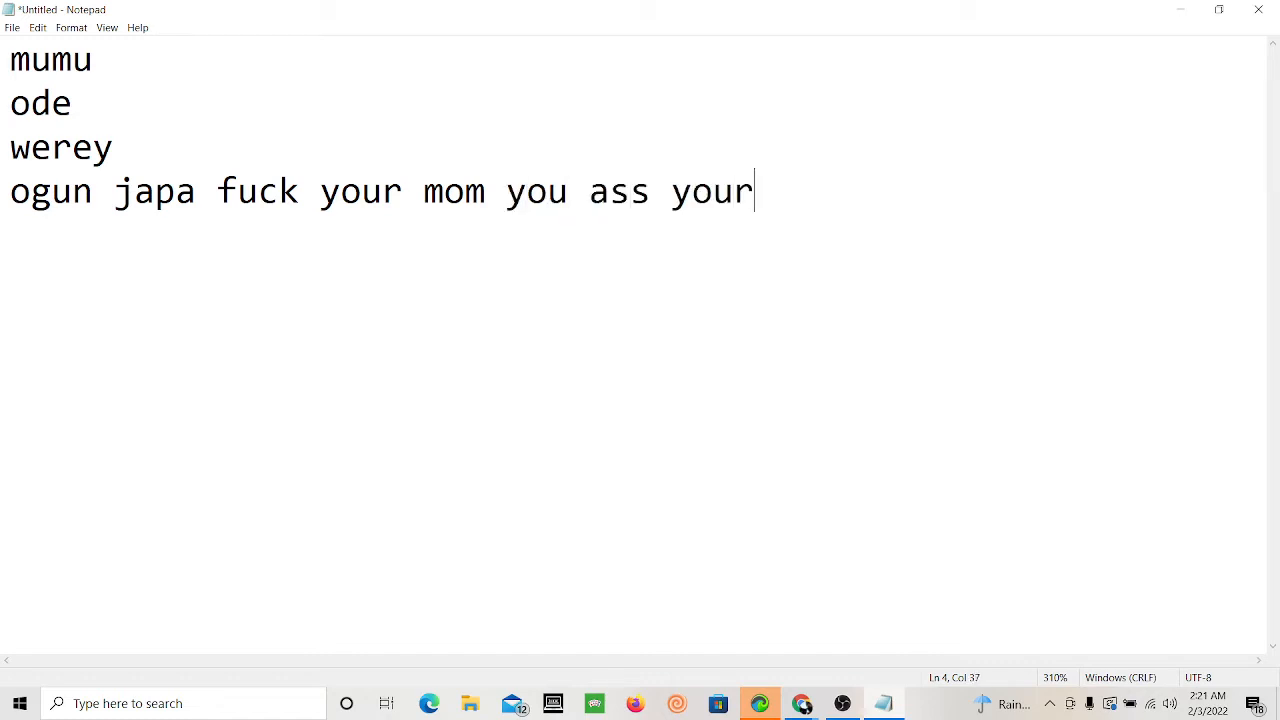
type("pop or")
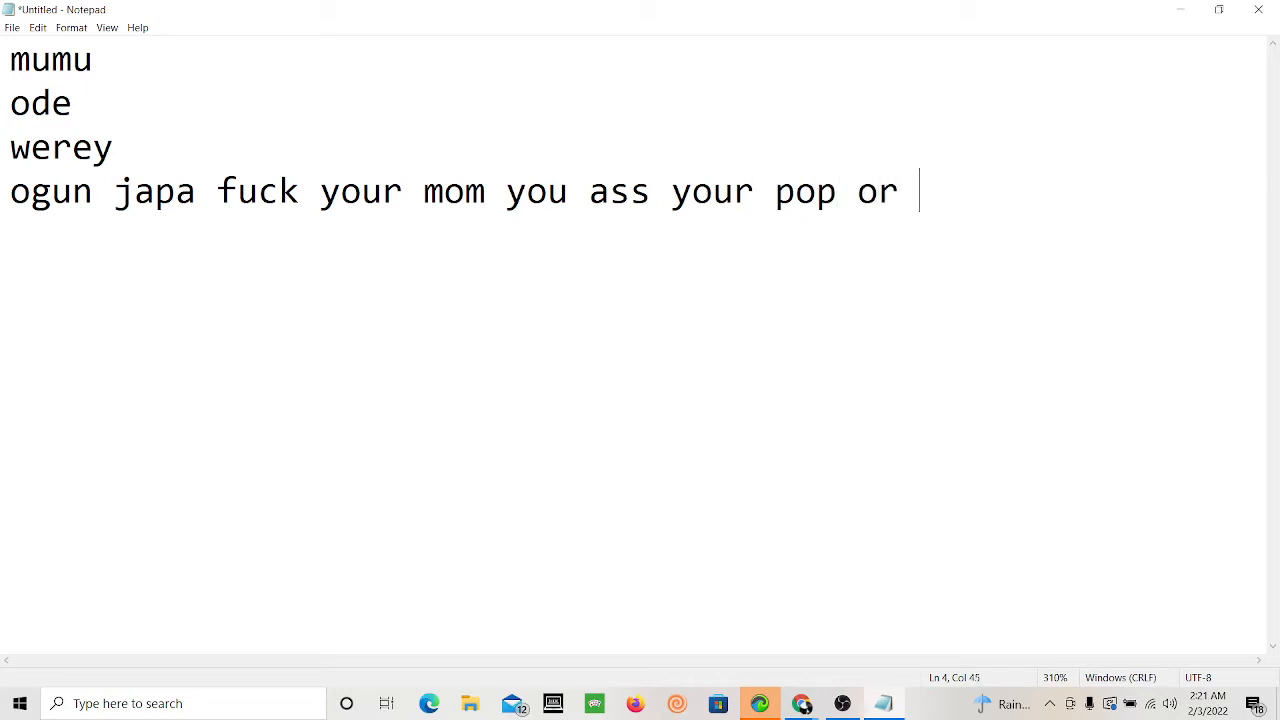
type("papa")
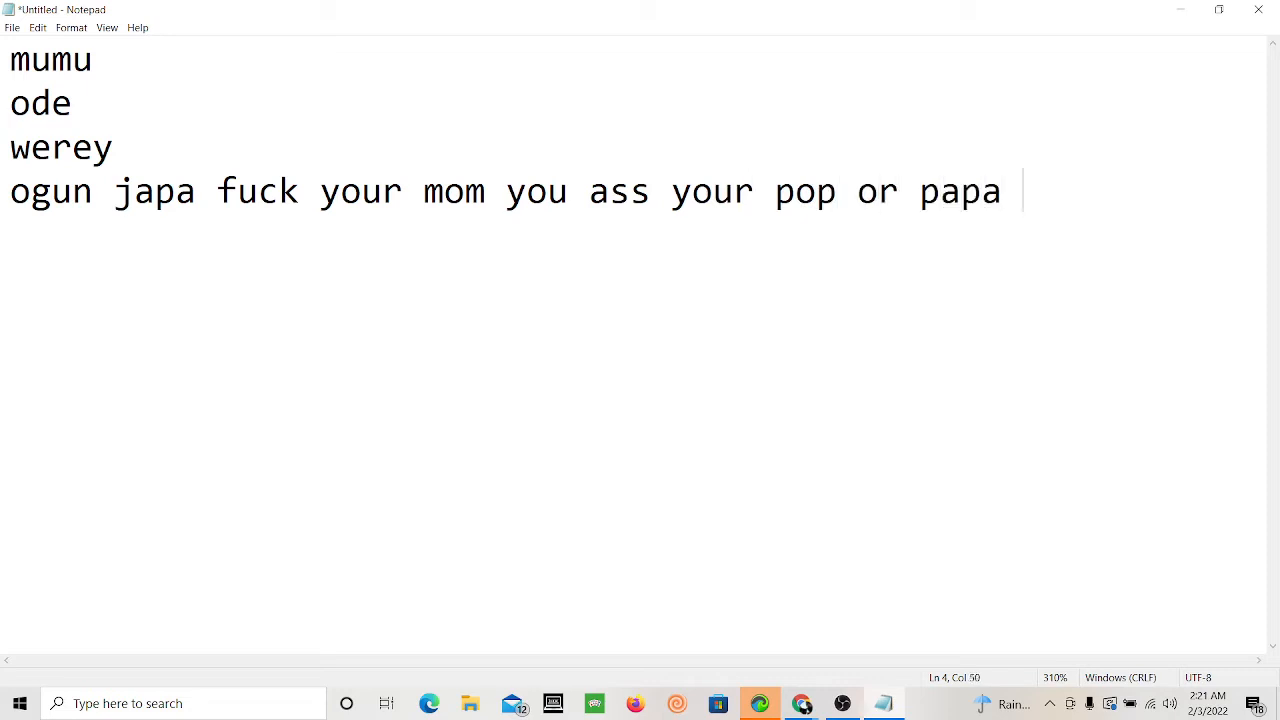
type("et")
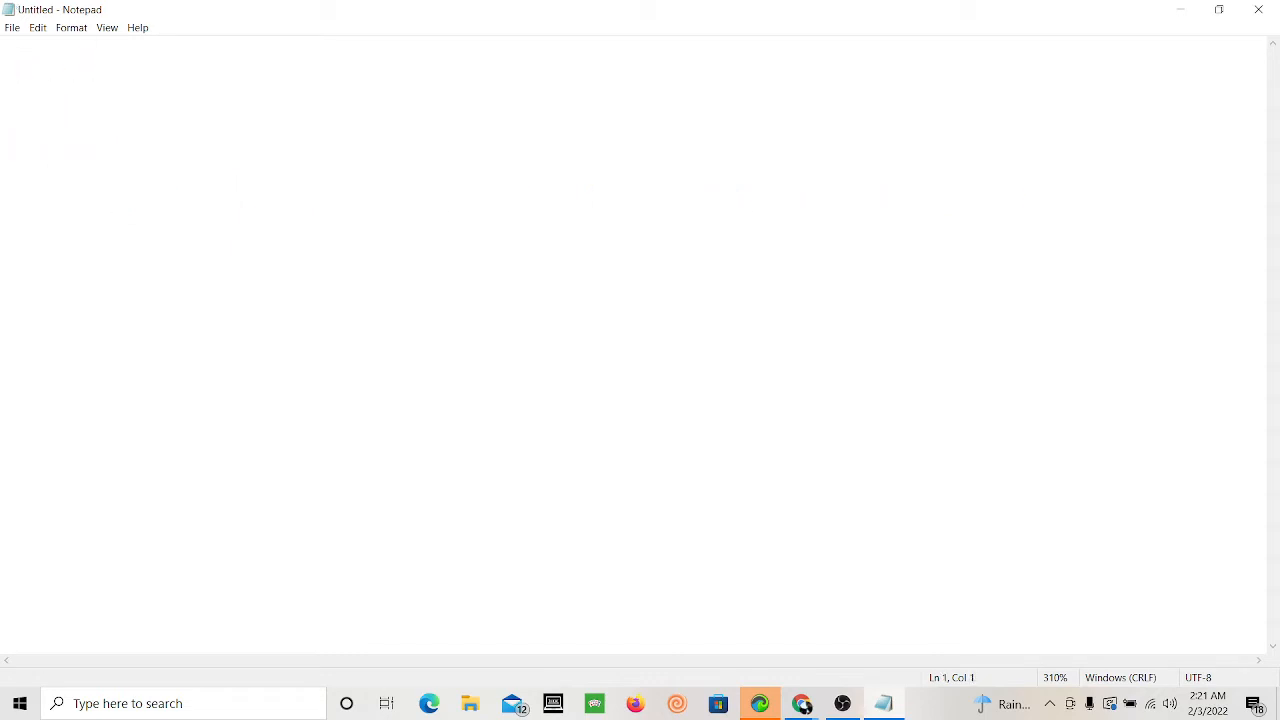
Step: Type 'fo' in the Notepad window before it is closed
type("fo")
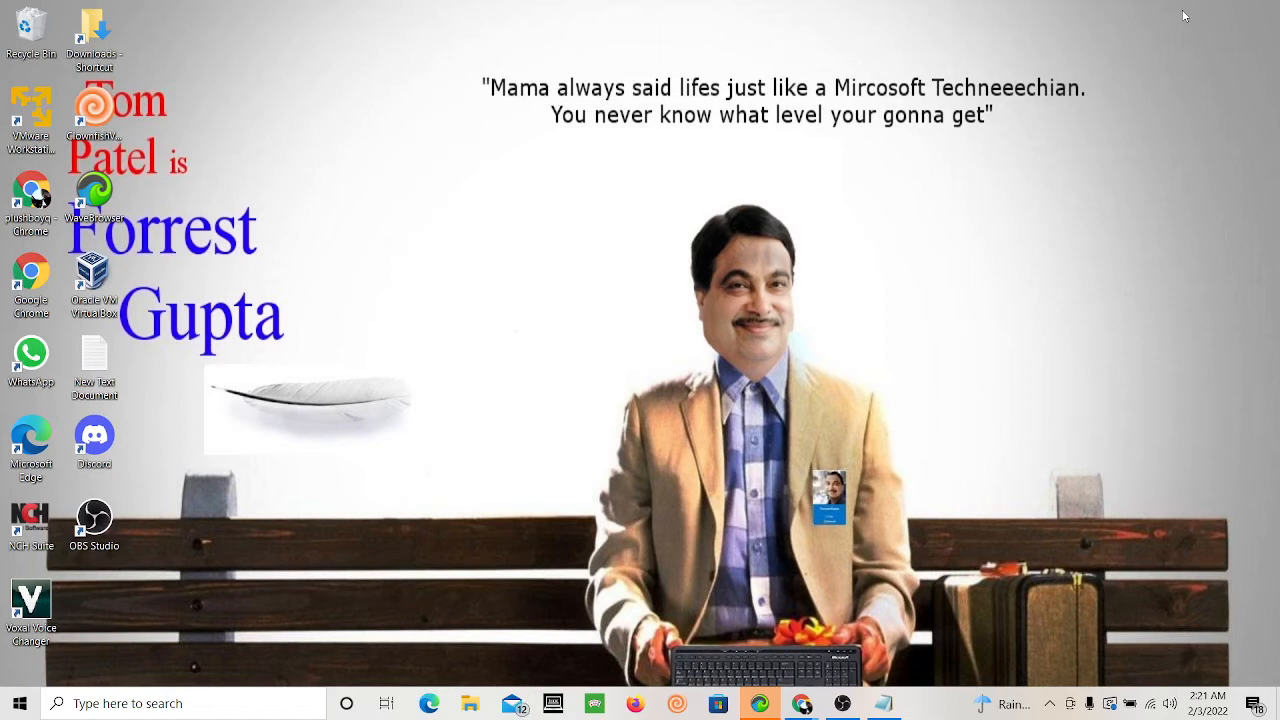
mouse_move(807, 503)
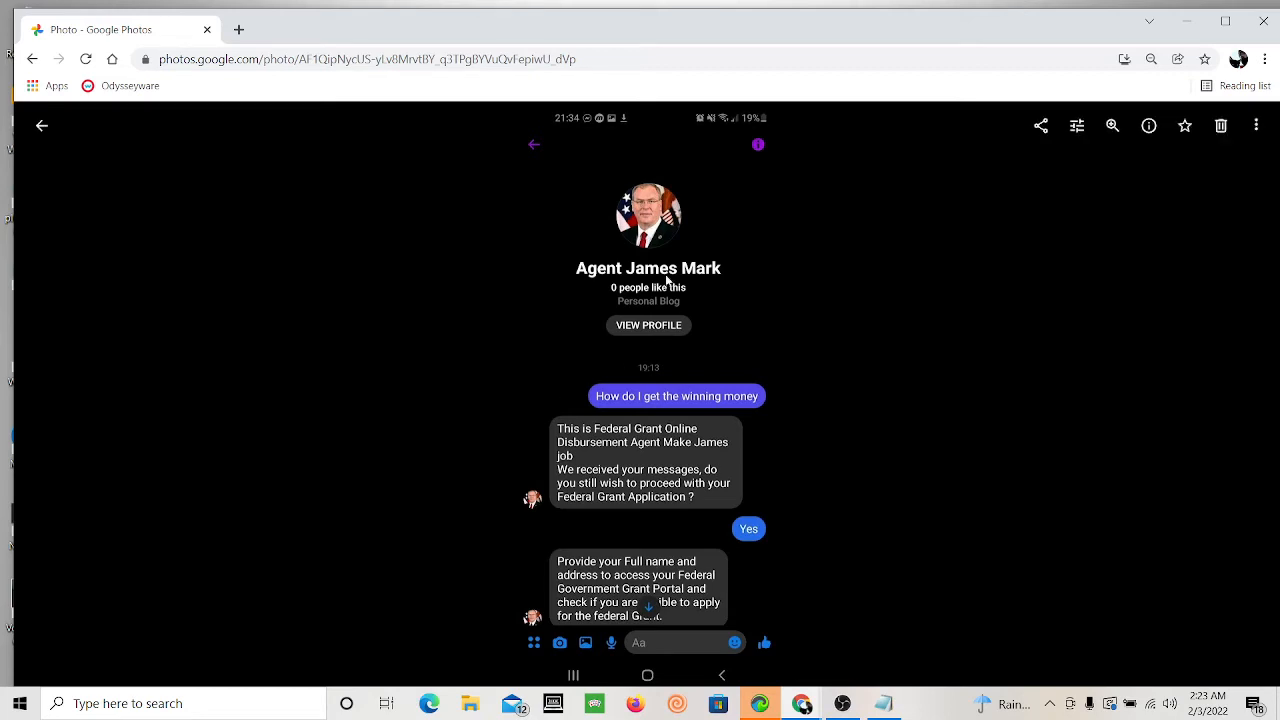
mouse_move(621, 298)
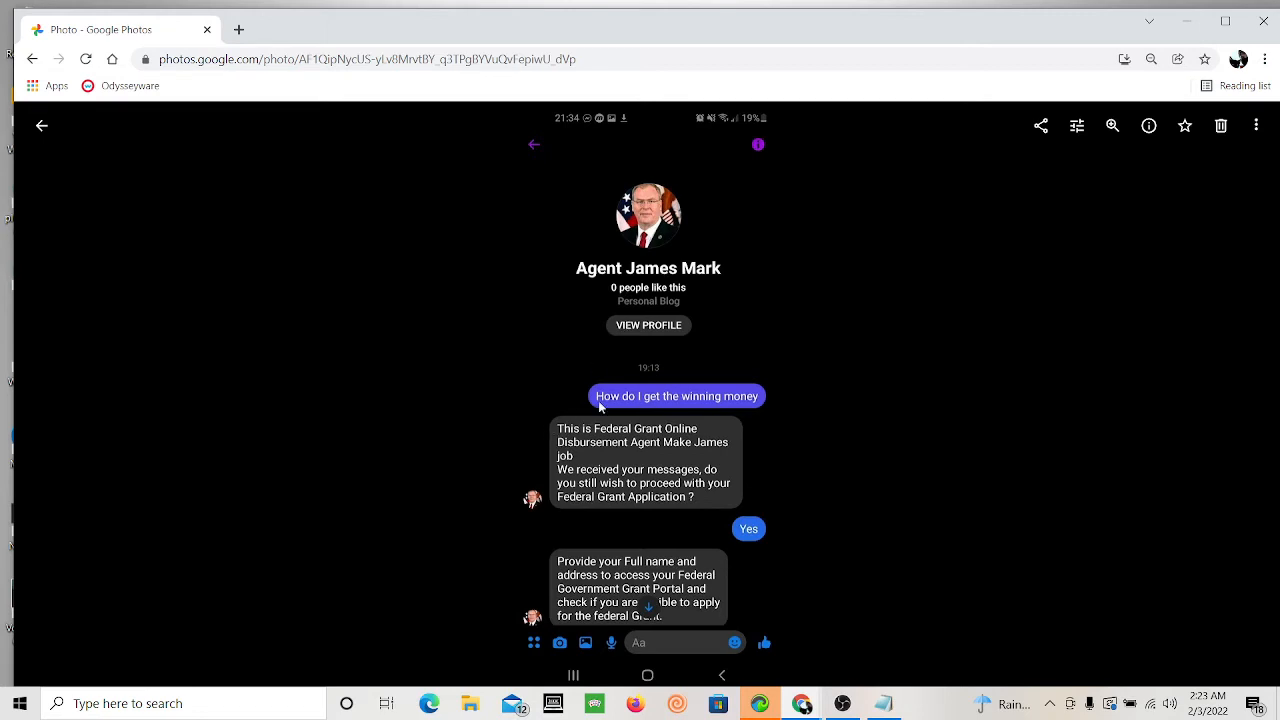
mouse_move(820, 360)
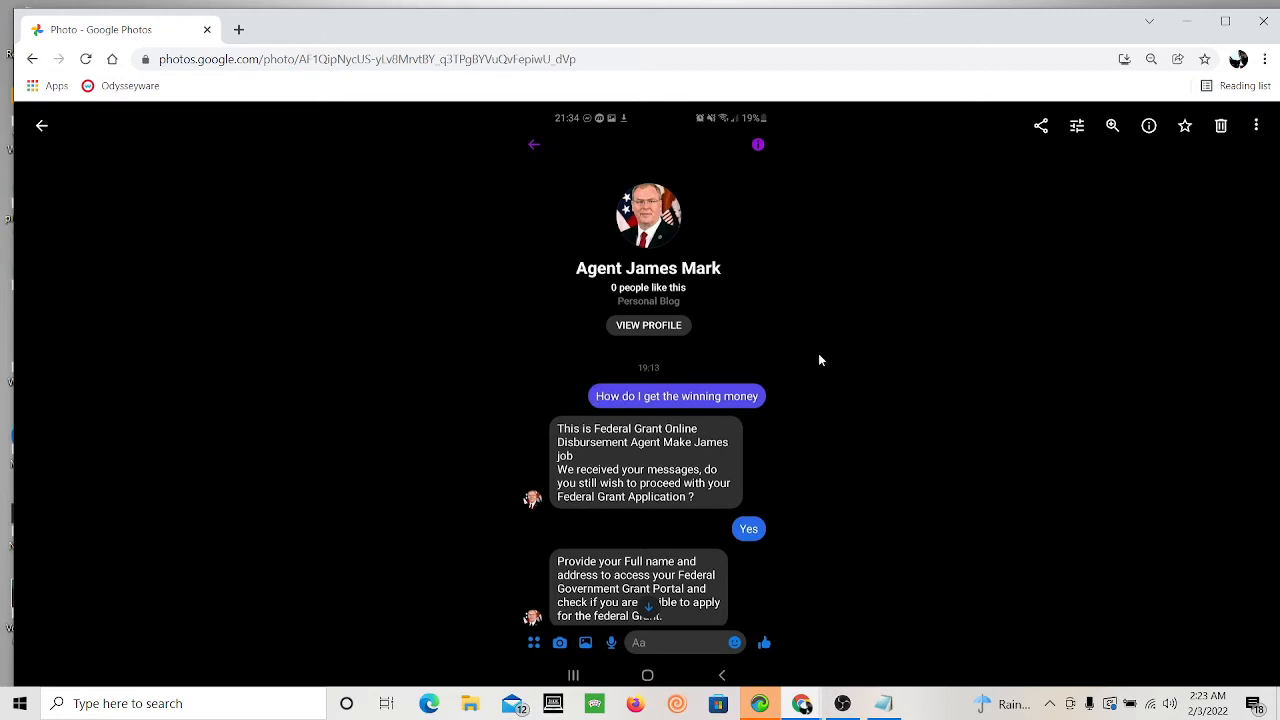
mouse_move(565, 422)
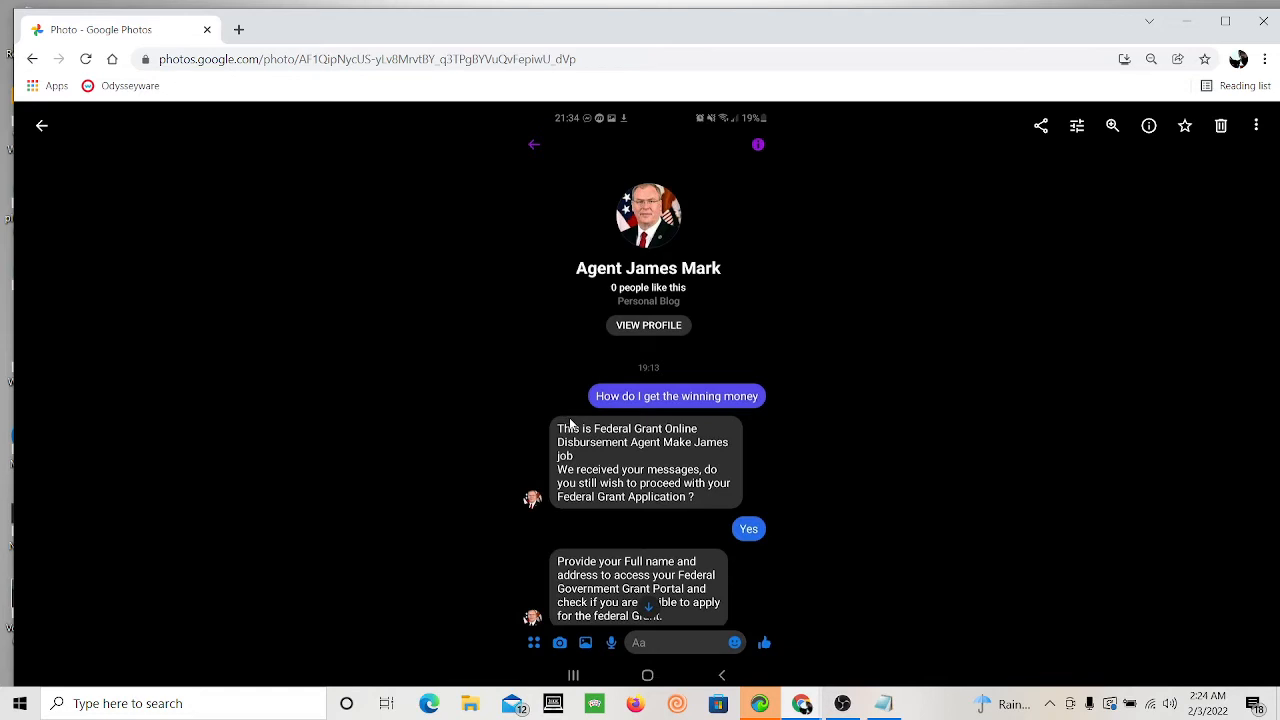
mouse_move(617, 485)
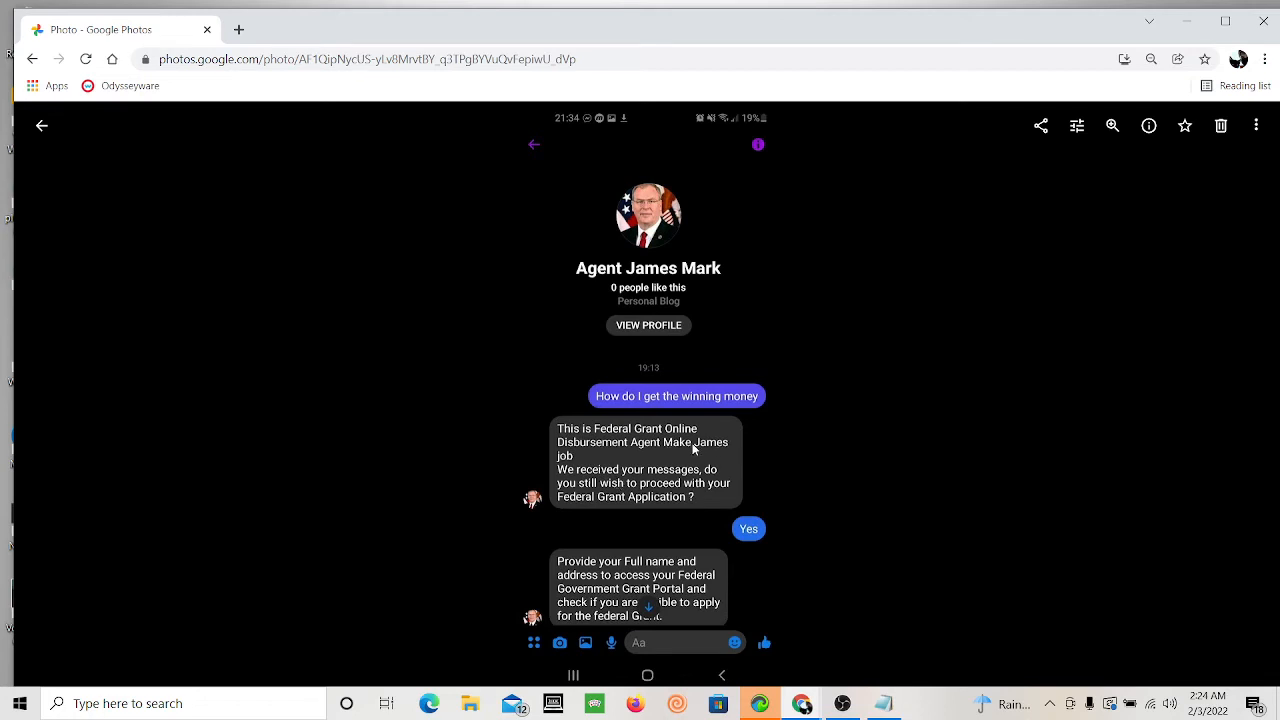
mouse_move(676, 453)
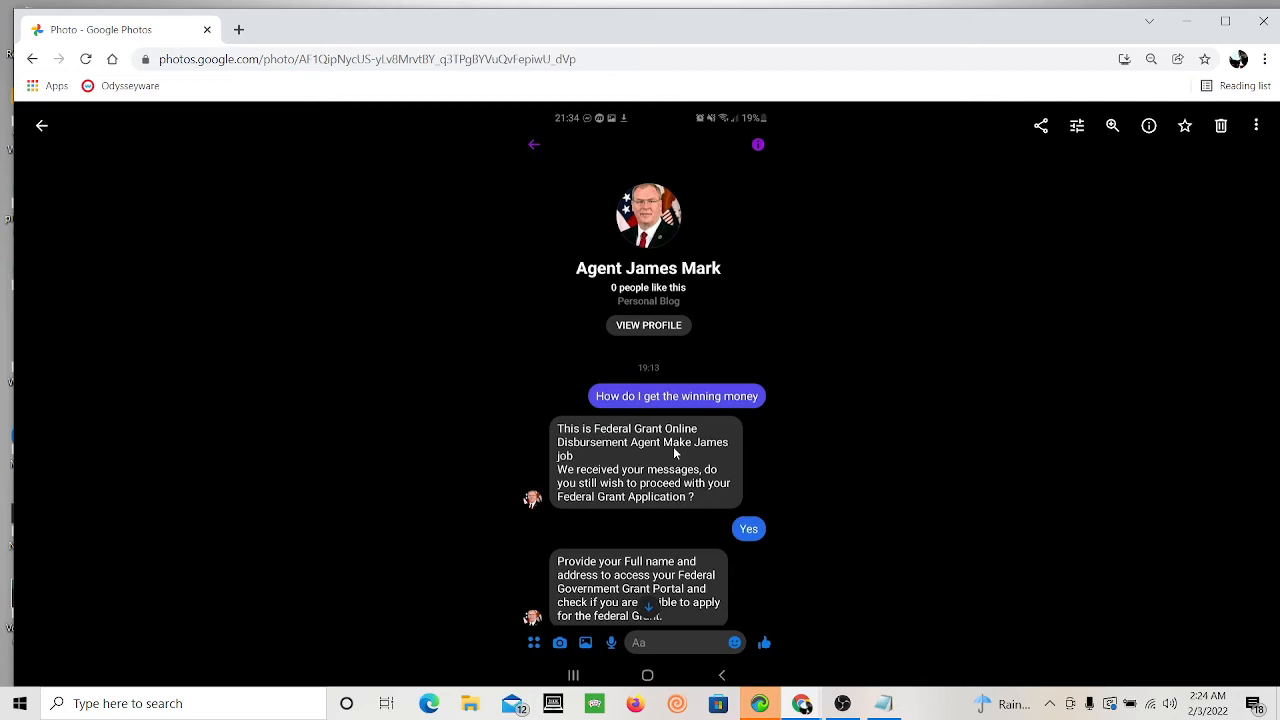
mouse_move(640, 272)
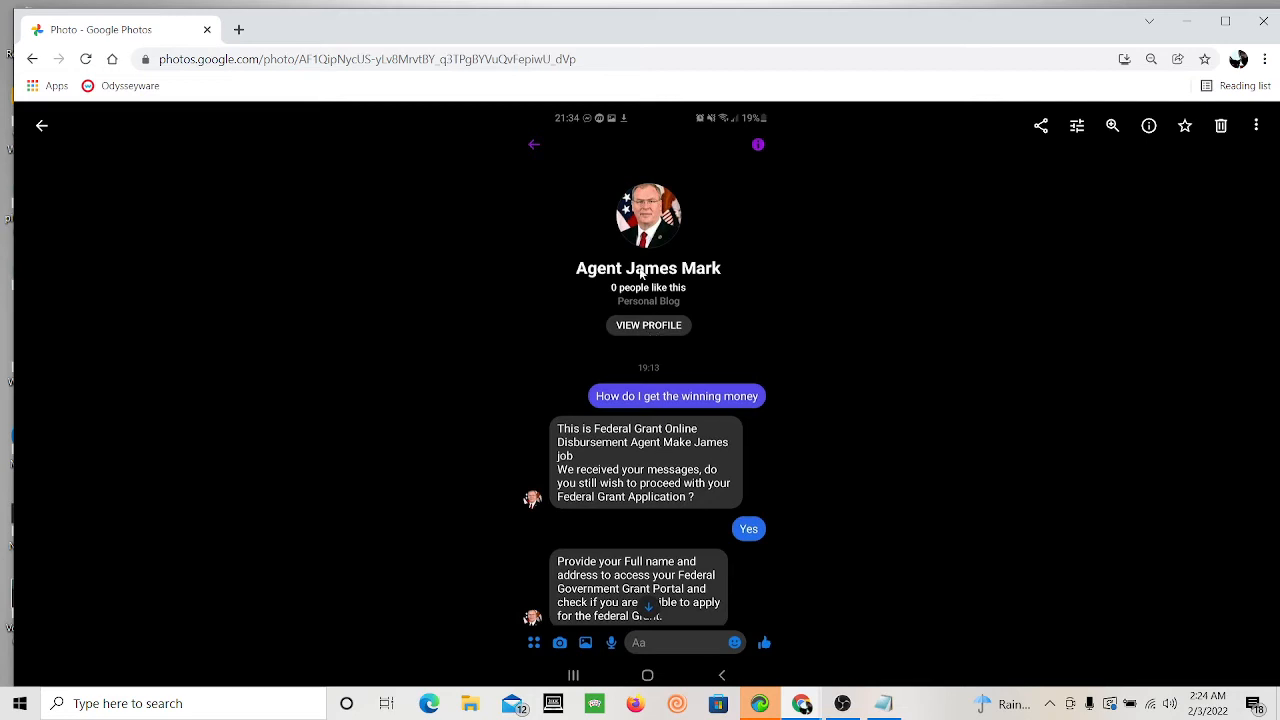
mouse_move(650, 250)
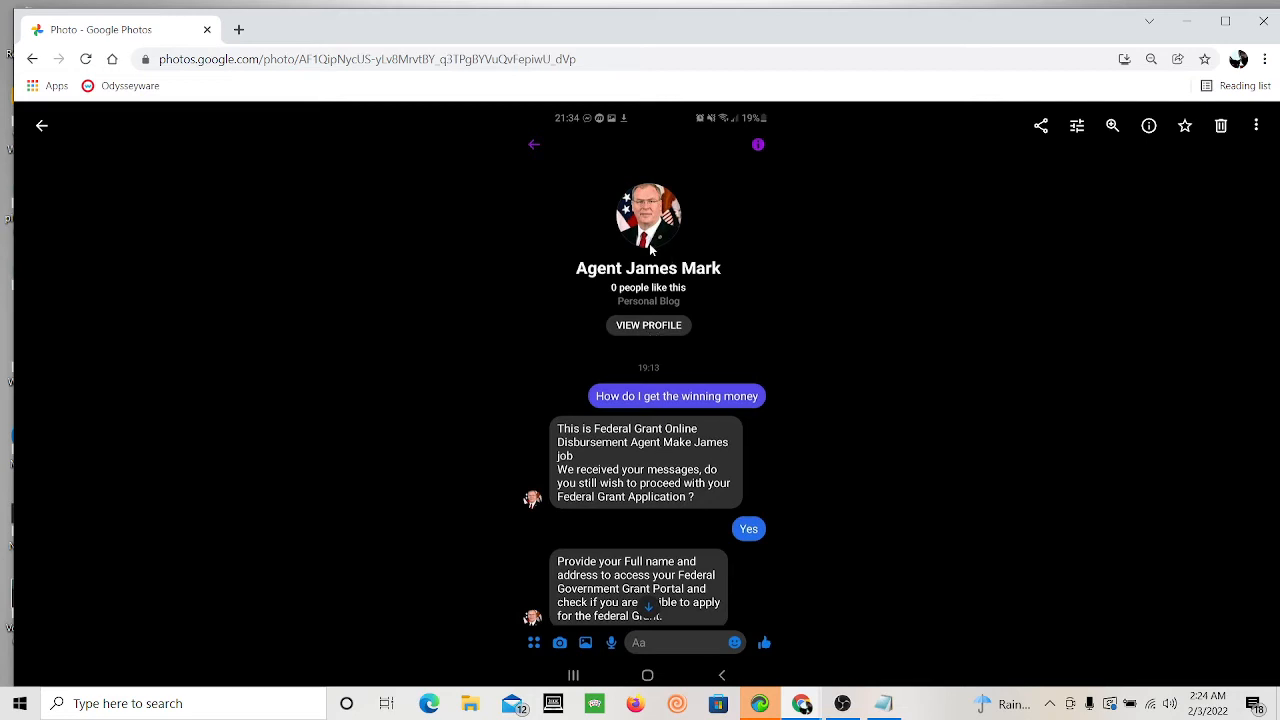
mouse_move(678, 270)
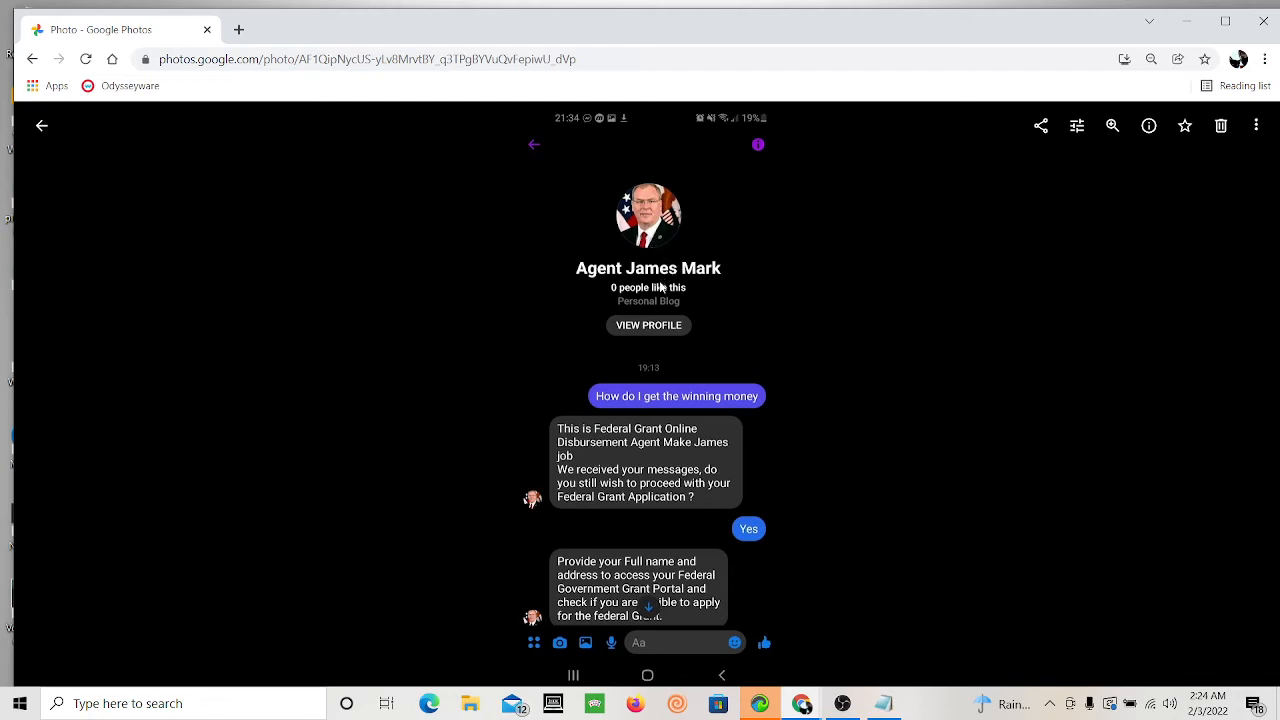
mouse_move(715, 432)
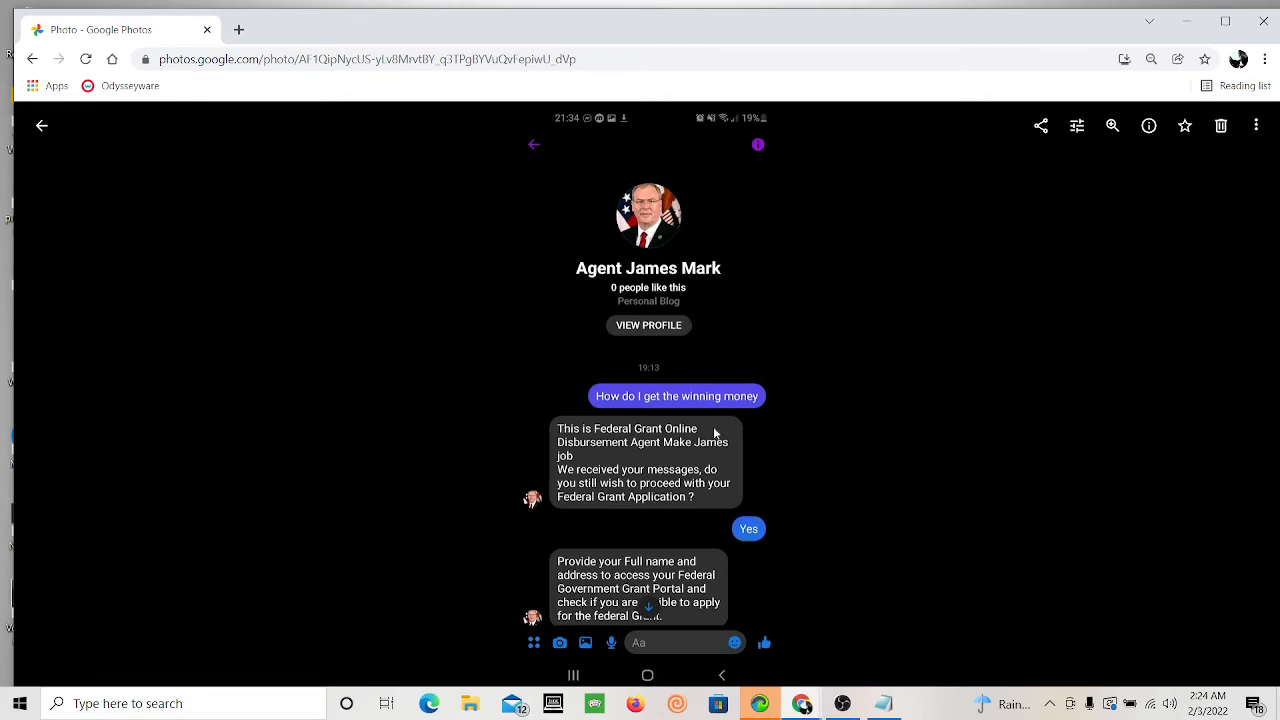
mouse_move(582, 489)
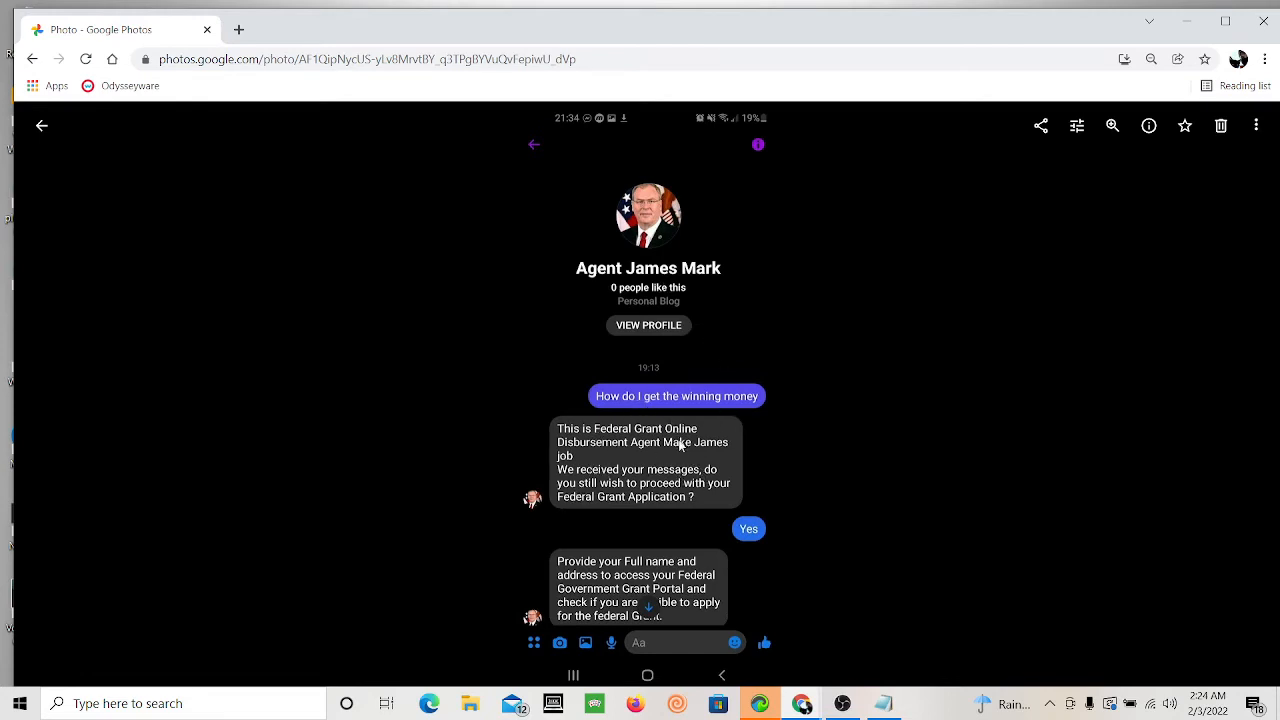
mouse_move(714, 510)
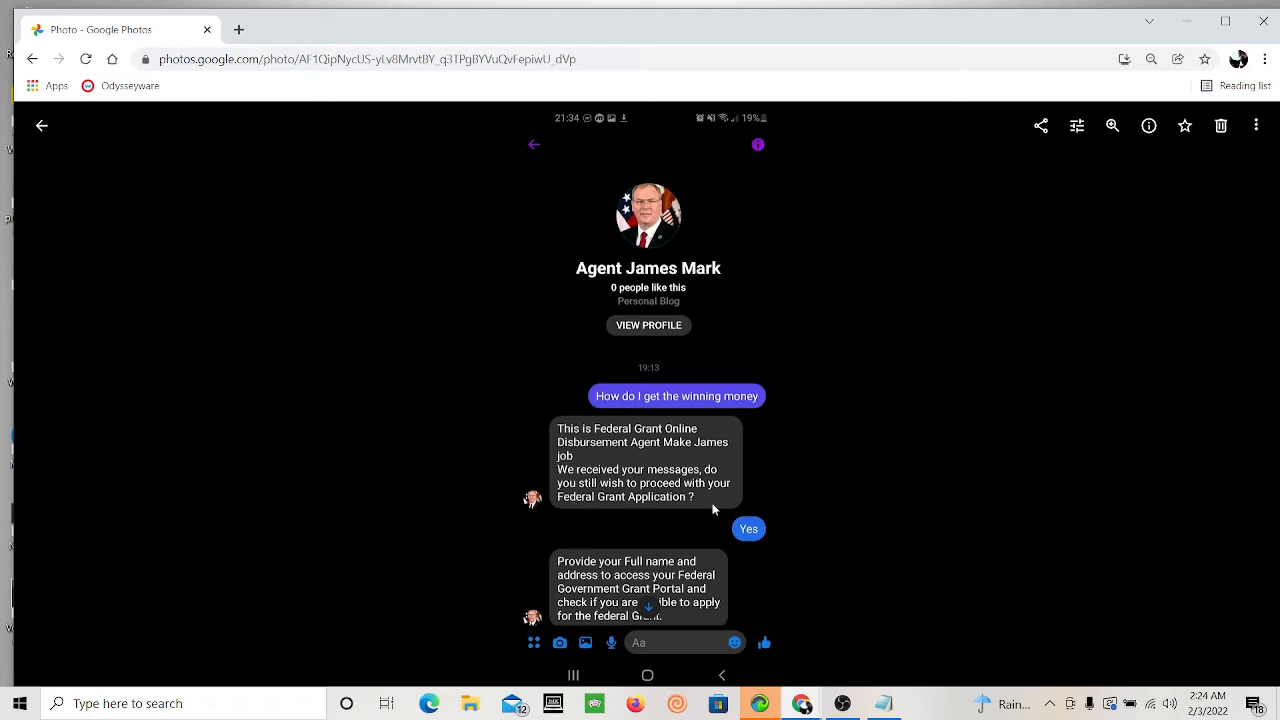
mouse_move(774, 550)
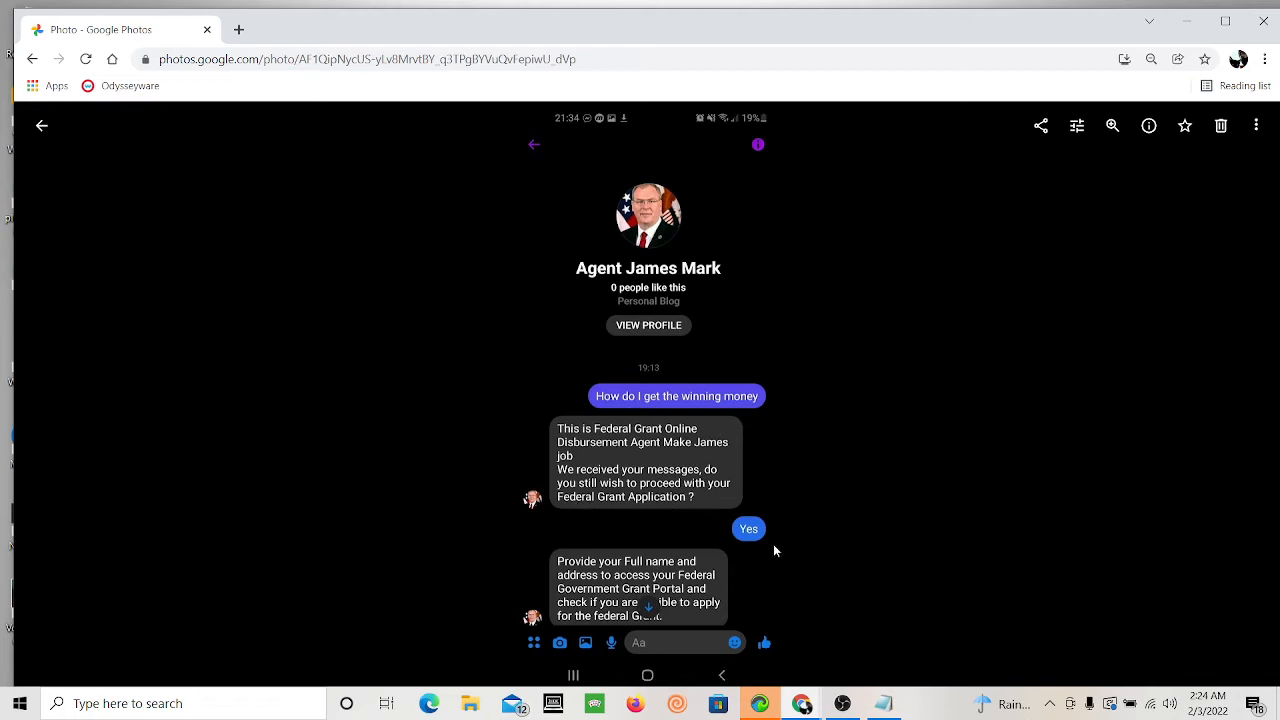
mouse_move(623, 592)
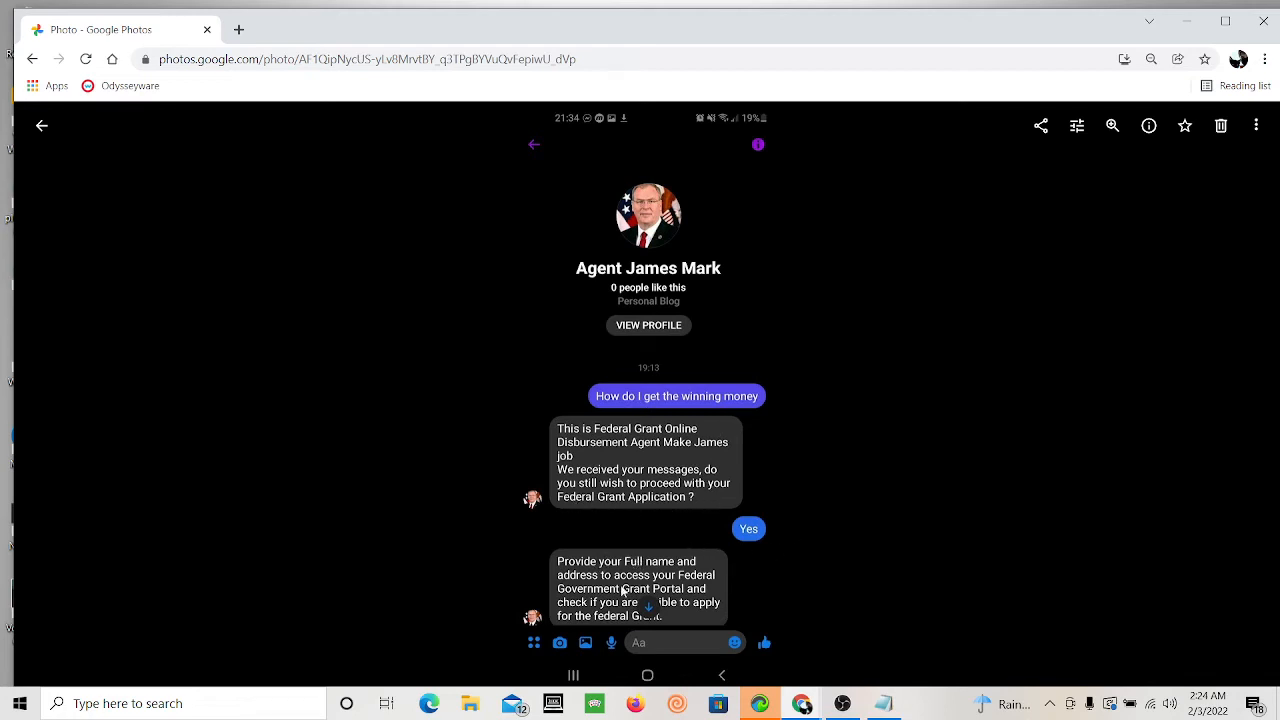
mouse_move(637, 553)
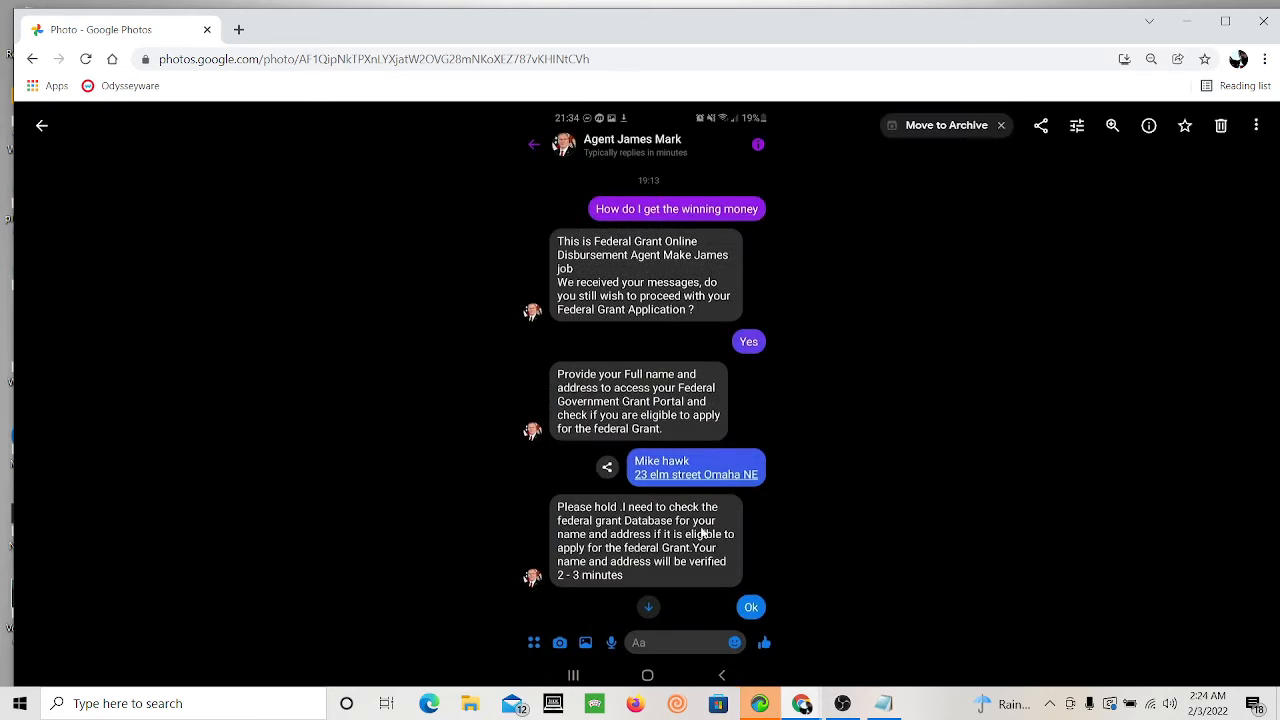
mouse_move(690, 455)
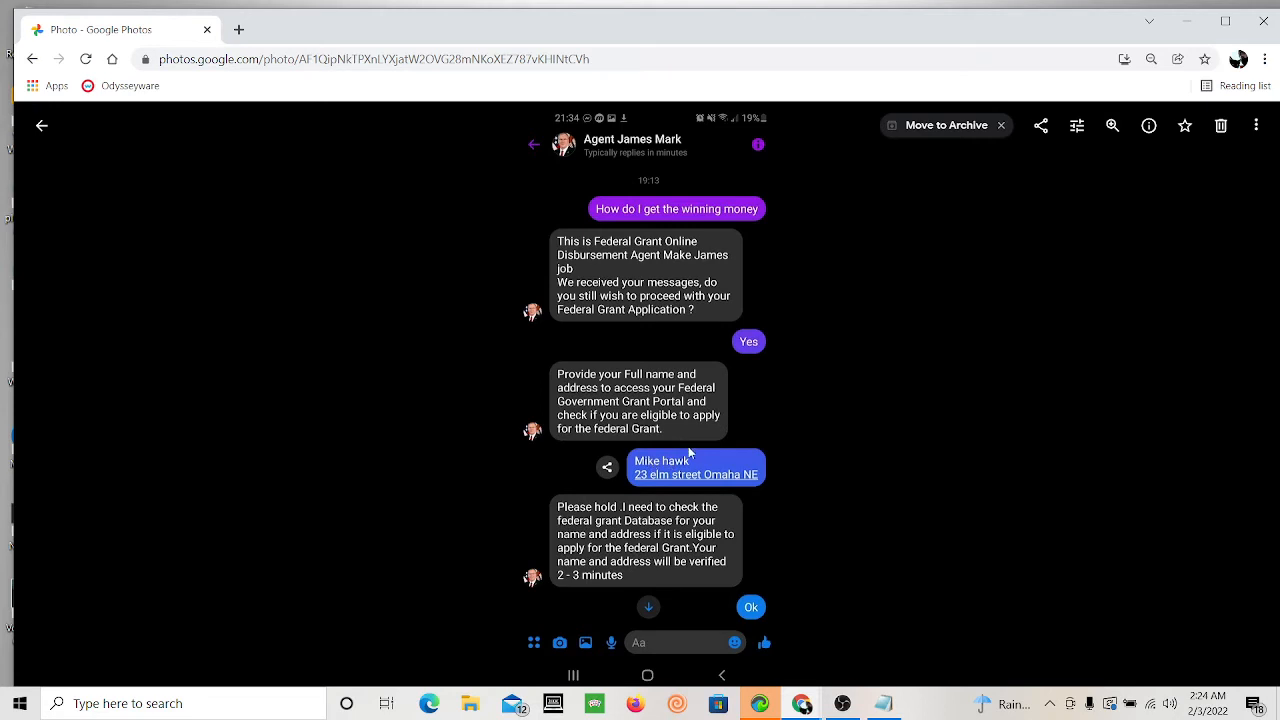
mouse_move(638, 480)
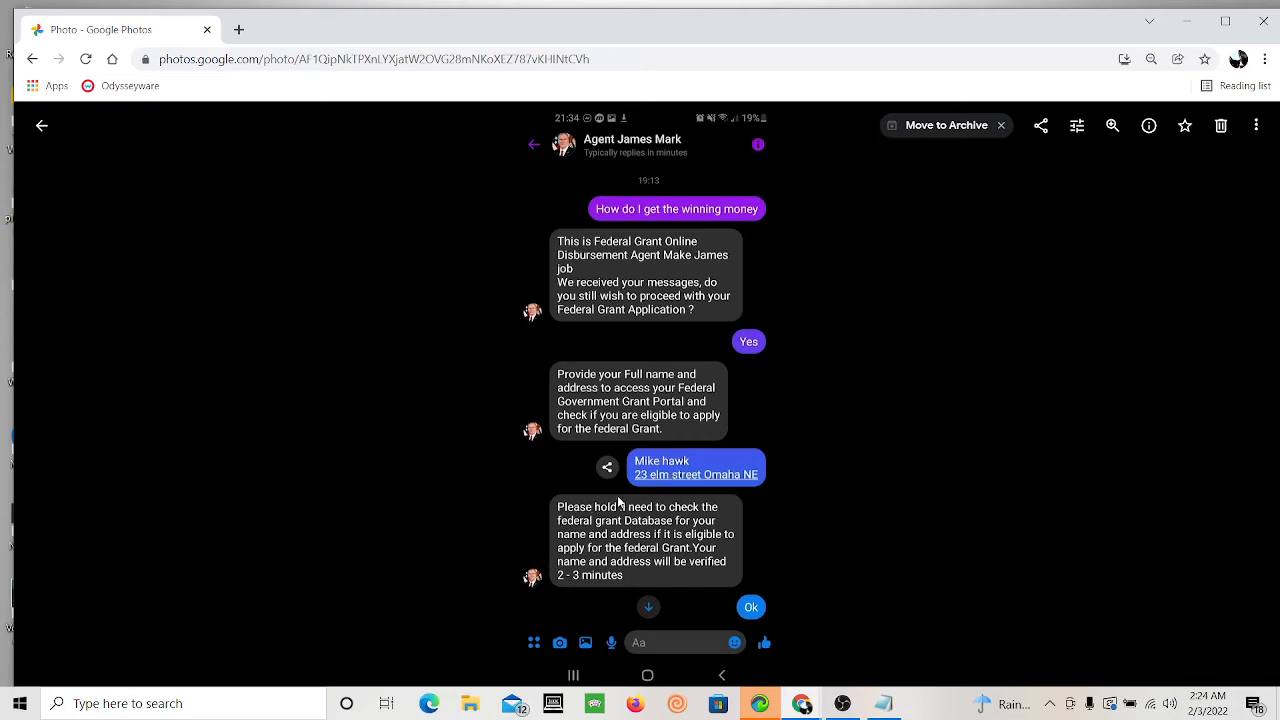
mouse_move(609, 517)
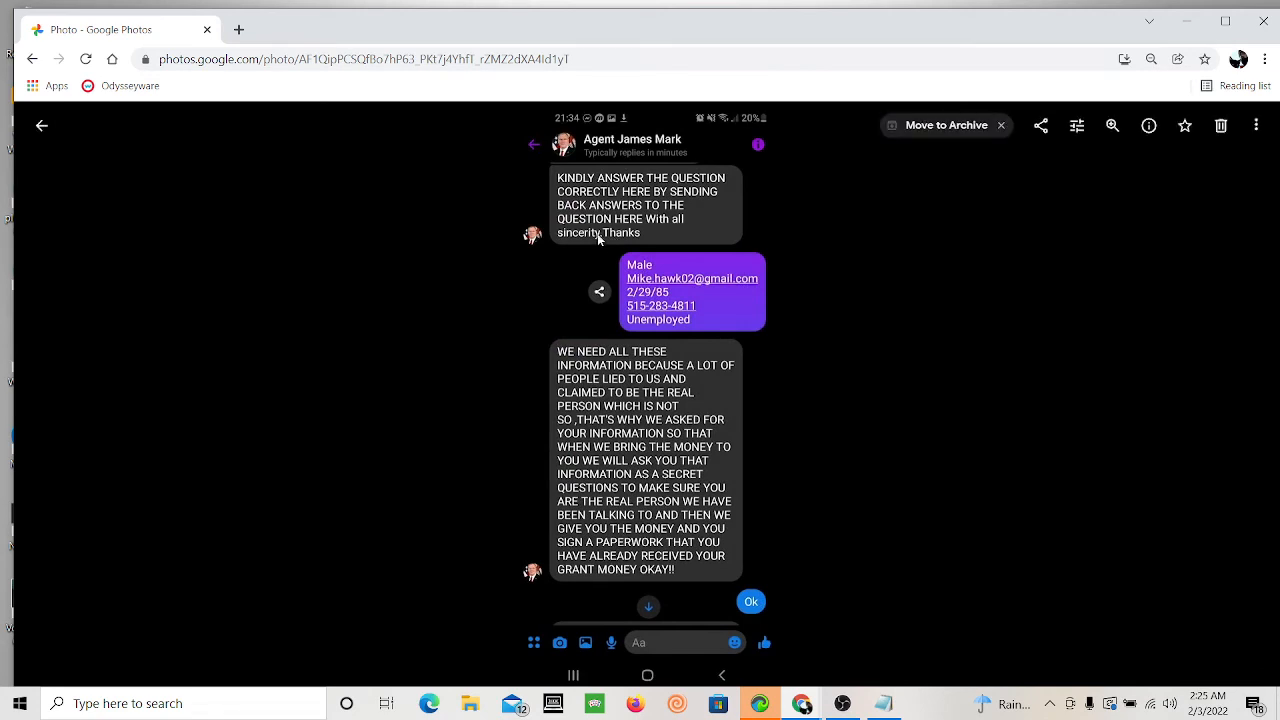
mouse_move(573, 160)
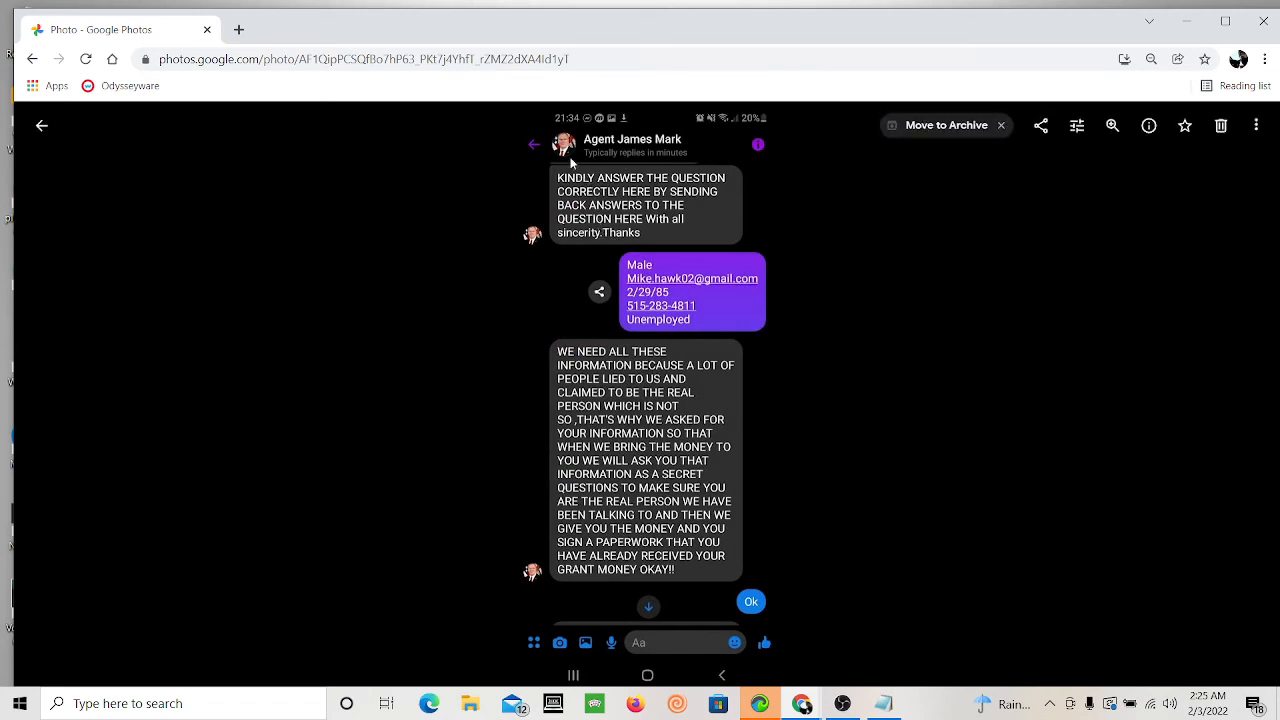
Step: Scroll down through the screenshot of the agent's all-capitals explanation for needing personal information
scroll("down", 3)
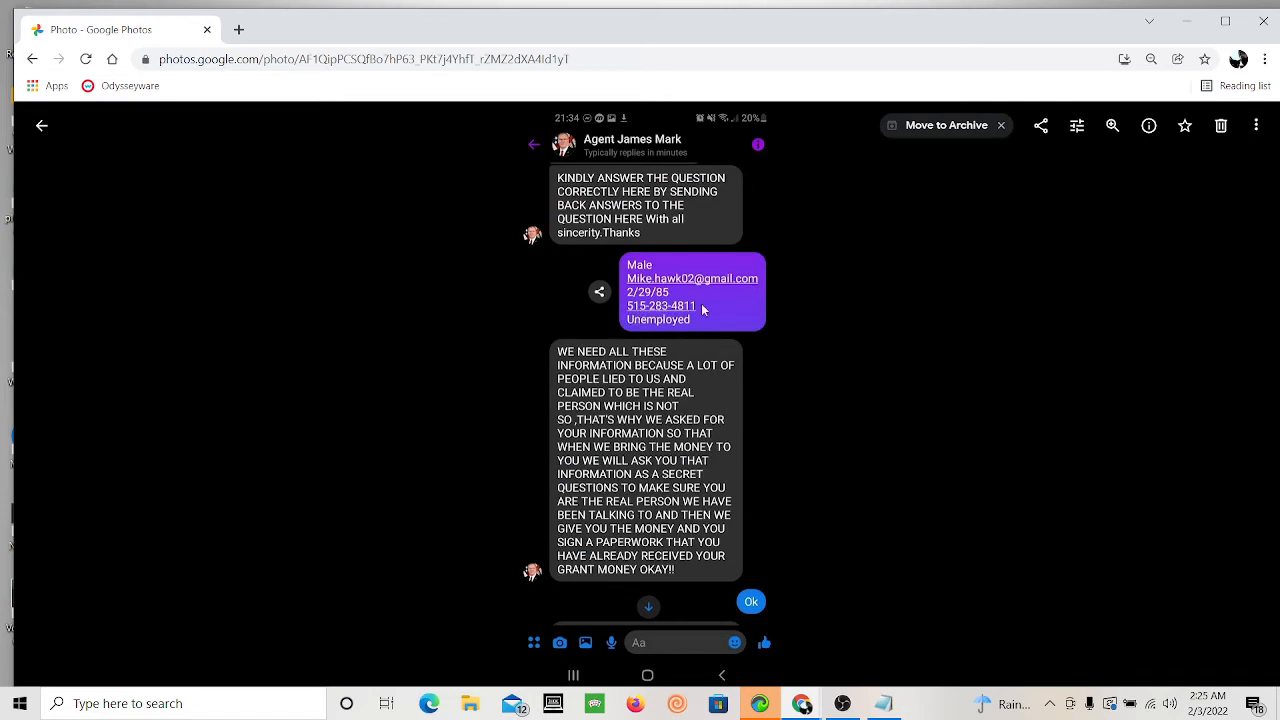
mouse_move(636, 325)
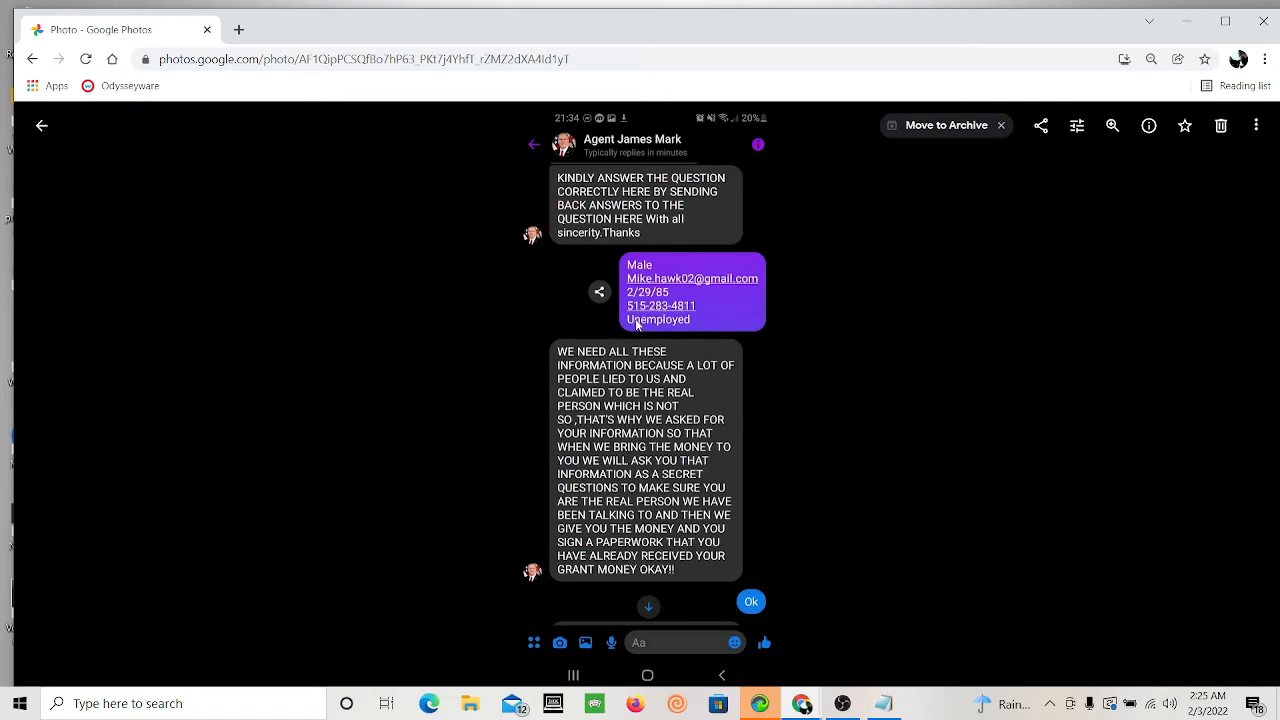
mouse_move(565, 388)
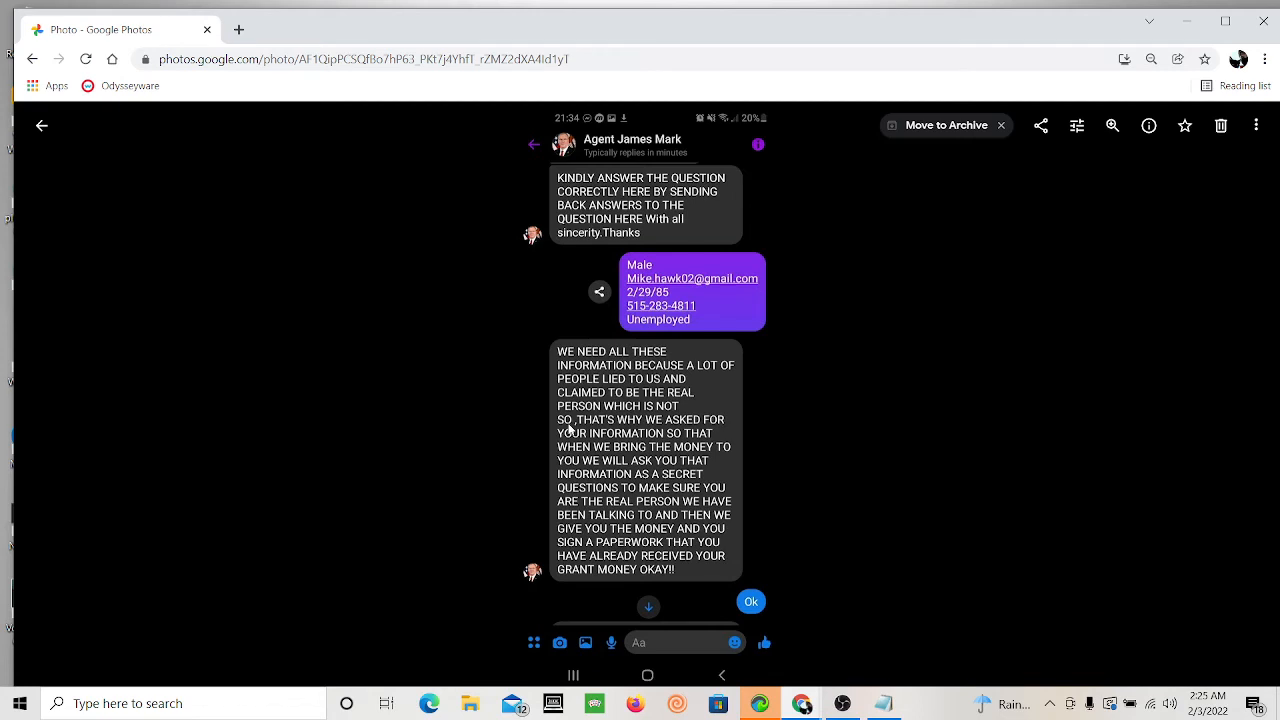
mouse_move(567, 437)
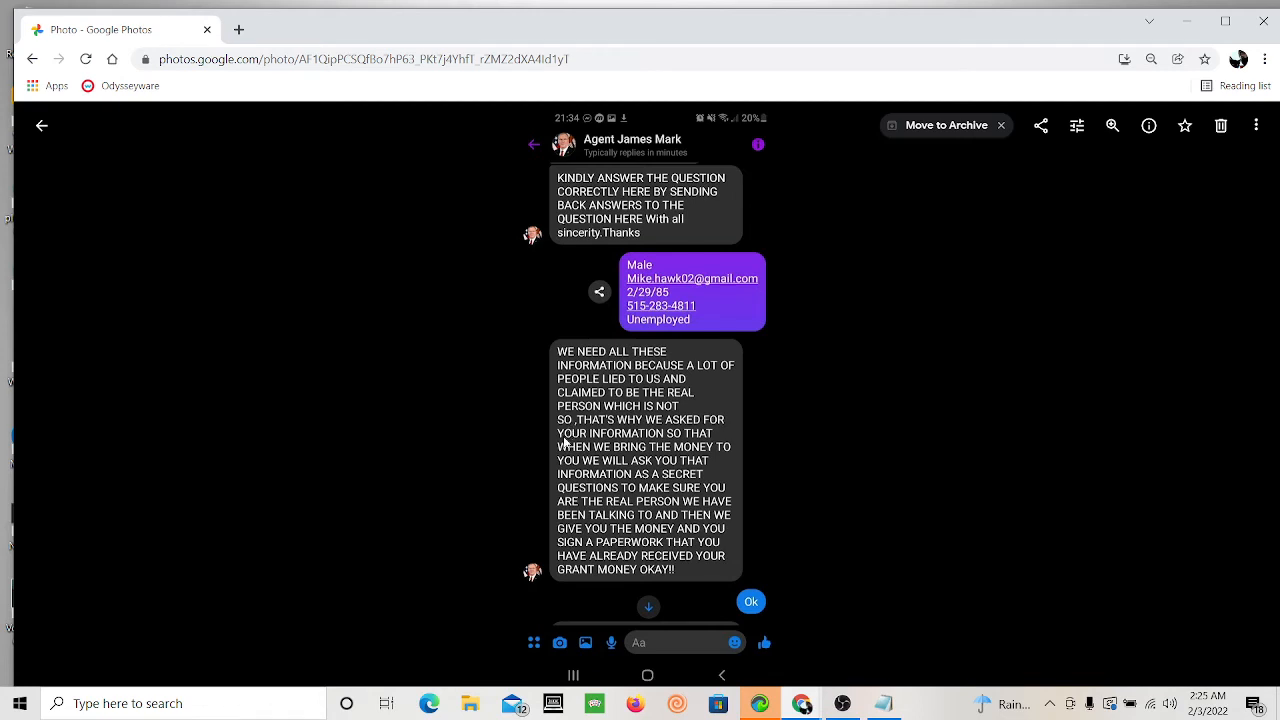
mouse_move(569, 464)
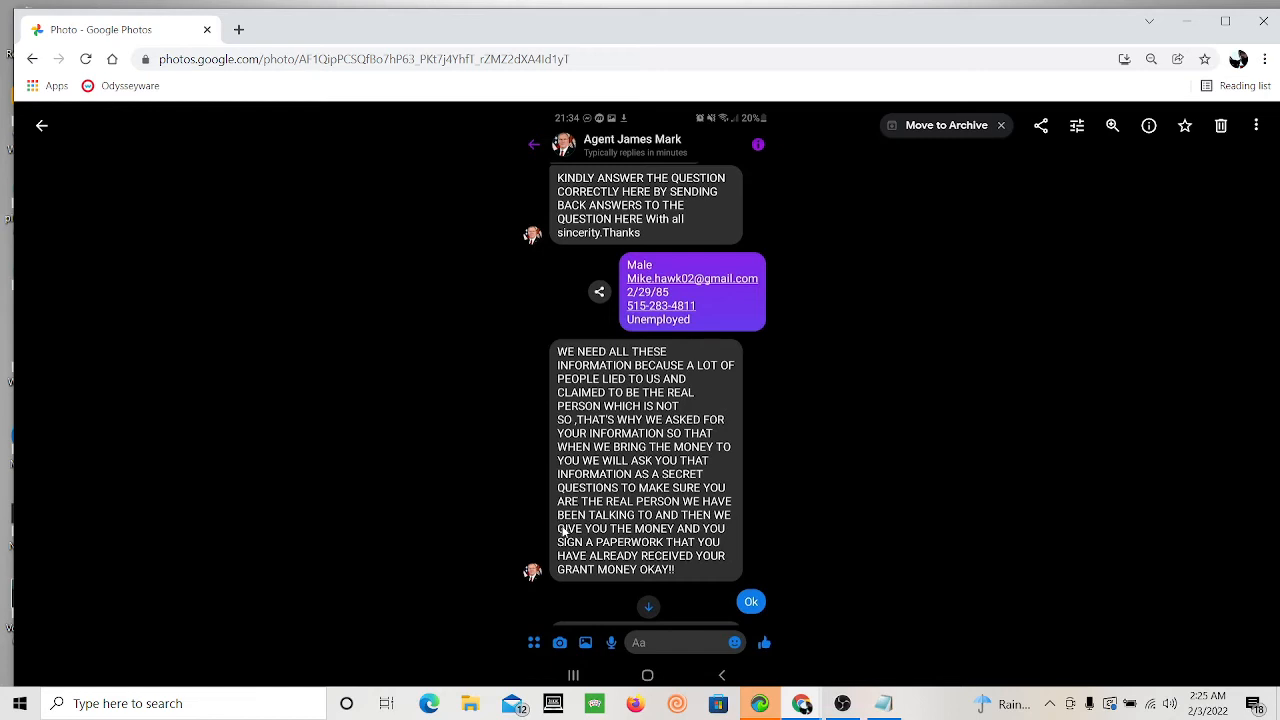
mouse_move(562, 534)
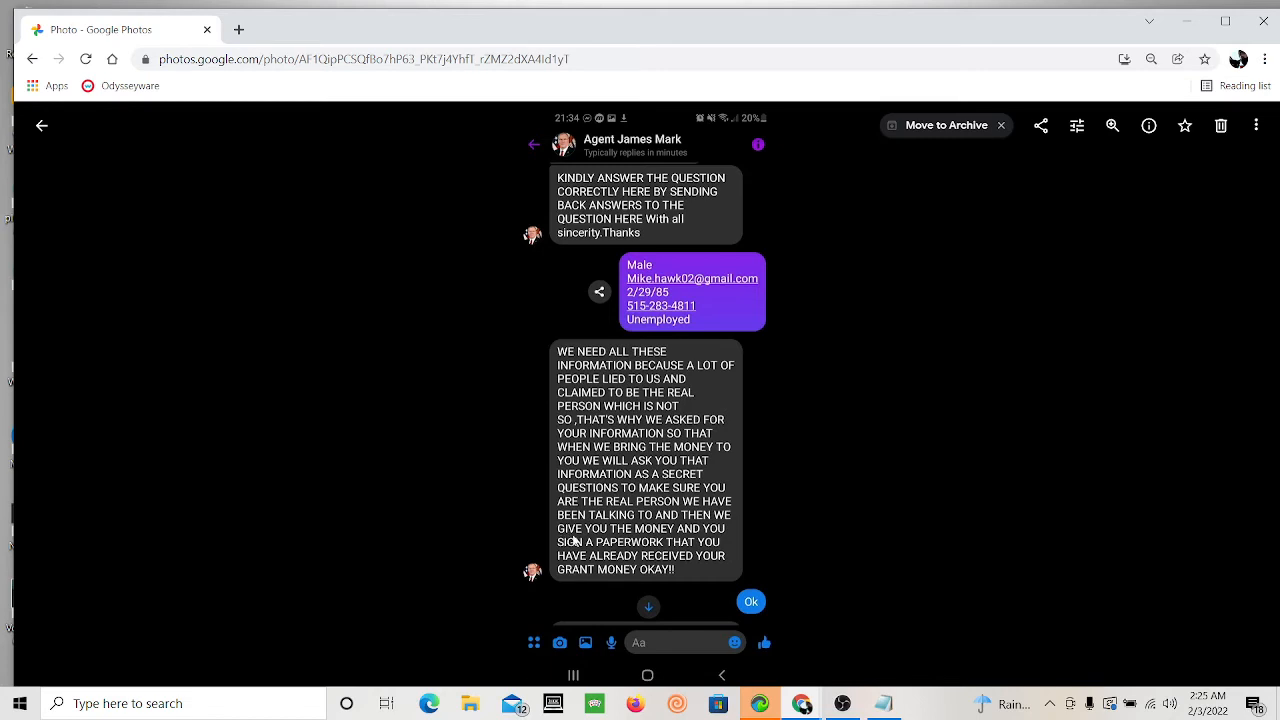
scroll("down", 3)
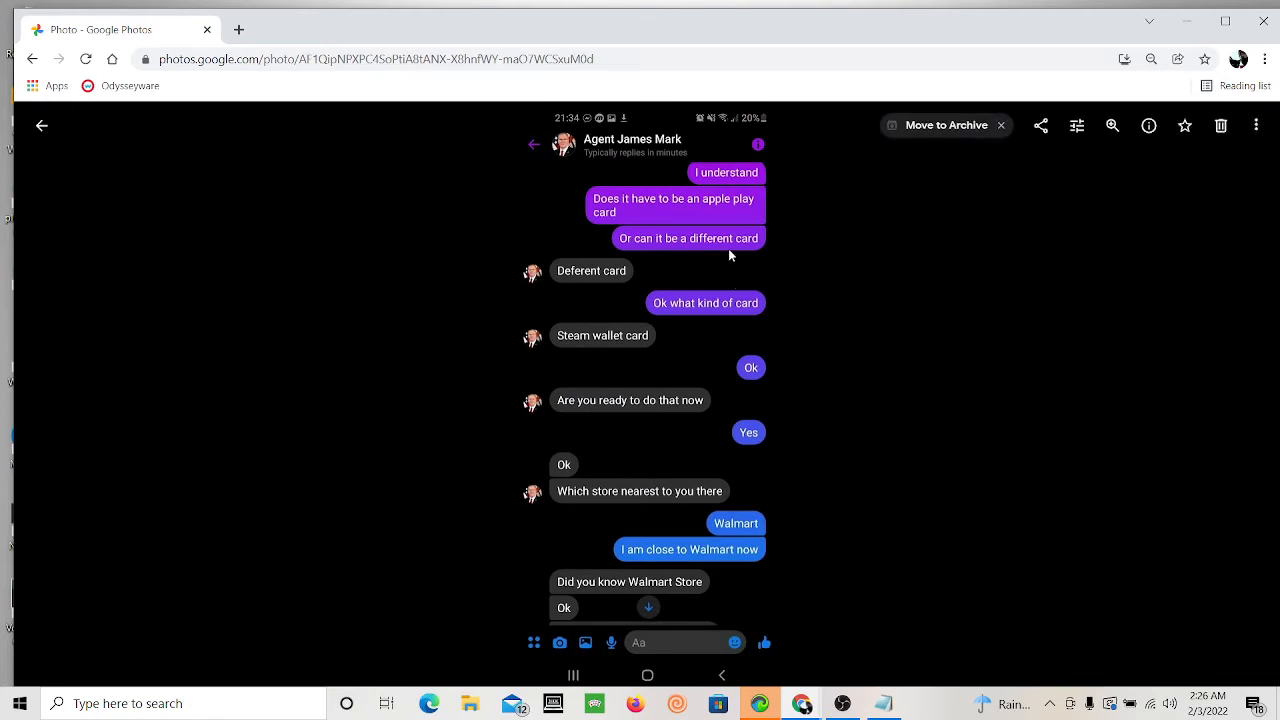
mouse_move(651, 216)
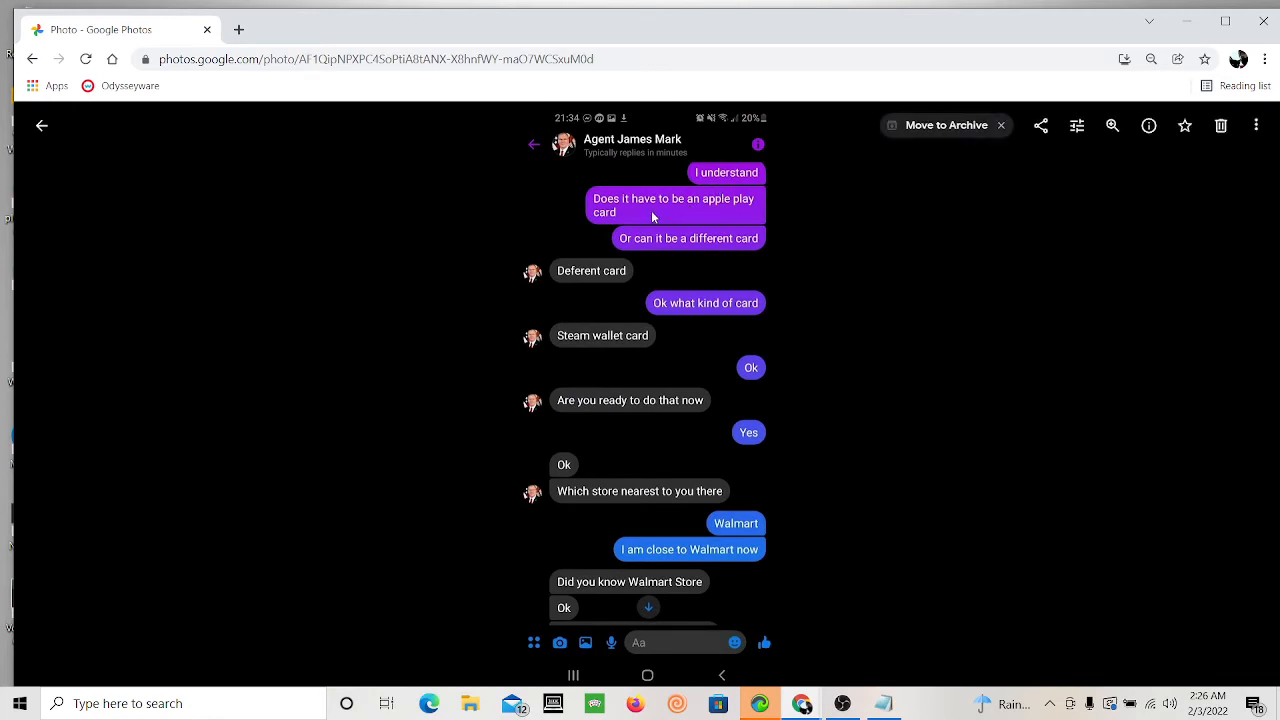
mouse_move(575, 275)
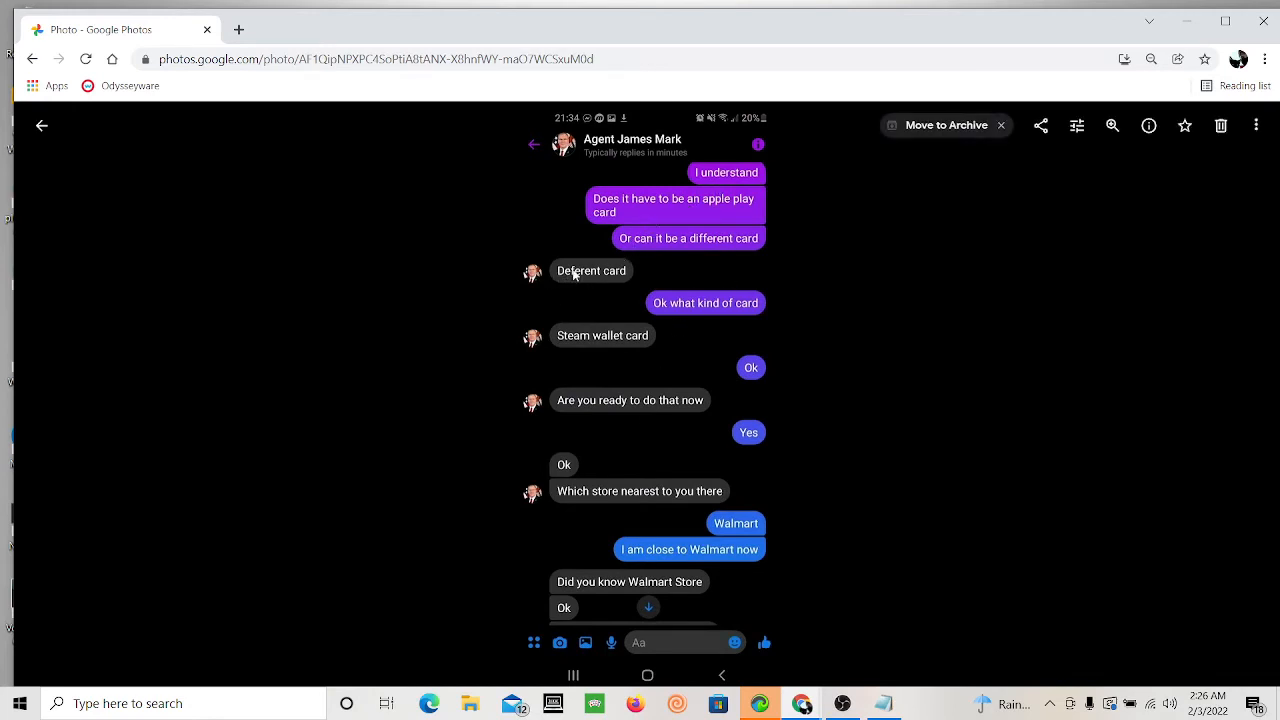
mouse_move(602, 335)
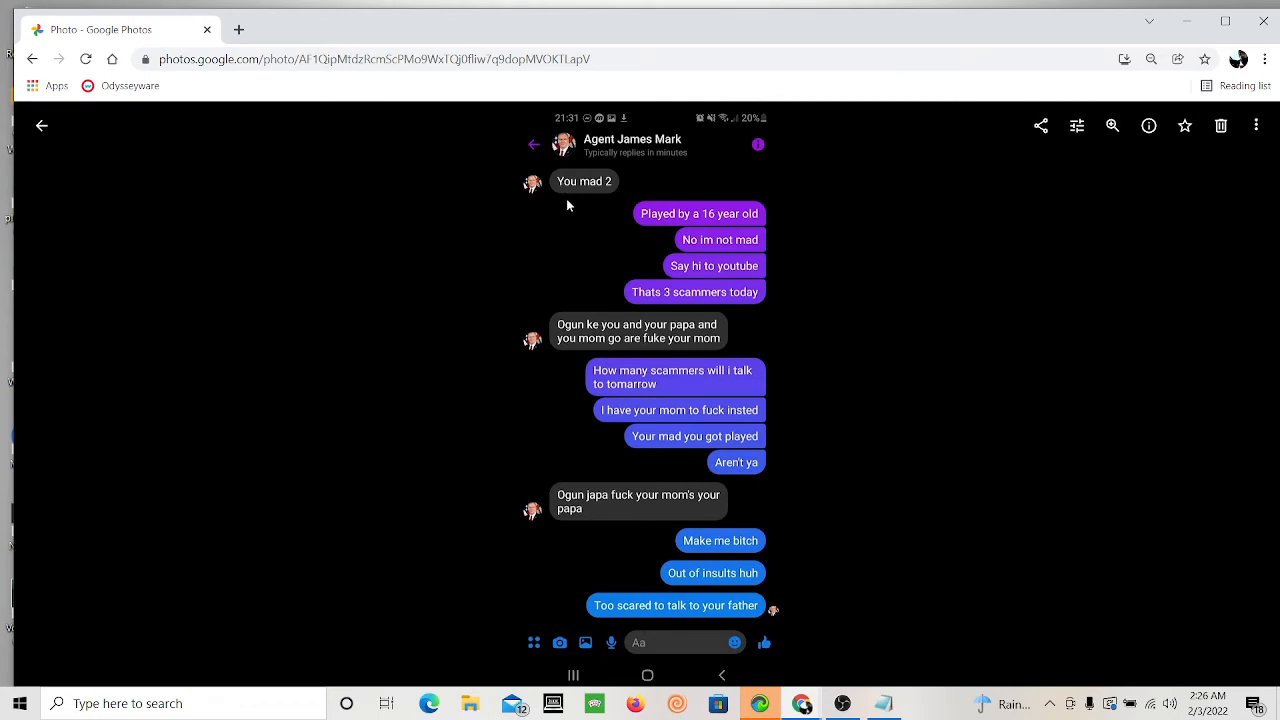
mouse_move(698, 251)
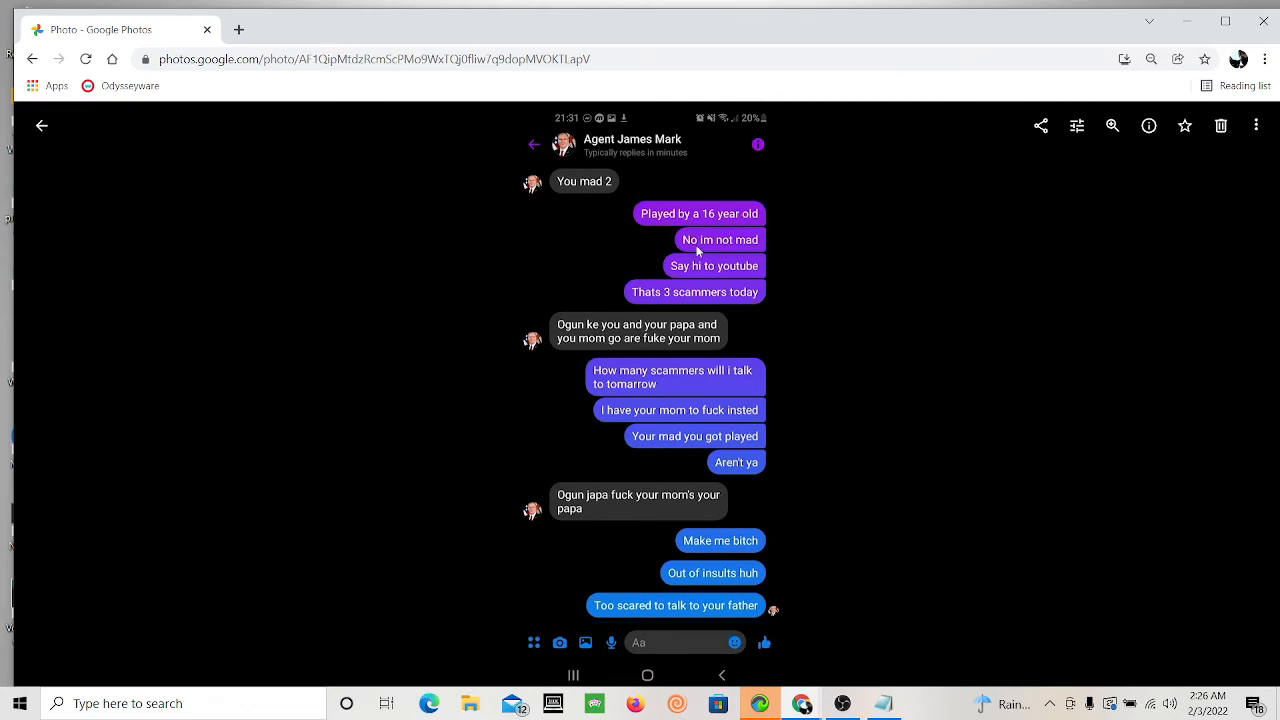
mouse_move(645, 303)
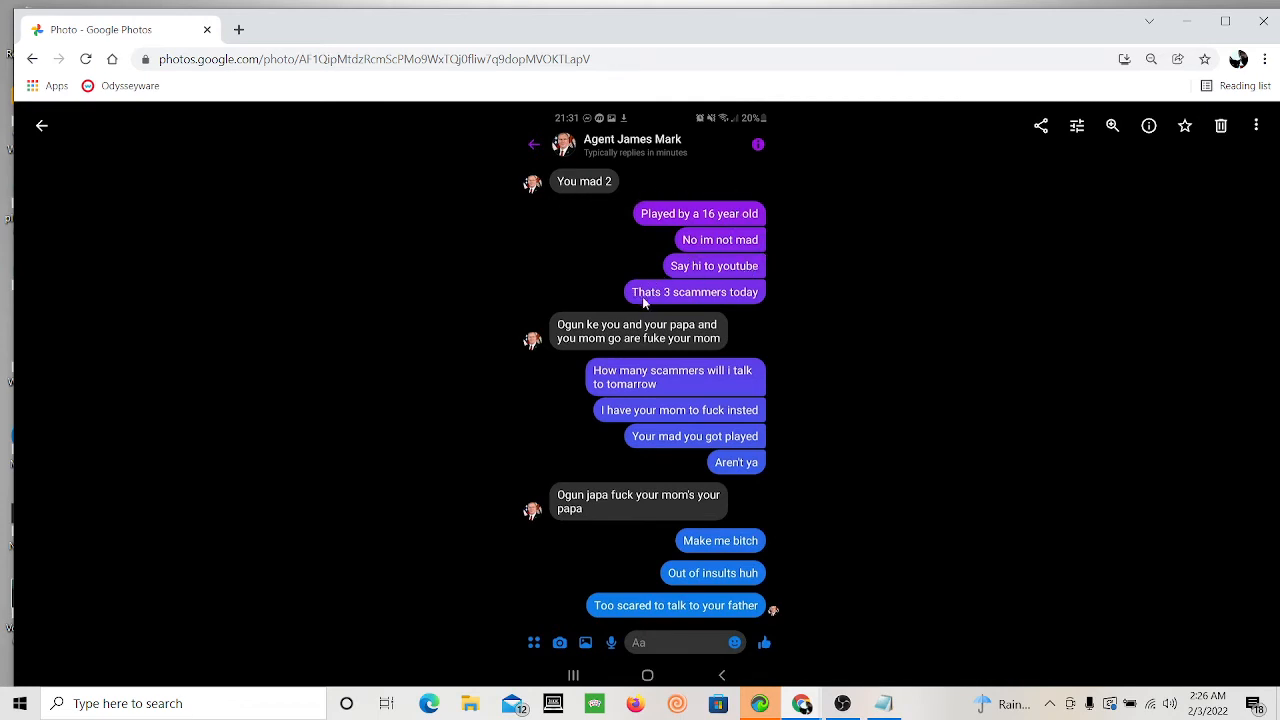
mouse_move(583, 342)
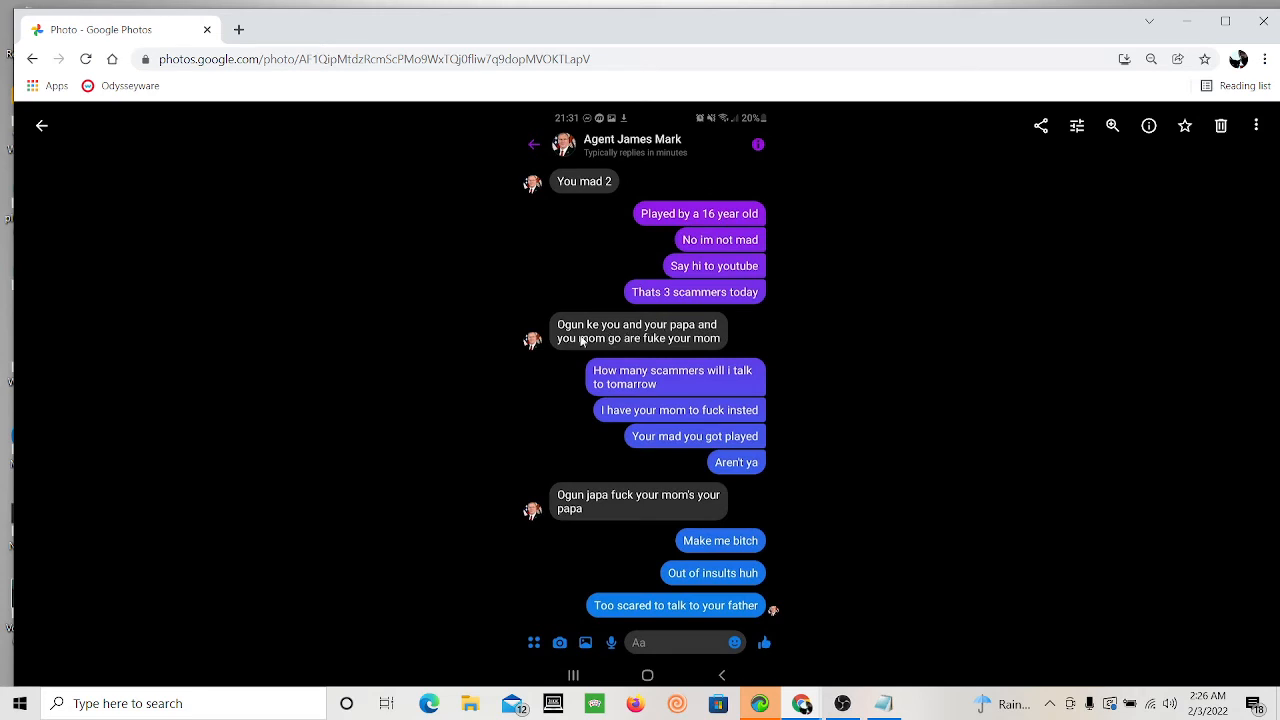
mouse_move(618, 363)
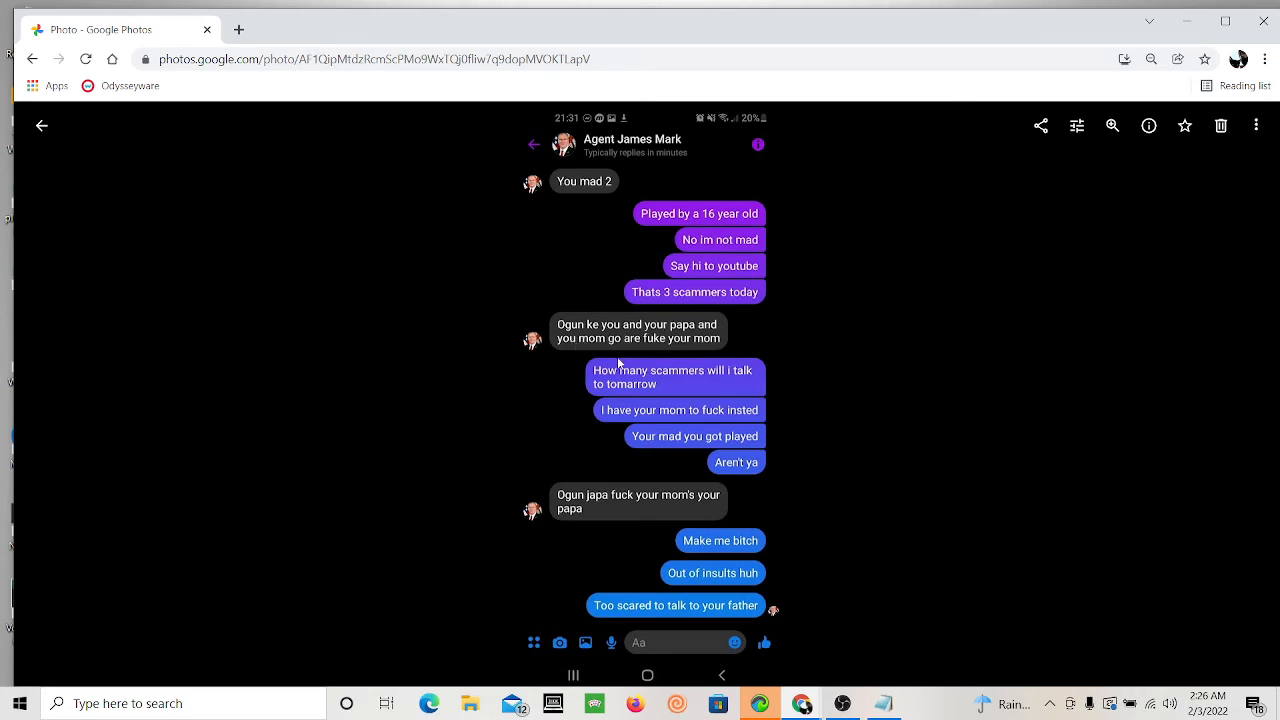
mouse_move(548, 530)
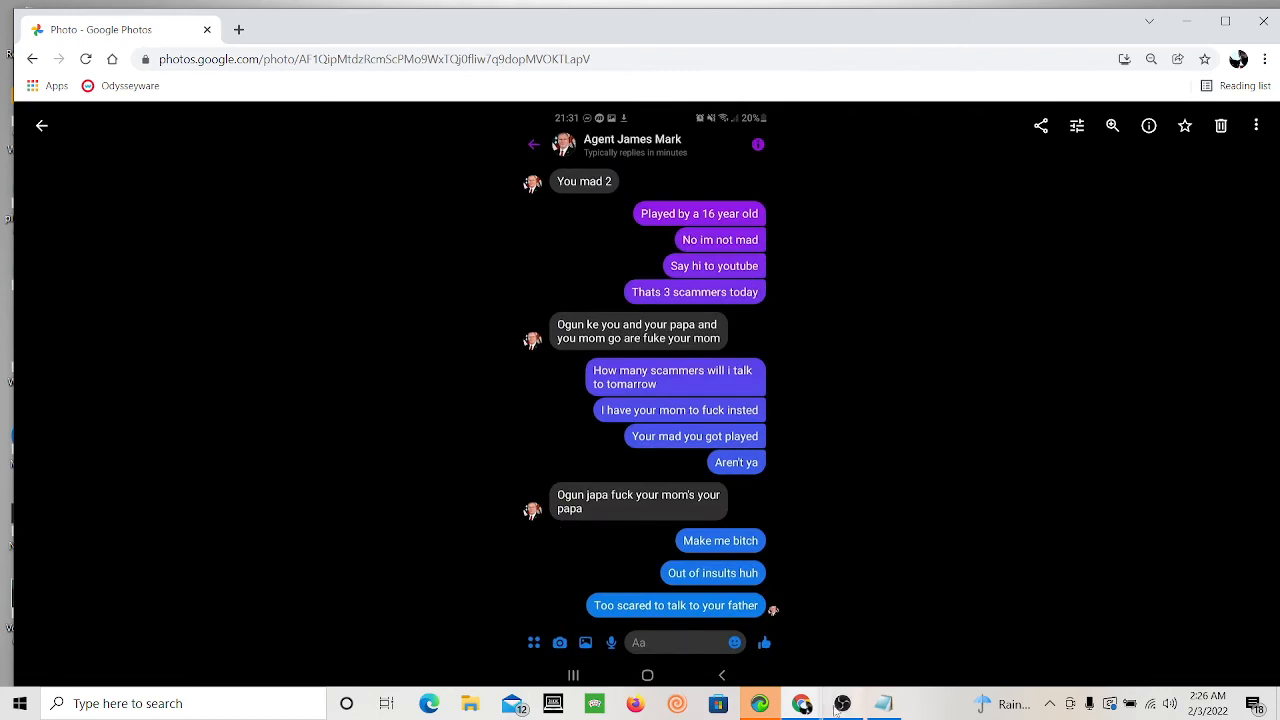
Step: Move on from the 'Thats 3 scammers today' insult screenshot to another photo
left_click(841, 703)
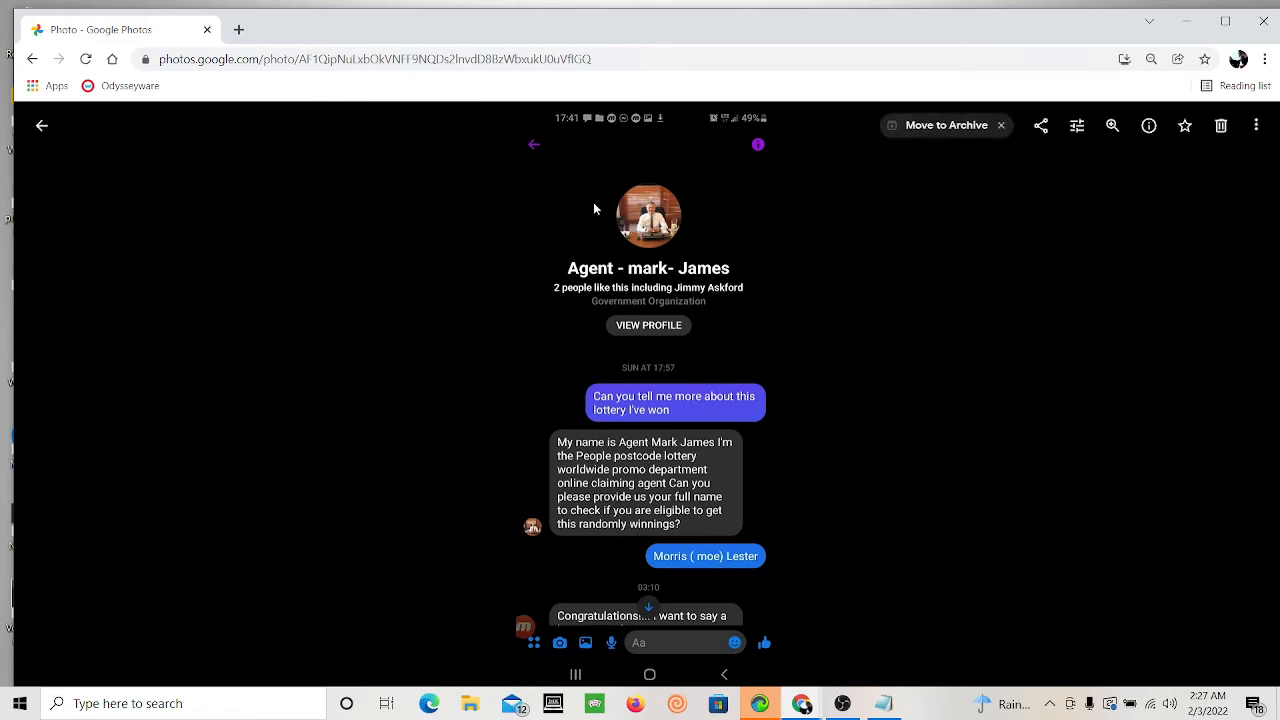
mouse_move(575, 307)
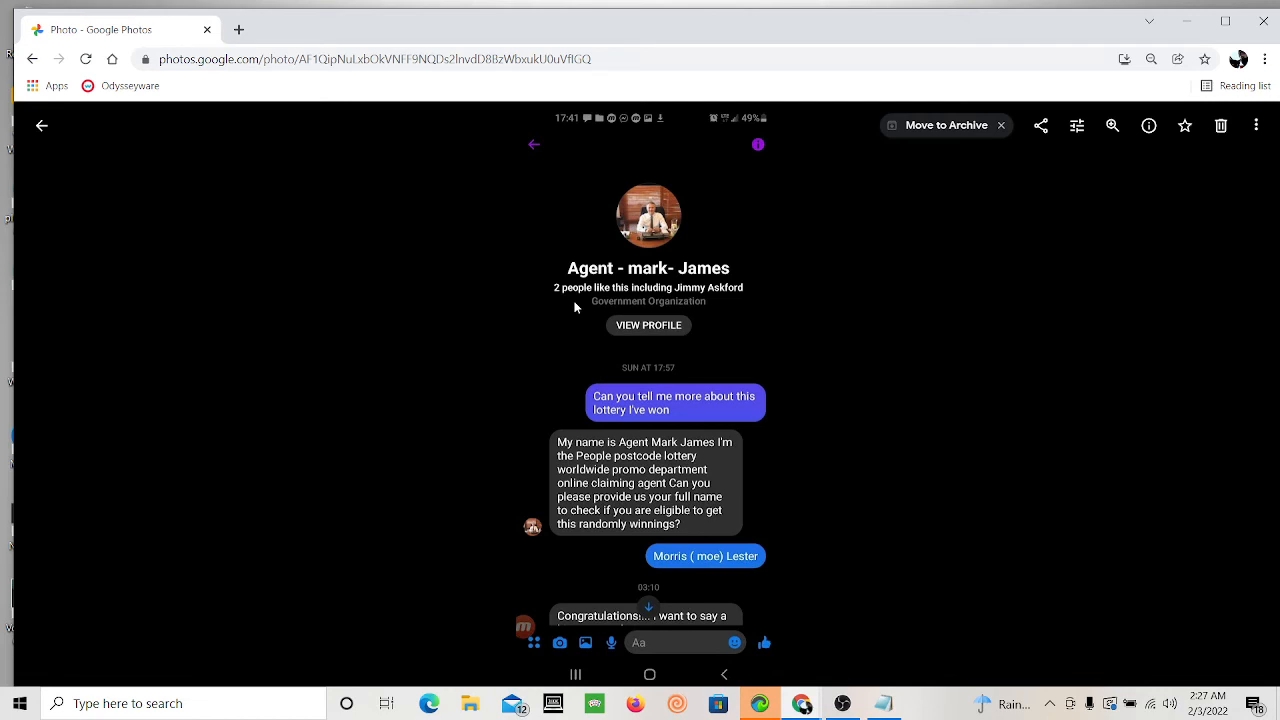
mouse_move(678, 297)
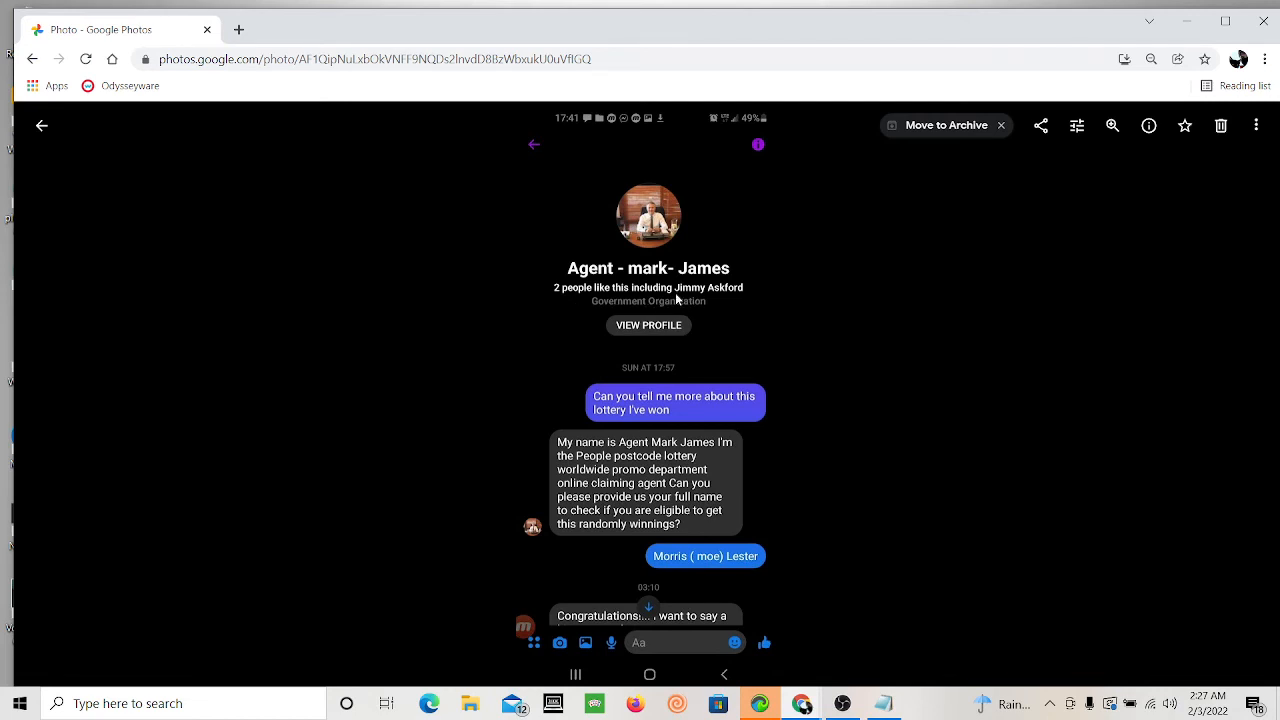
mouse_move(585, 435)
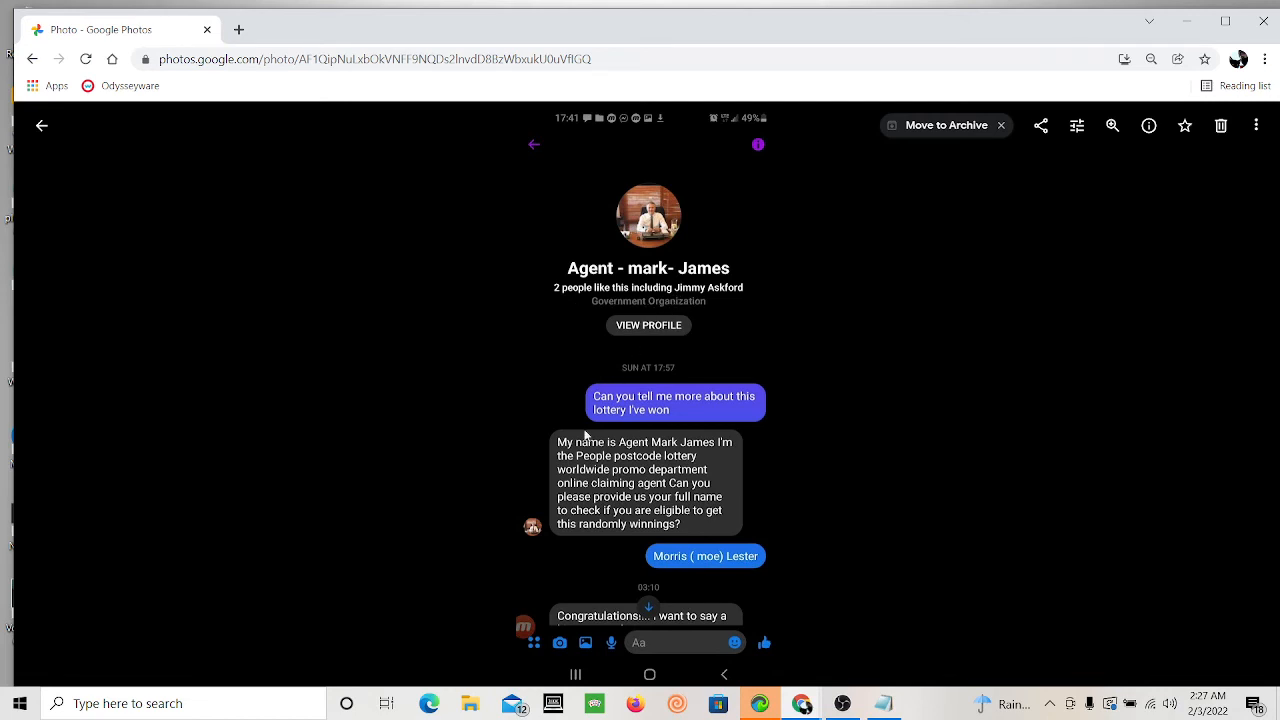
mouse_move(623, 428)
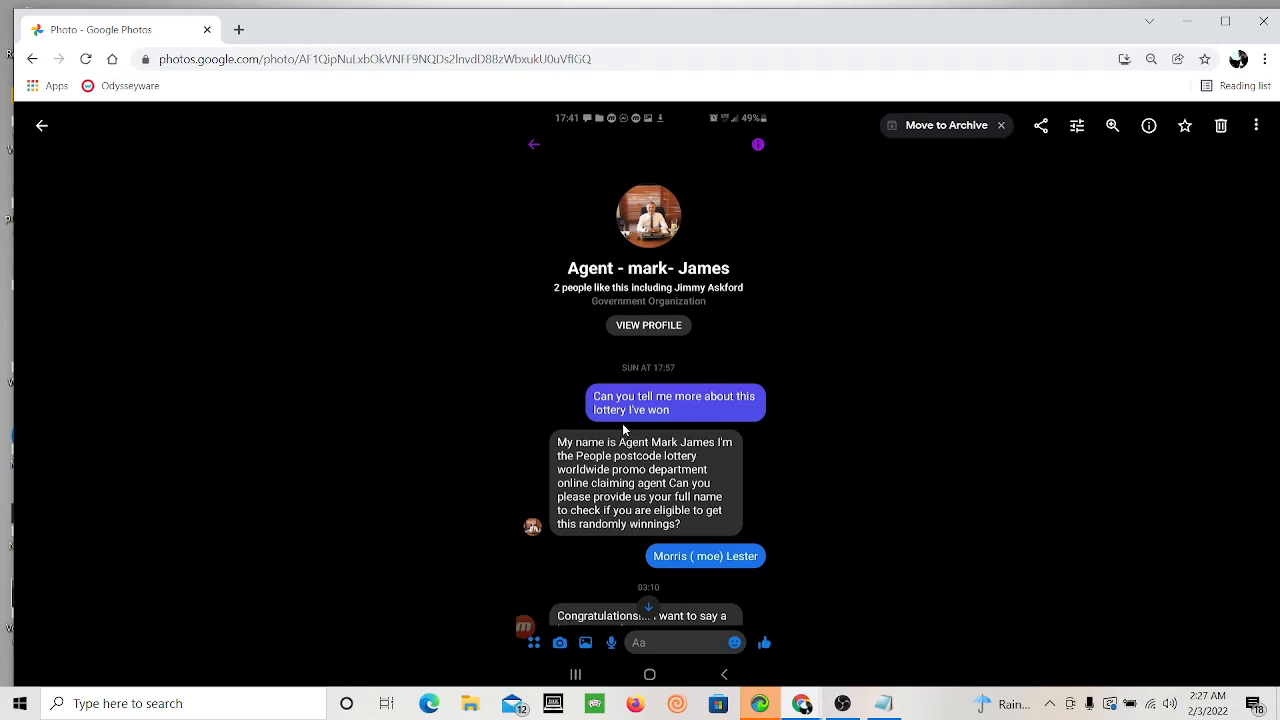
mouse_move(634, 385)
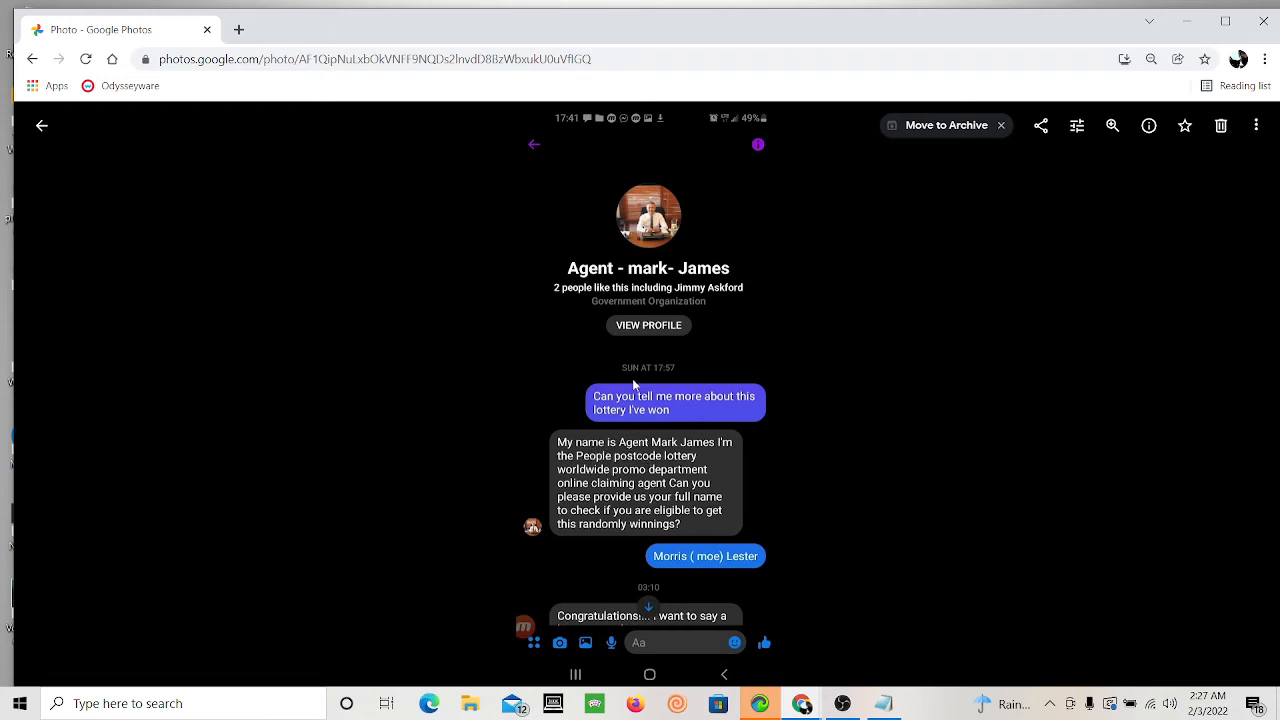
mouse_move(685, 301)
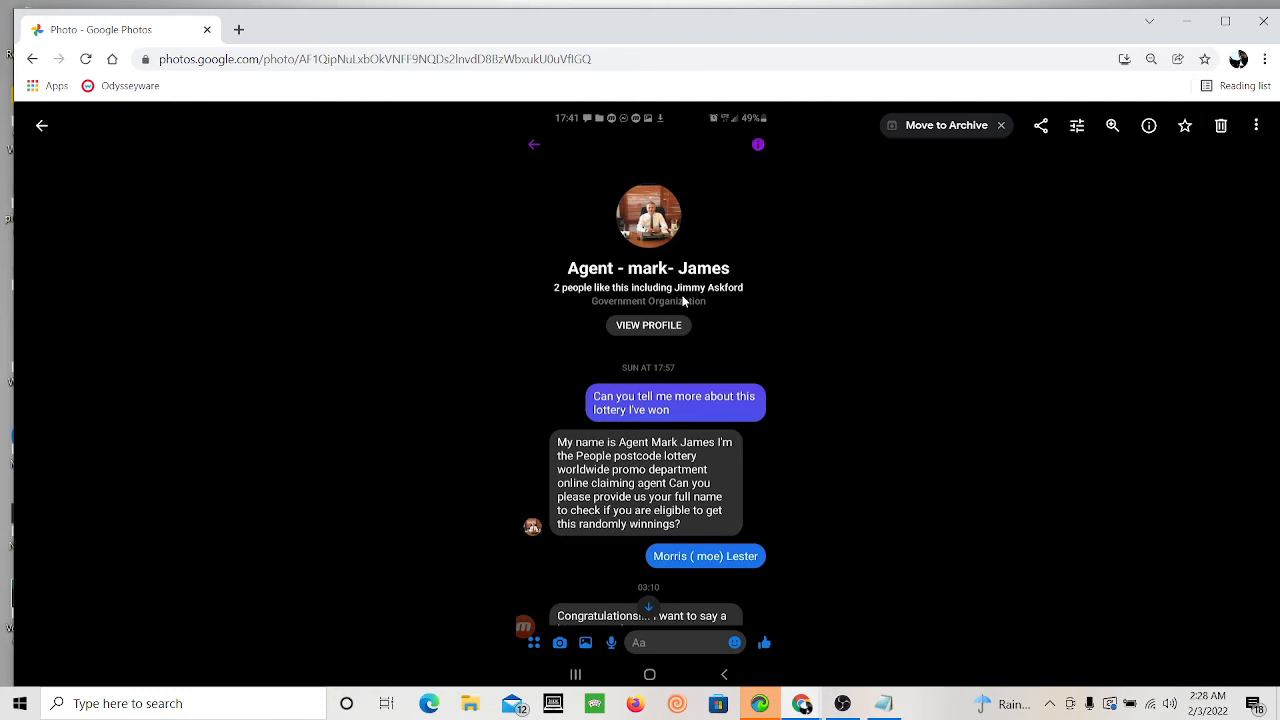
mouse_move(590, 475)
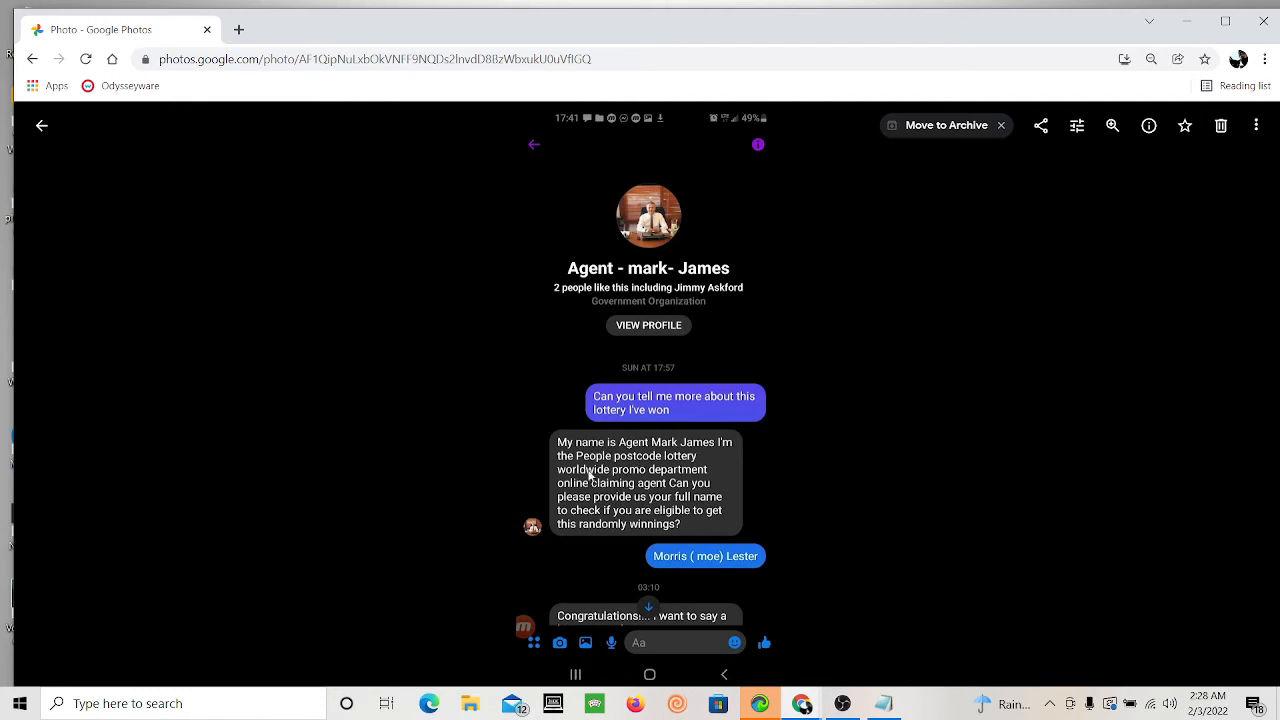
mouse_move(633, 490)
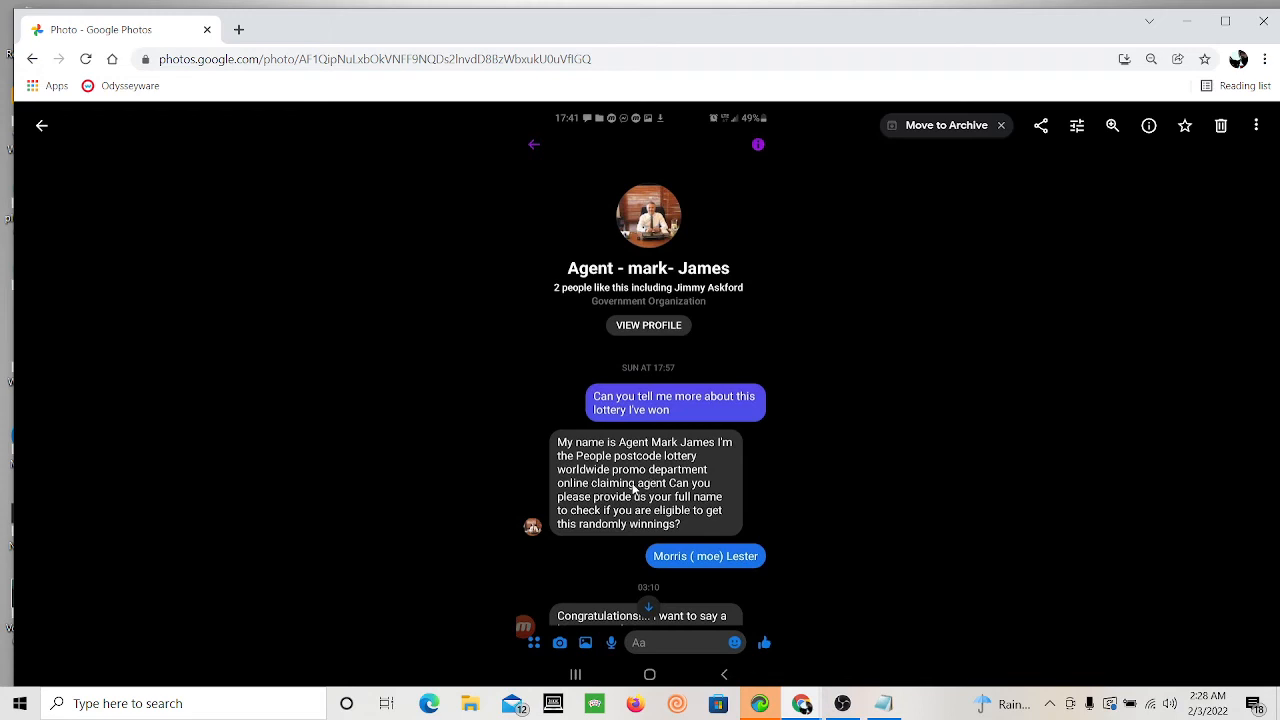
mouse_move(622, 491)
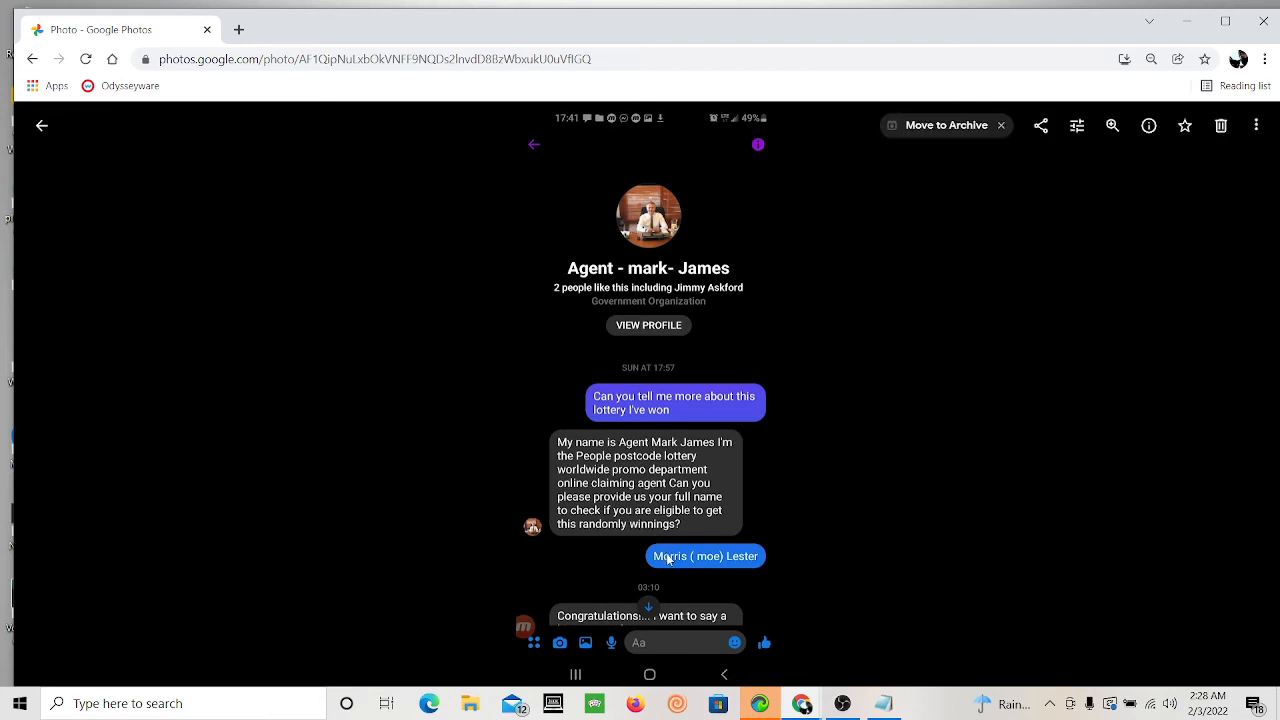
mouse_move(714, 562)
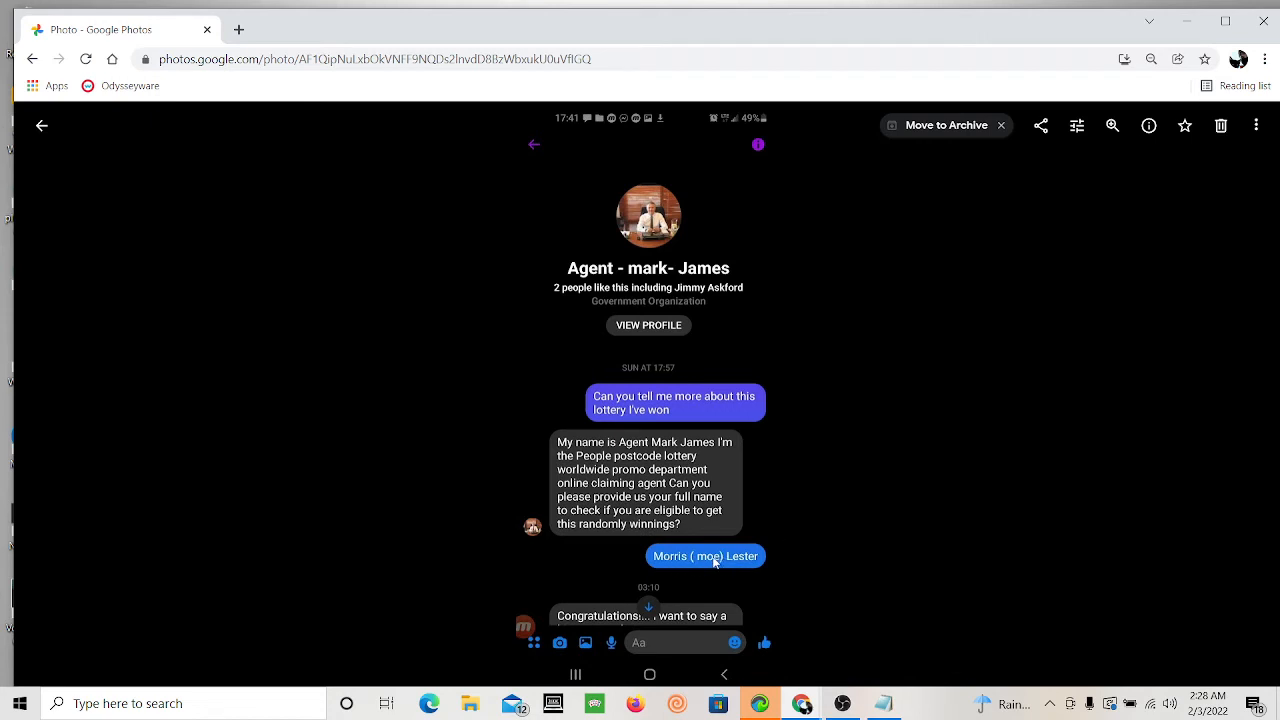
mouse_move(711, 562)
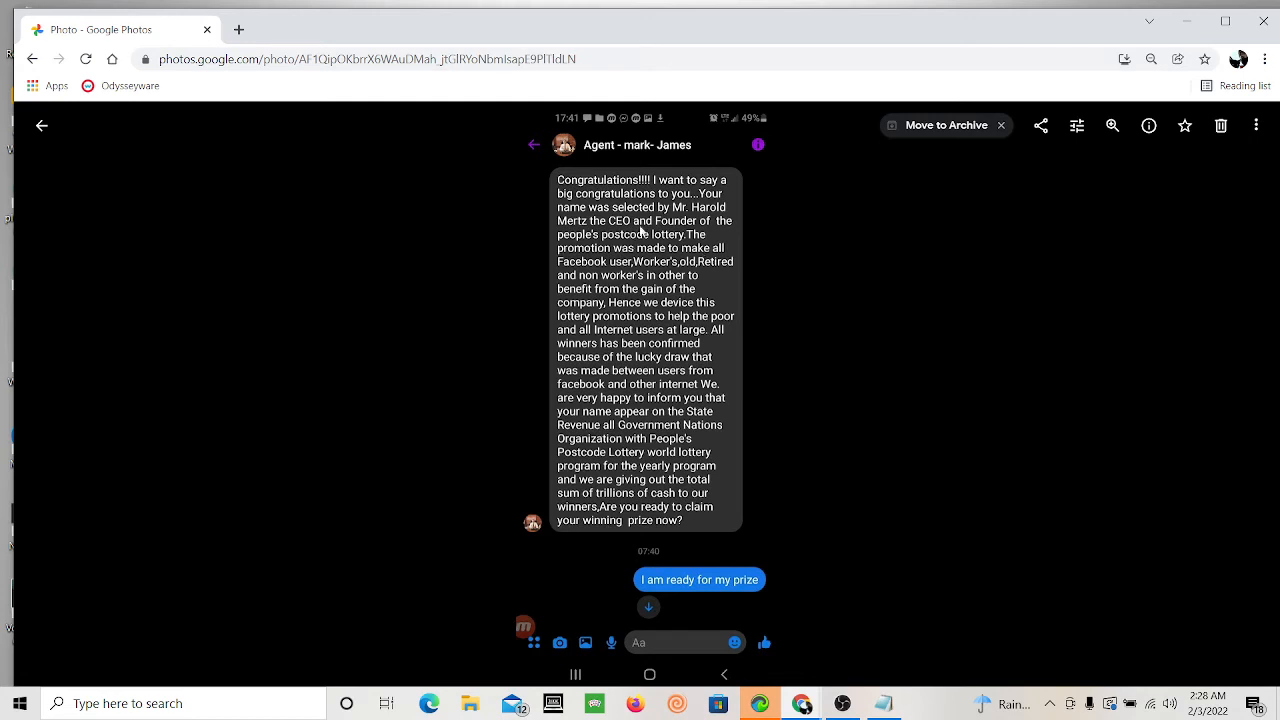
mouse_move(641, 327)
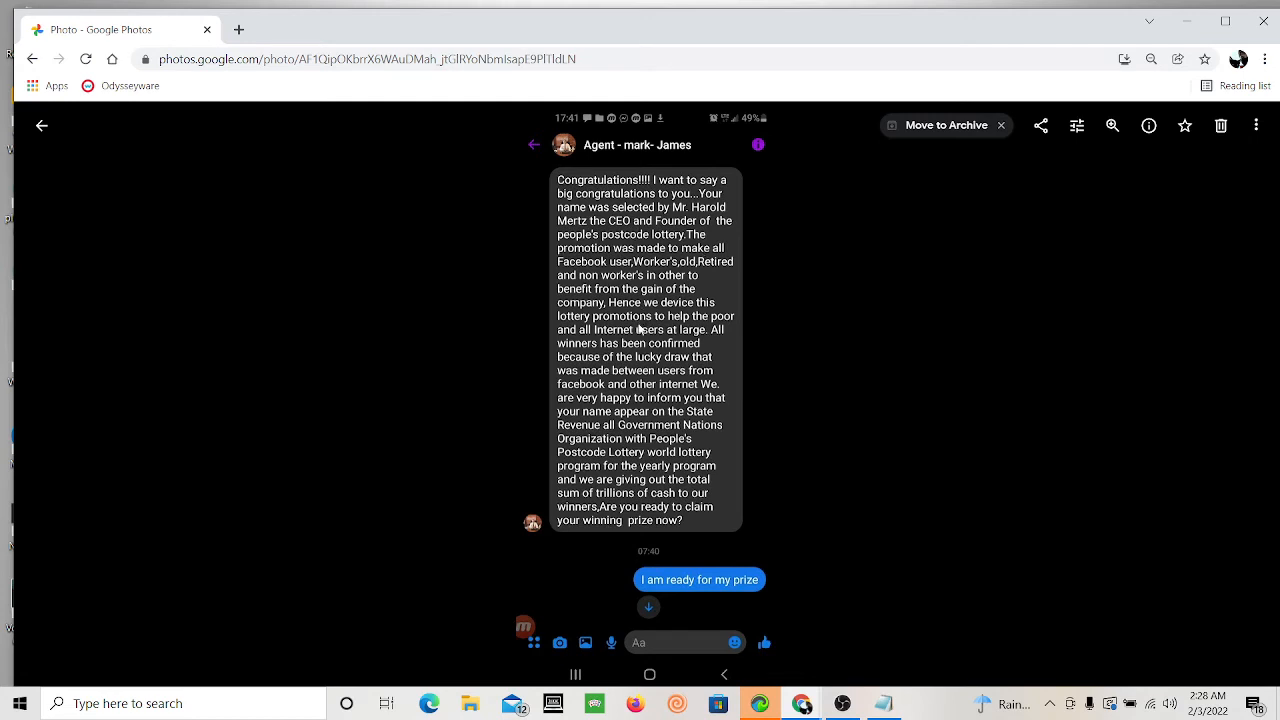
mouse_move(620, 347)
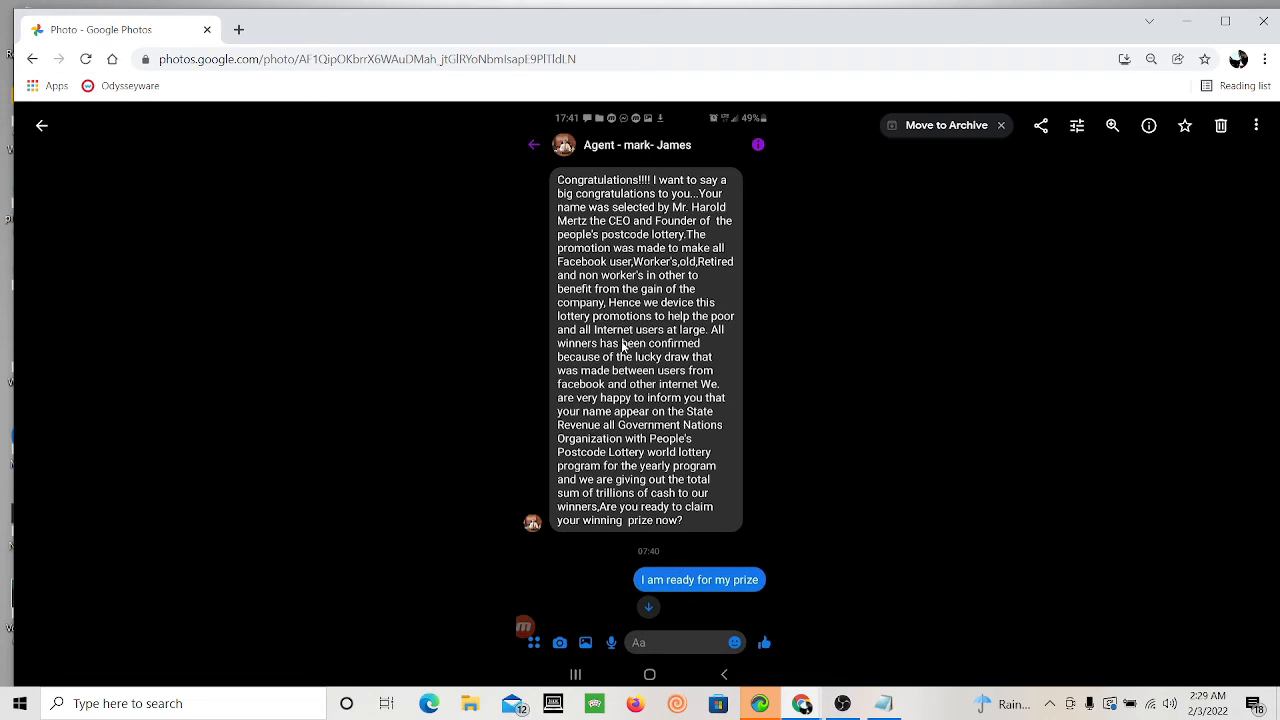
mouse_move(628, 347)
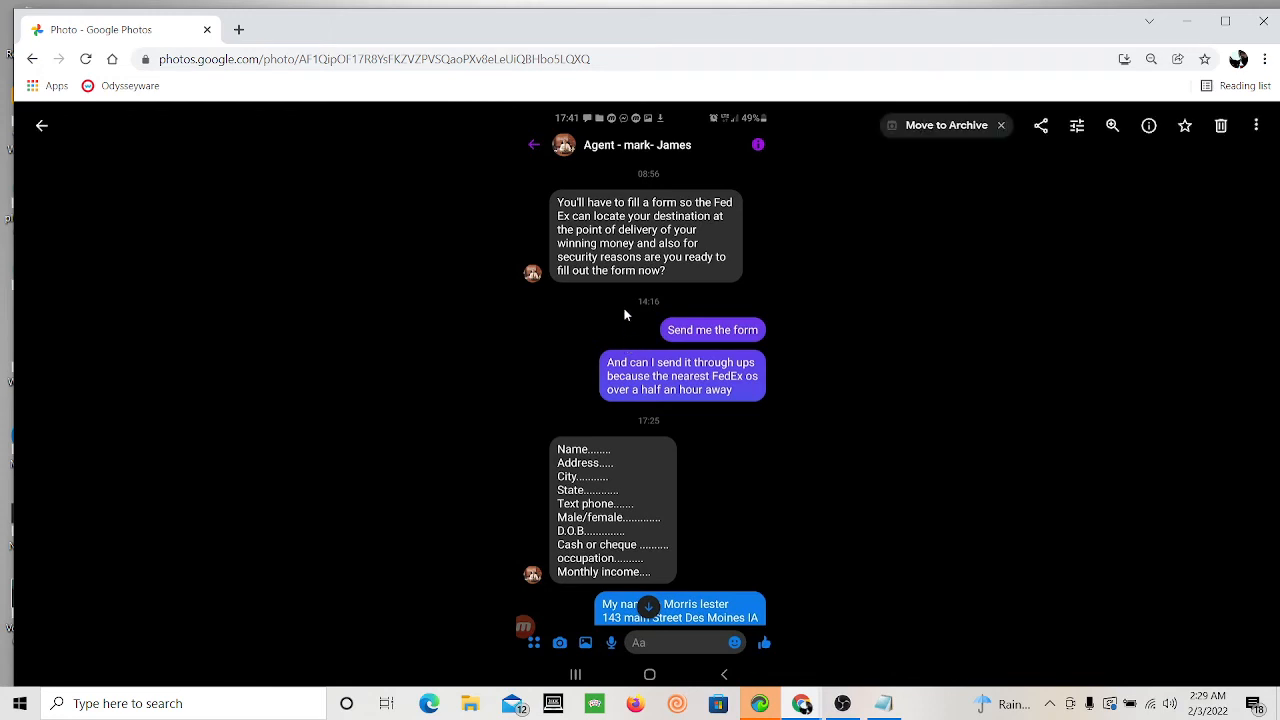
mouse_move(715, 350)
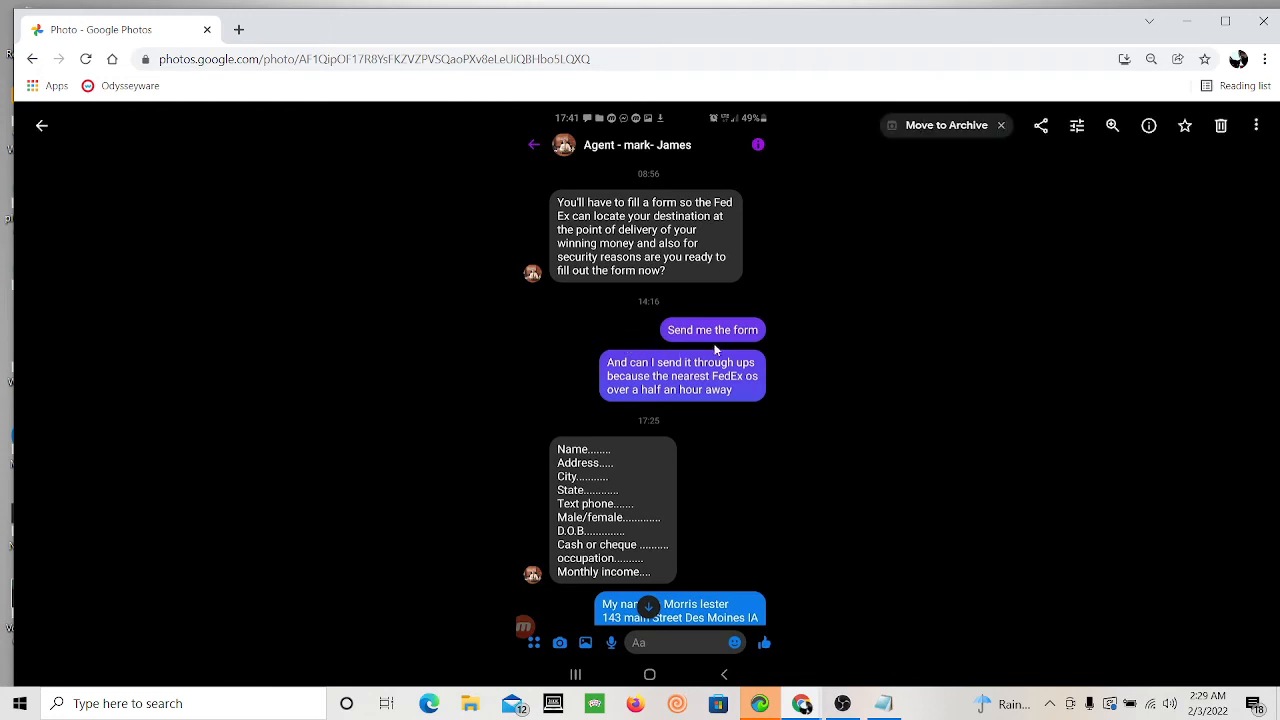
mouse_move(666, 382)
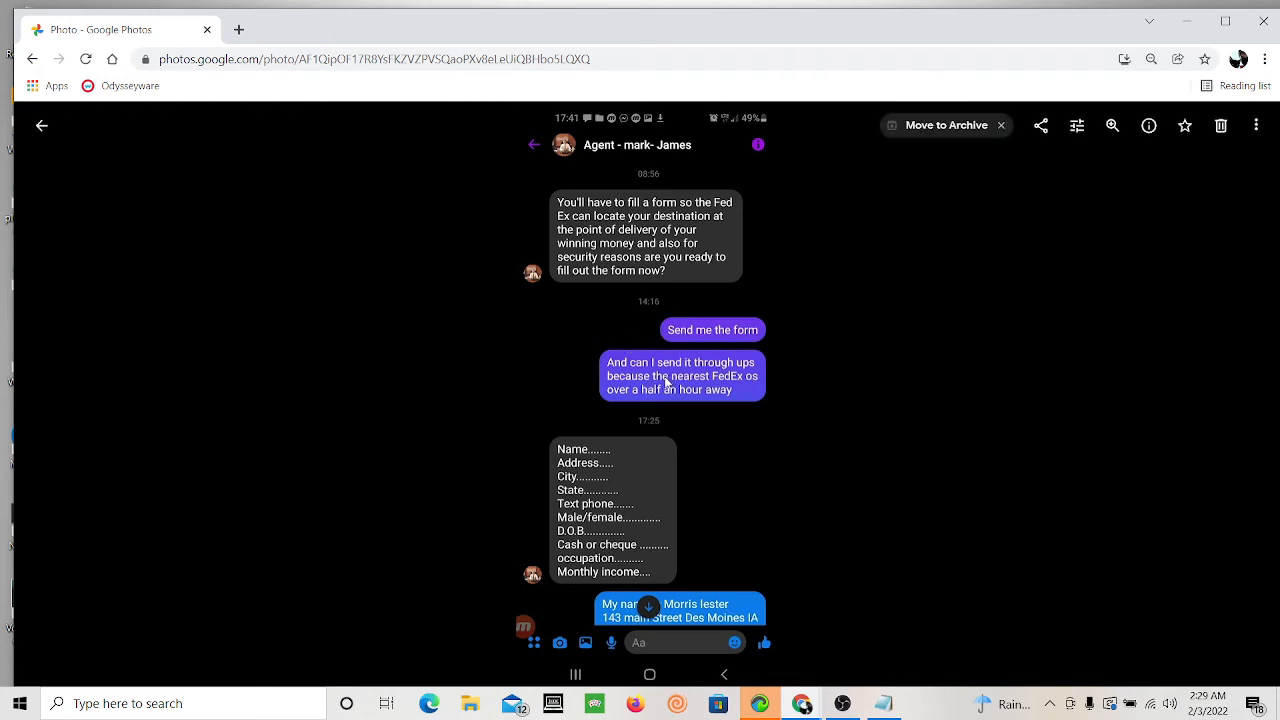
mouse_move(670, 395)
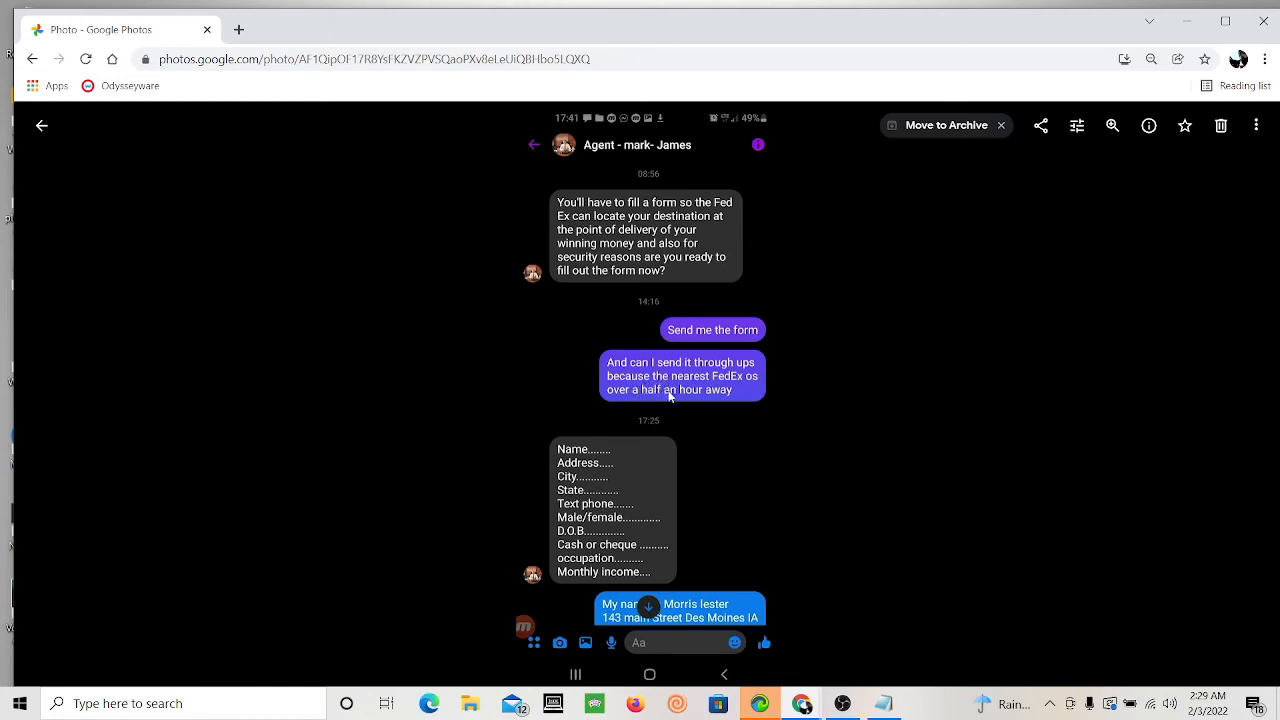
mouse_move(600, 462)
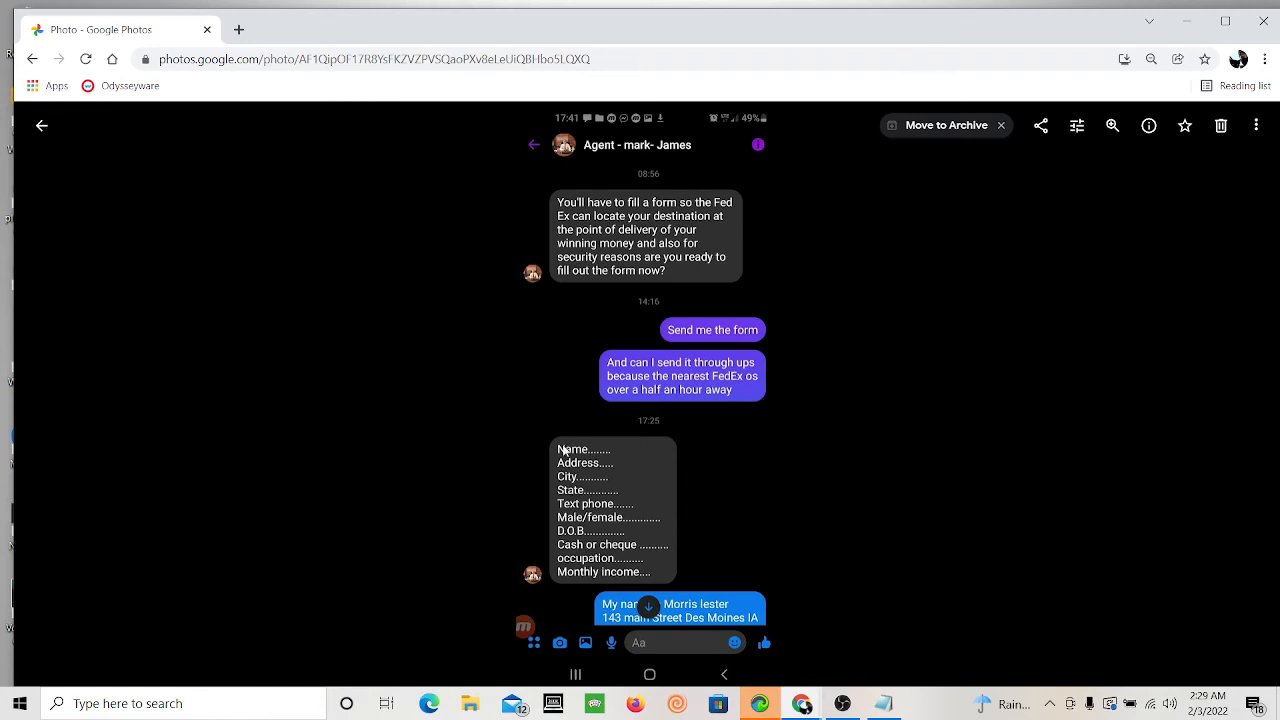
mouse_move(556, 482)
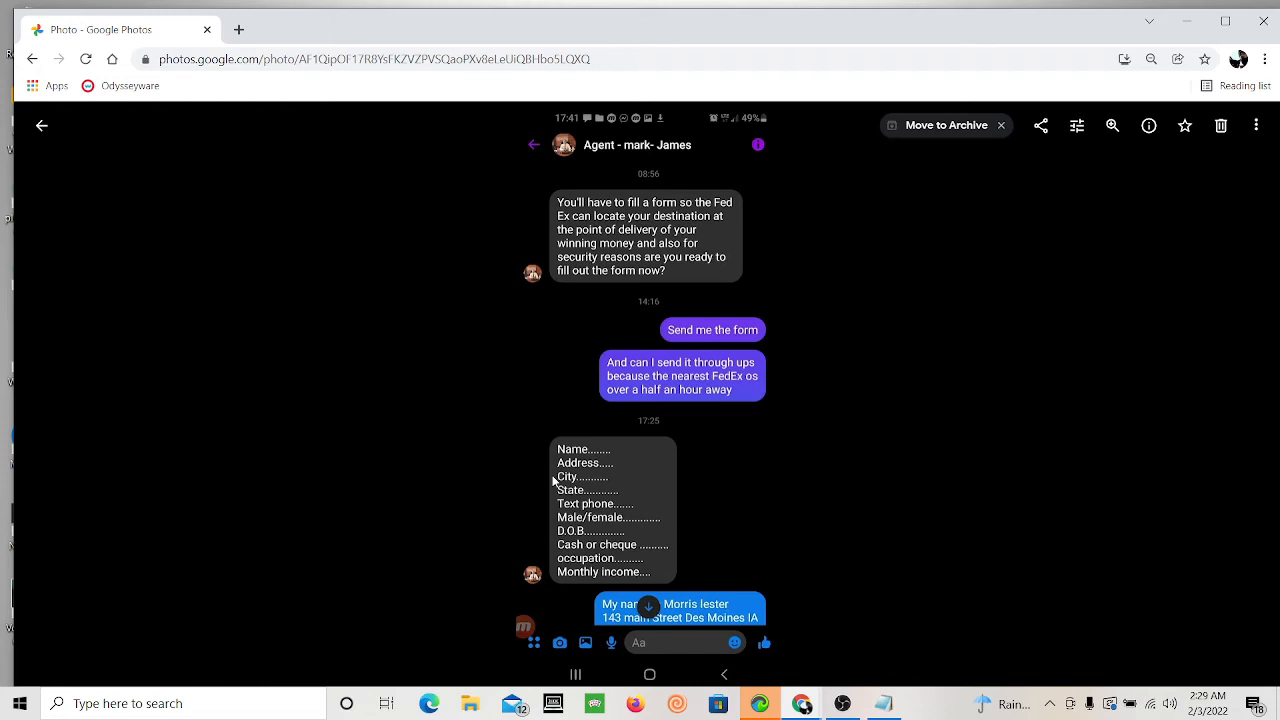
mouse_move(560, 535)
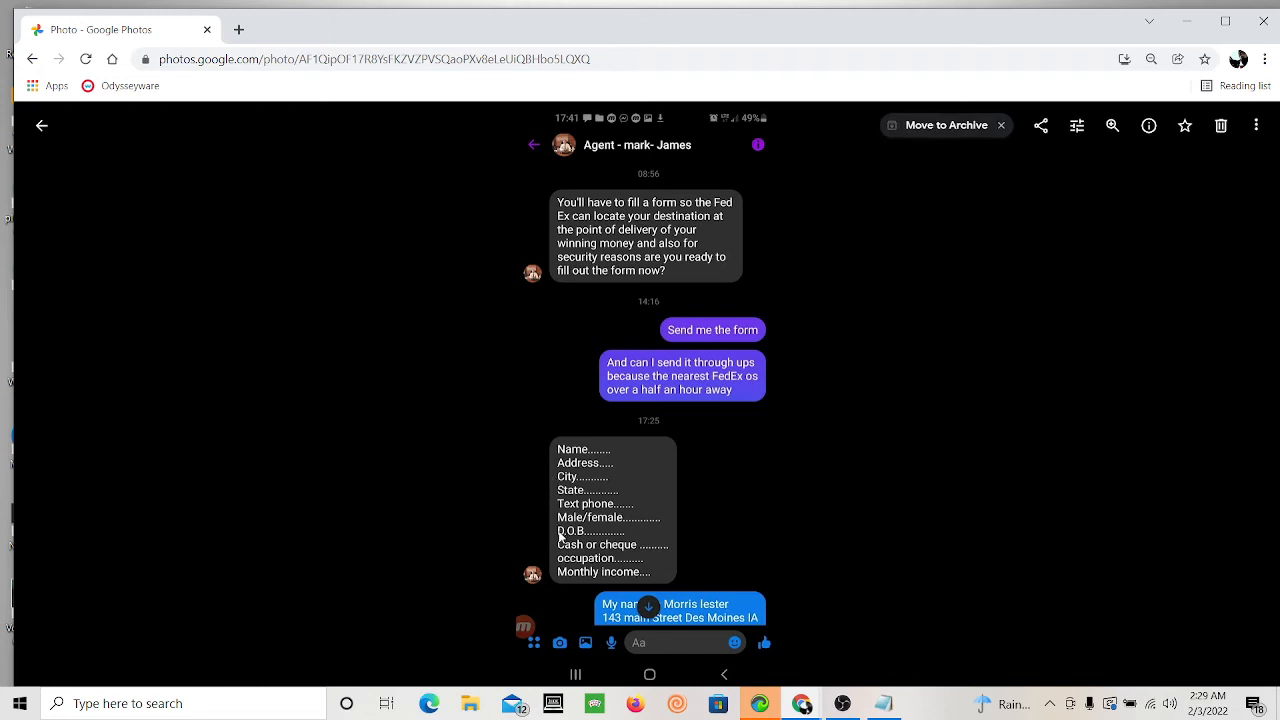
Step: Scroll down on the screenshot requesting a delivery form with name, address and income
scroll("down", 3)
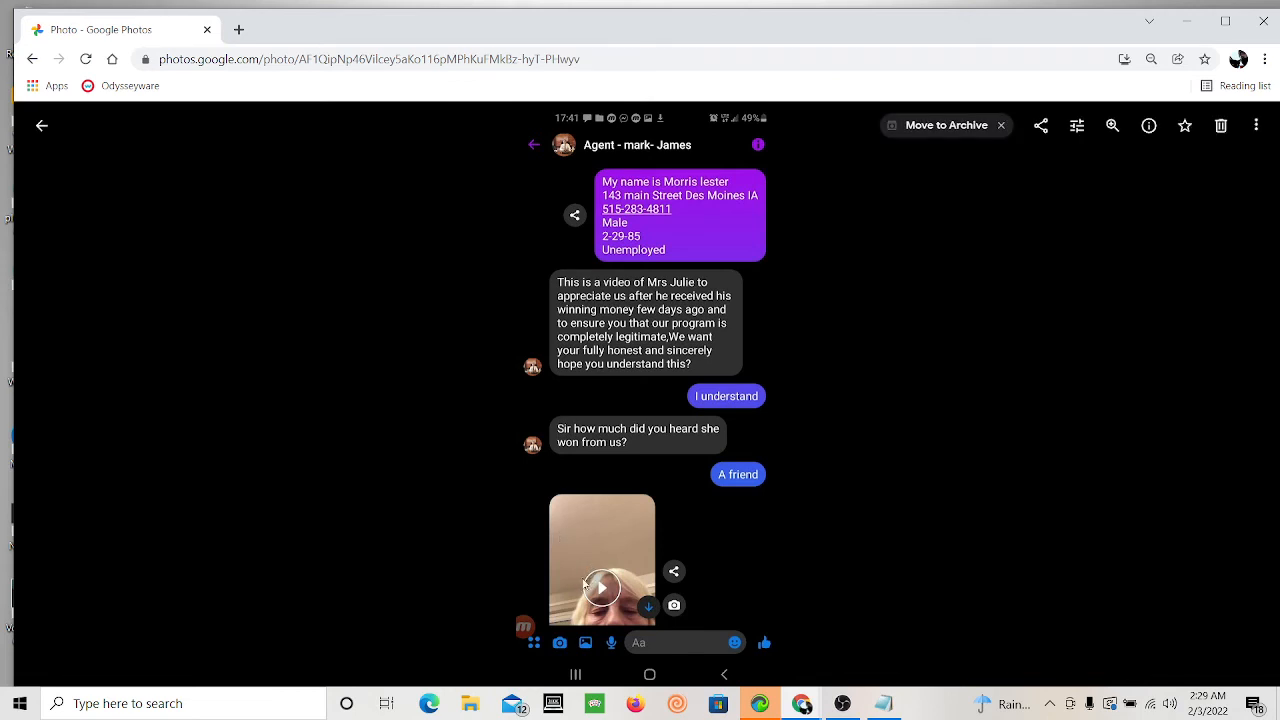
mouse_move(592, 520)
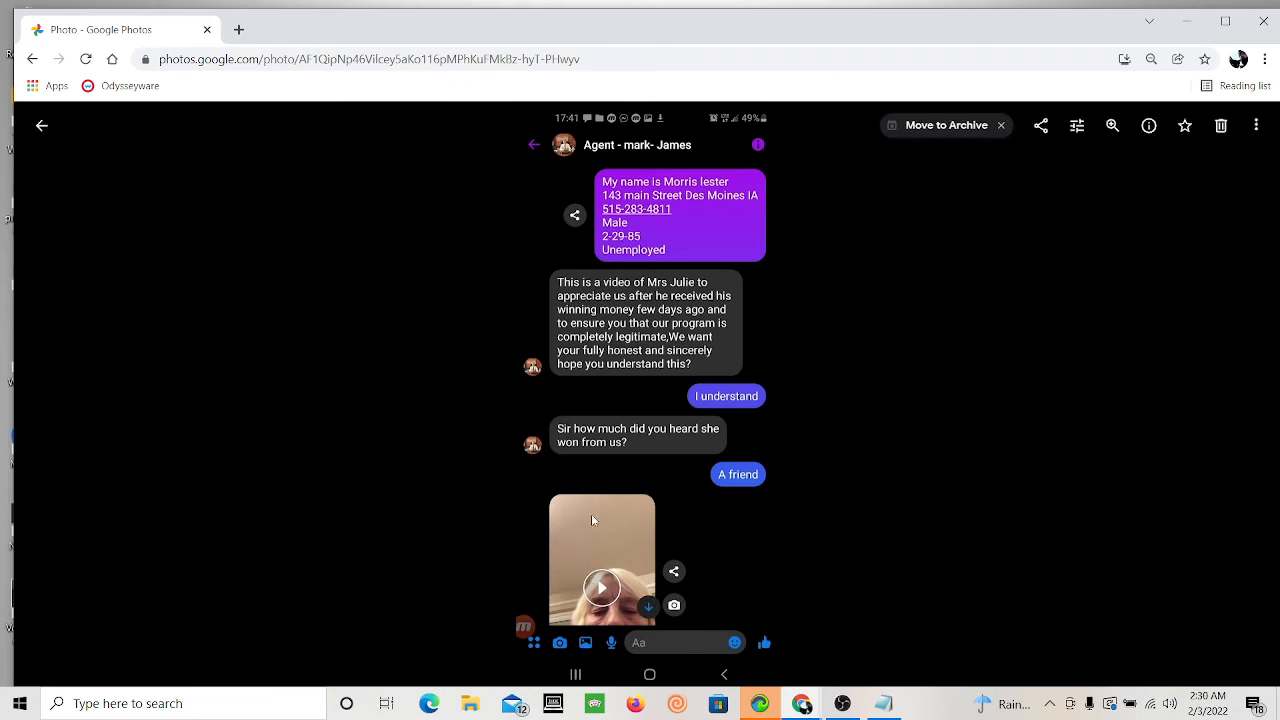
mouse_move(857, 300)
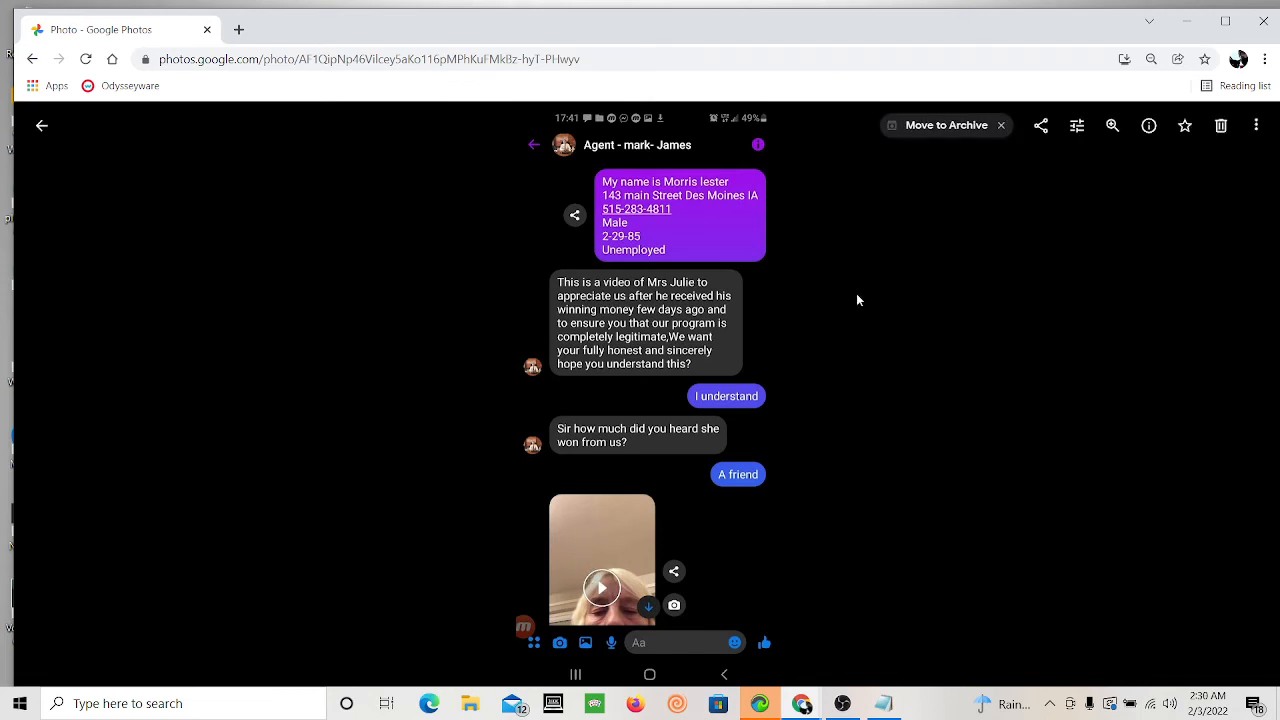
Step: Advance to the screenshot with the sent personal details and testimonial video
left_click(1148, 125)
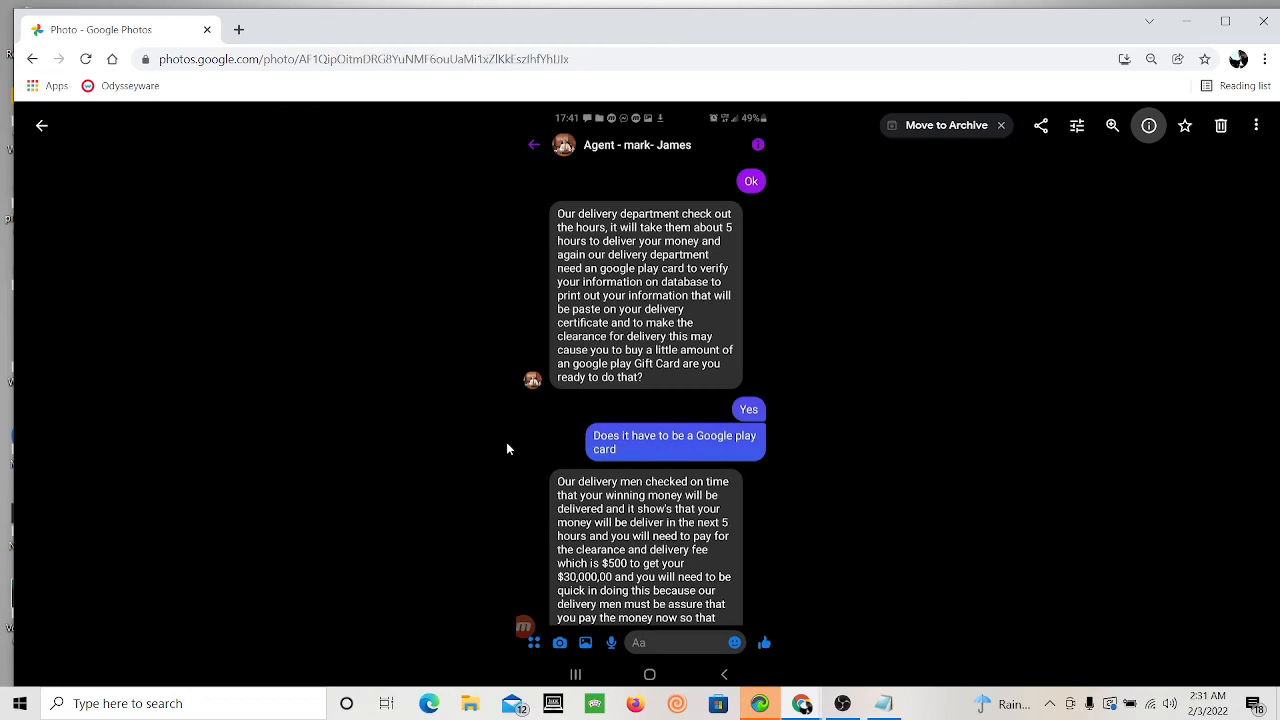
Step: Scroll down on the screenshot demanding a Google Play gift card and $500 fee
scroll("down", 3)
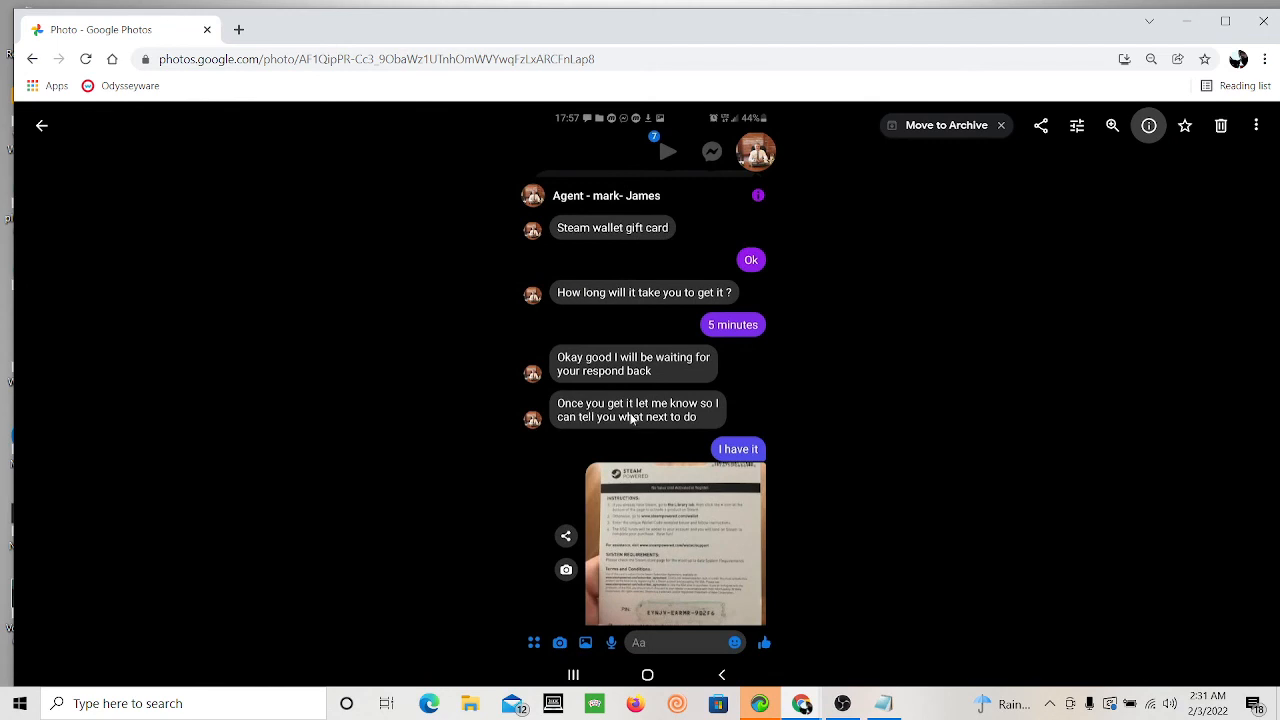
mouse_move(729, 461)
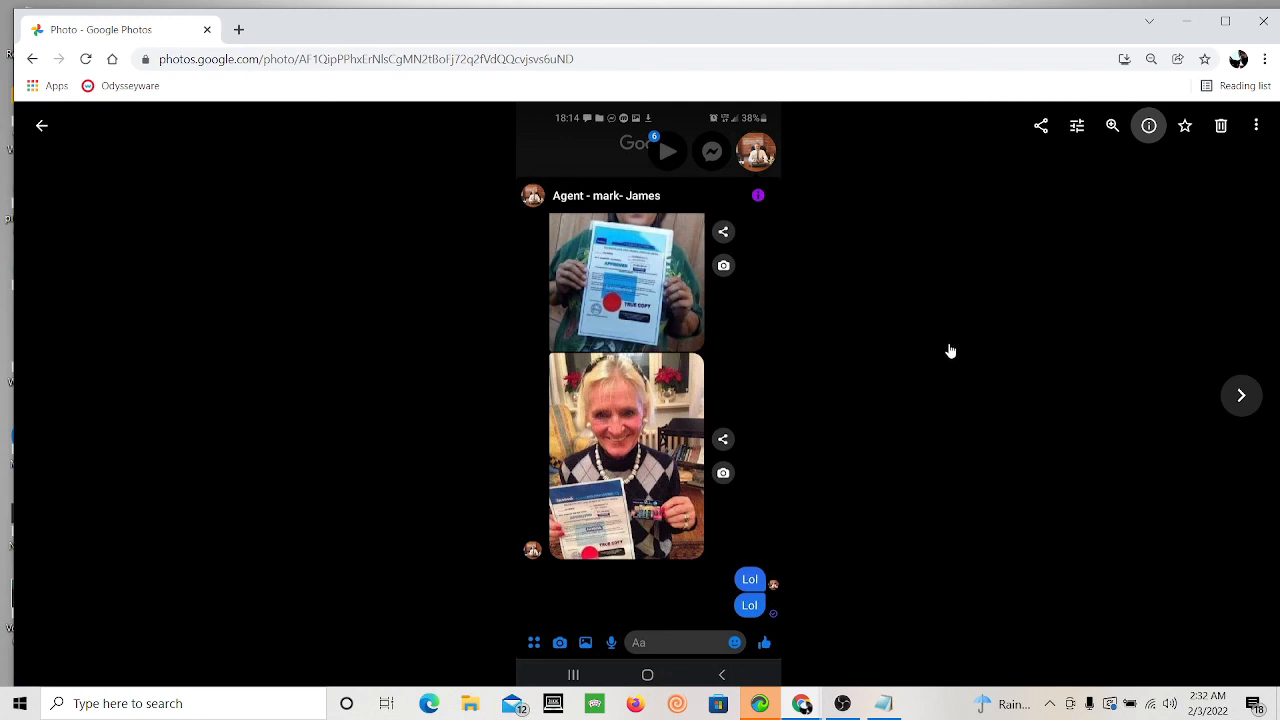
mouse_move(943, 352)
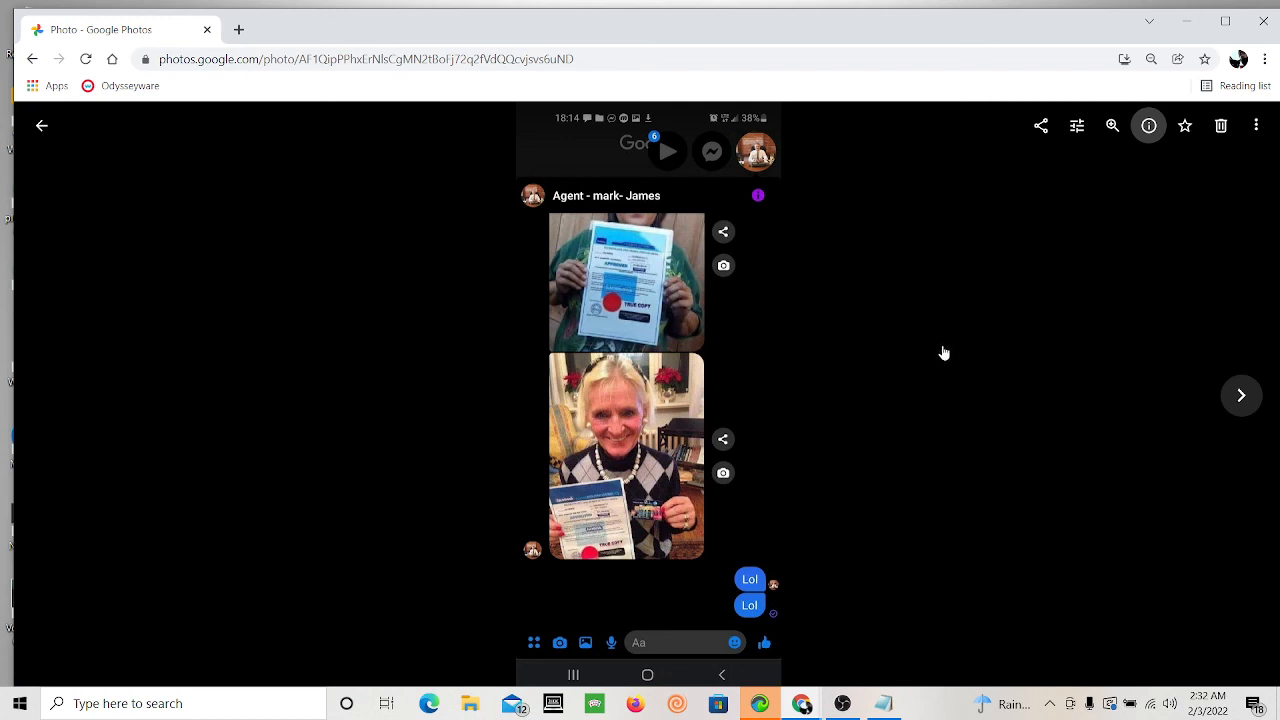
Step: Scroll down on the screenshot showing the certificate photos and two 'Lol' replies
scroll("down", 3)
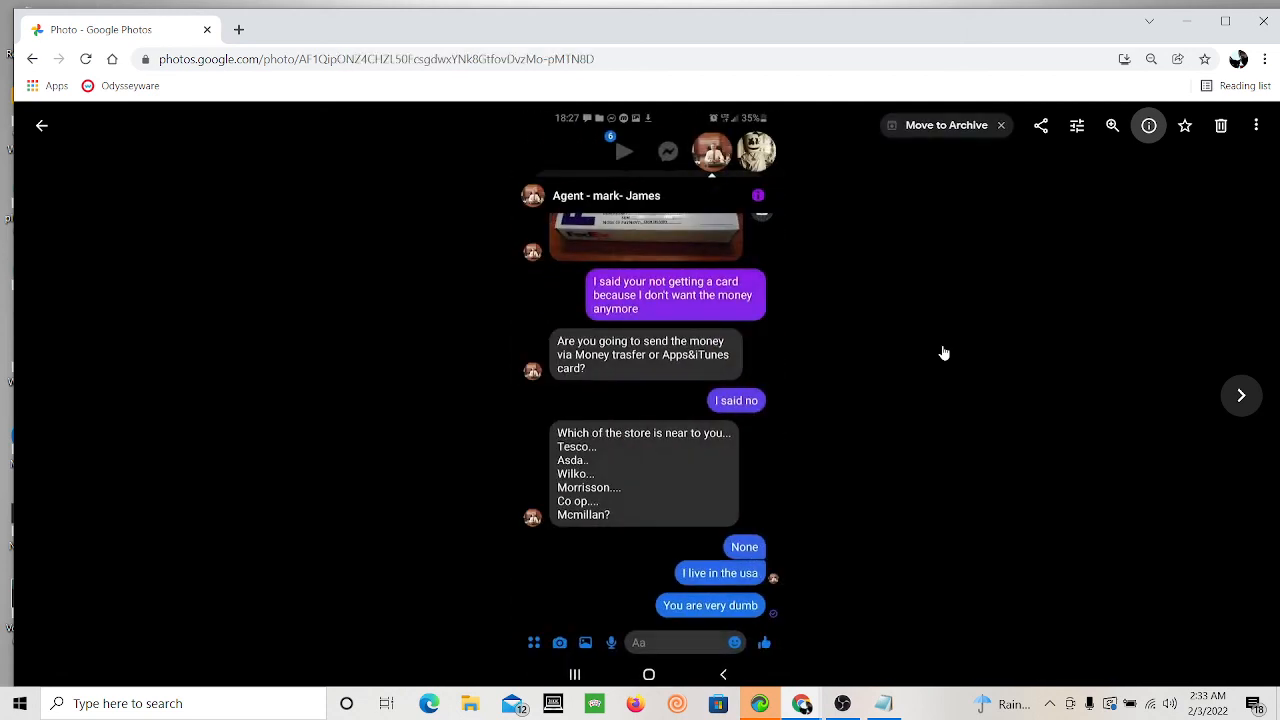
mouse_move(651, 440)
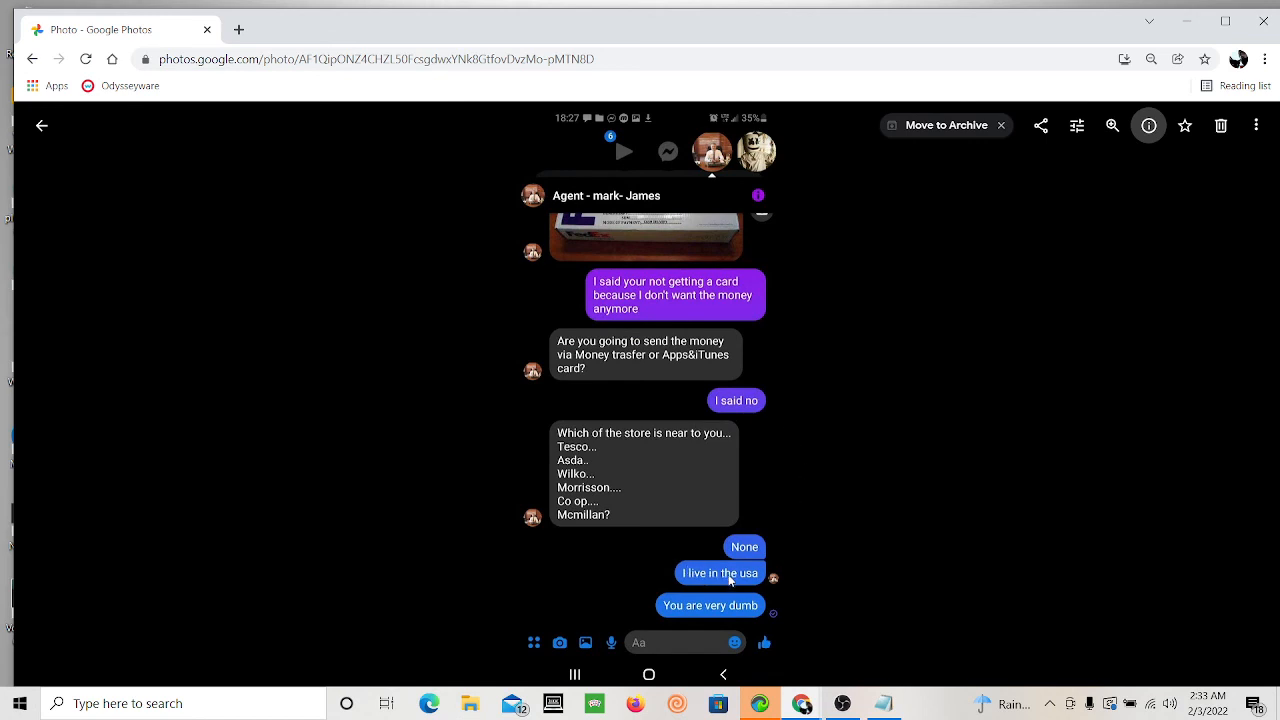
mouse_move(683, 624)
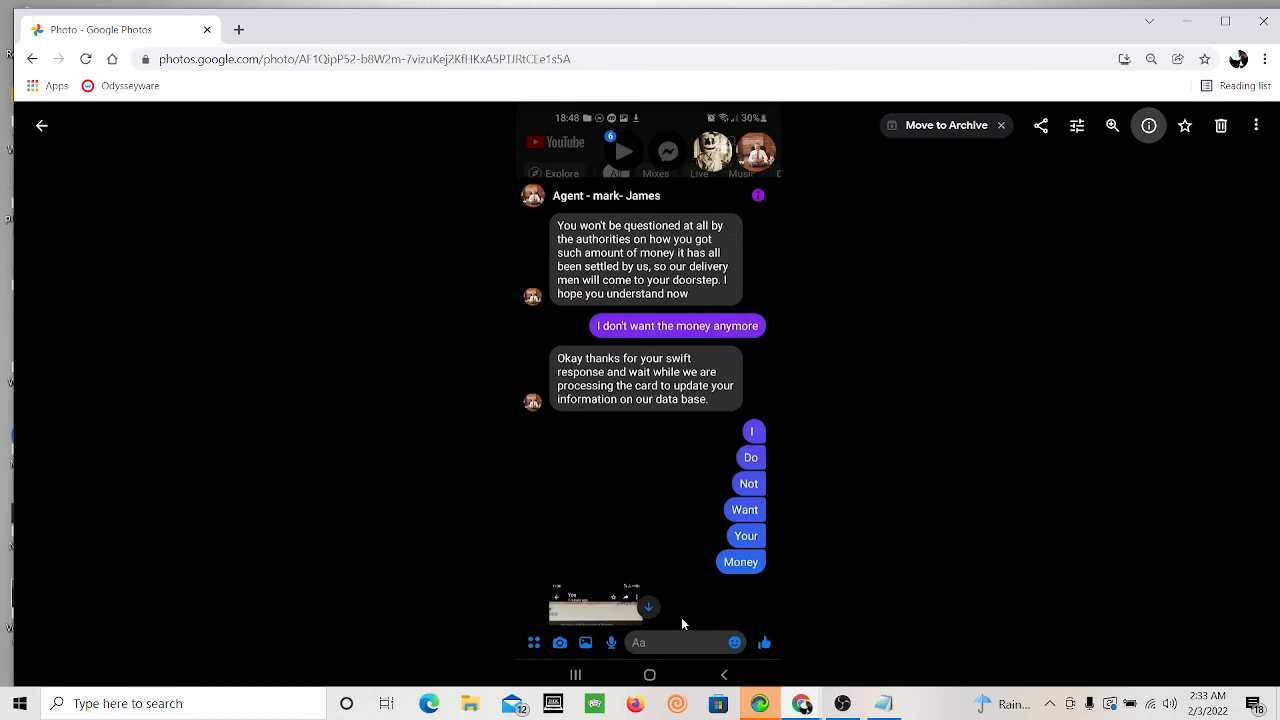
mouse_move(713, 578)
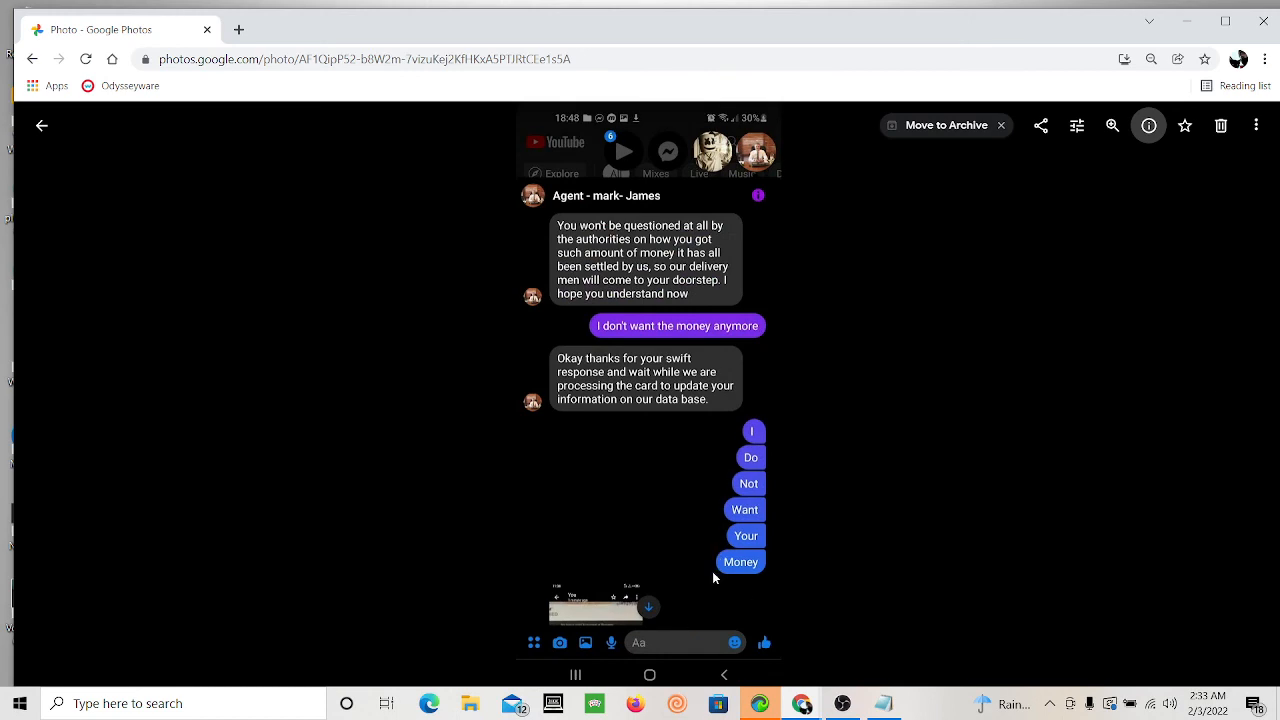